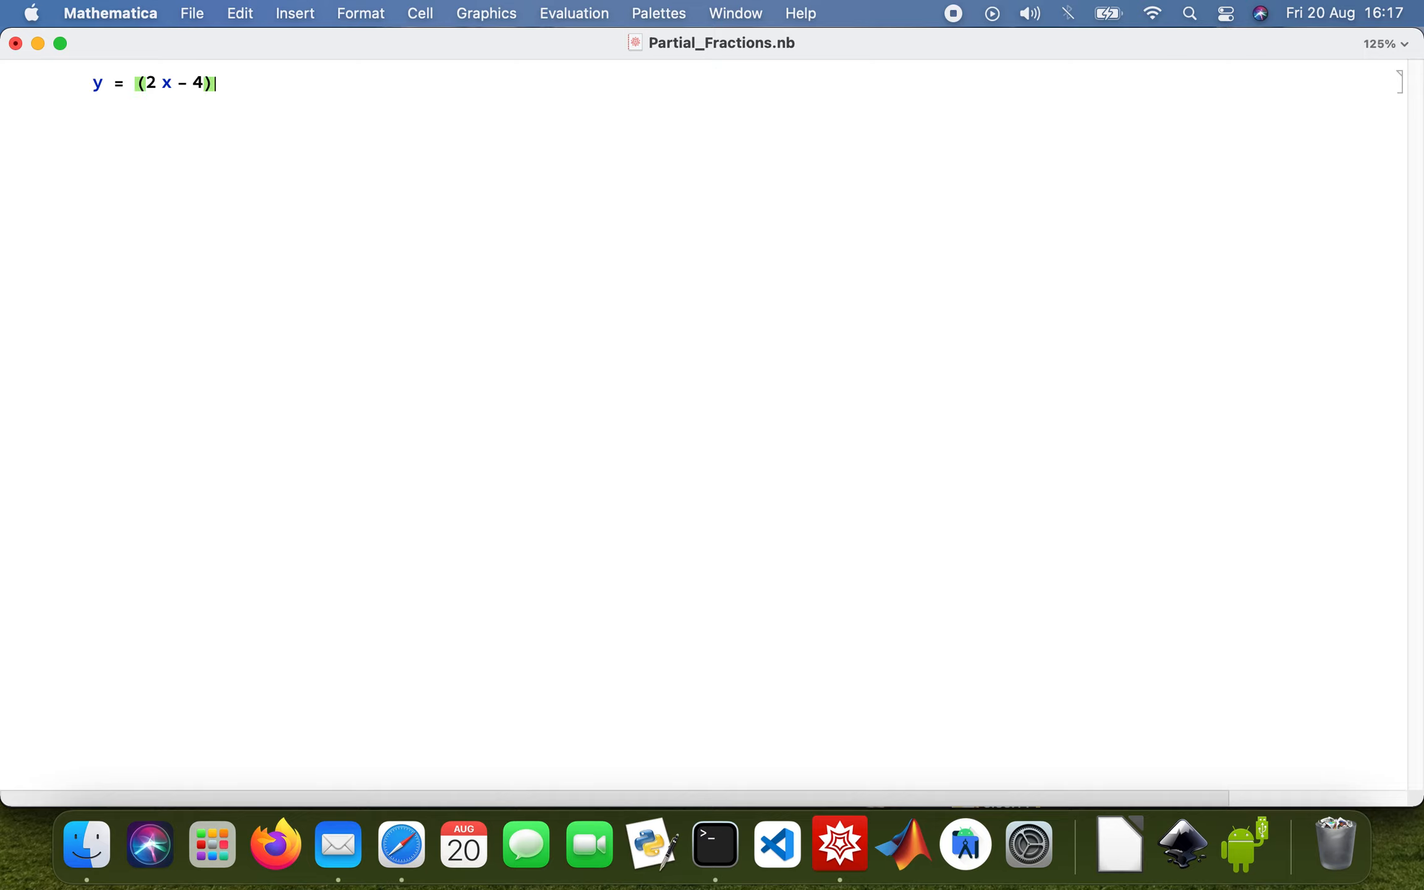
- Define y = (2x - 4)/(x^4 - 3x^2 + 1) with a suppressed output
type("/ (x ^")
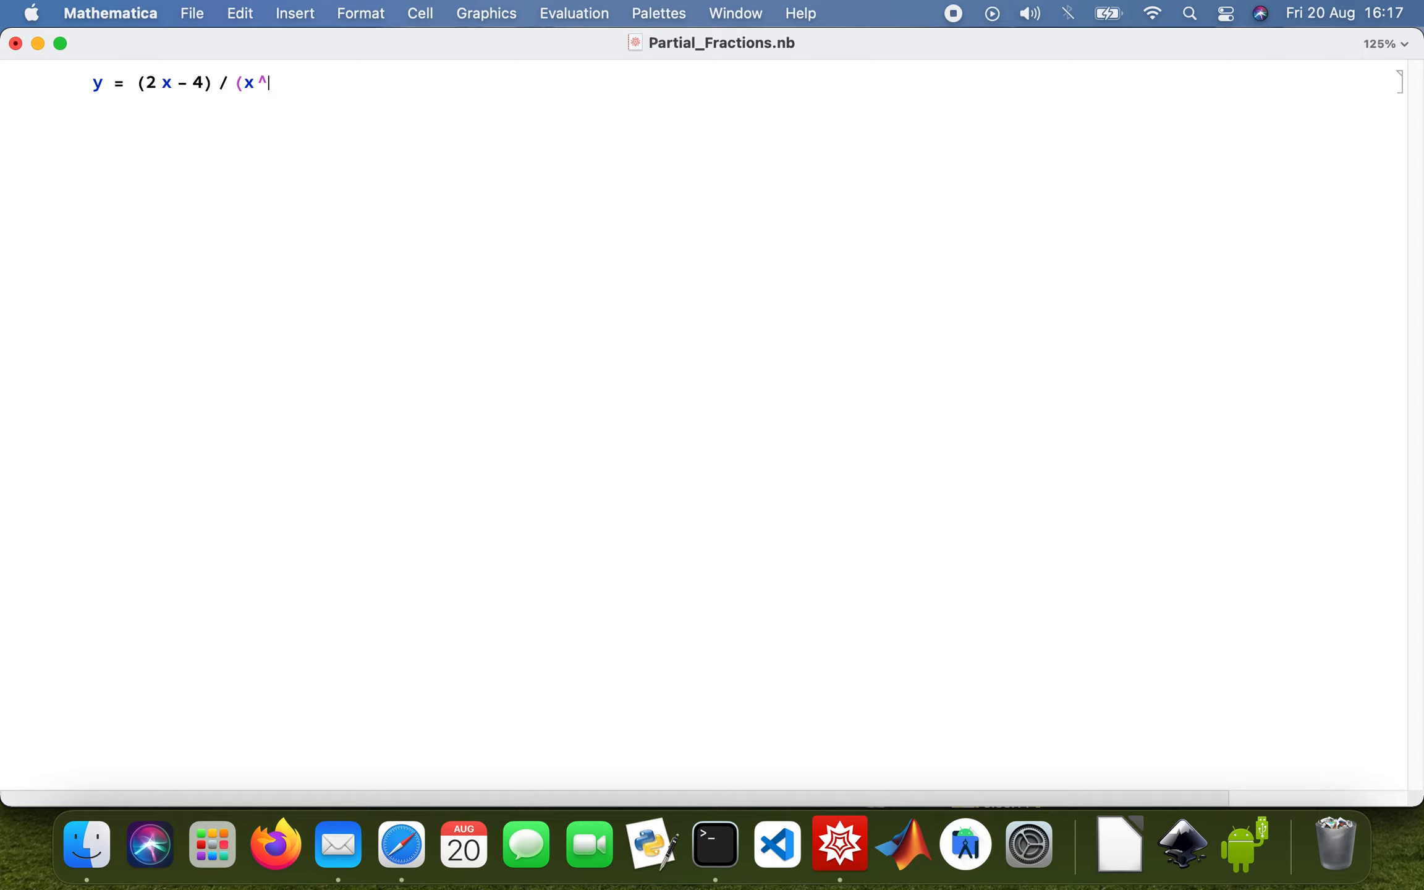
type("4")
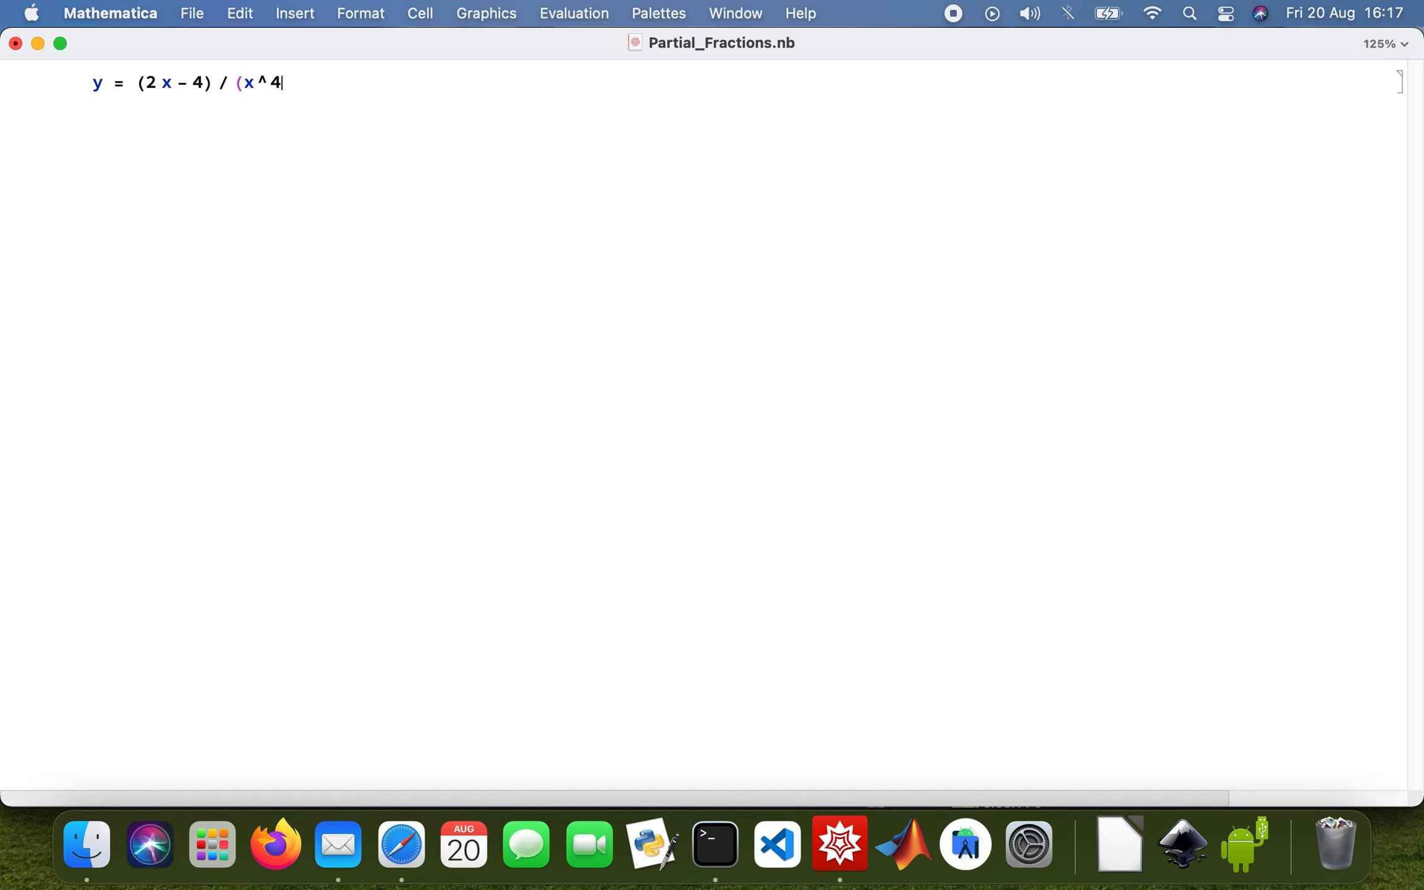
type("- 3 x6")
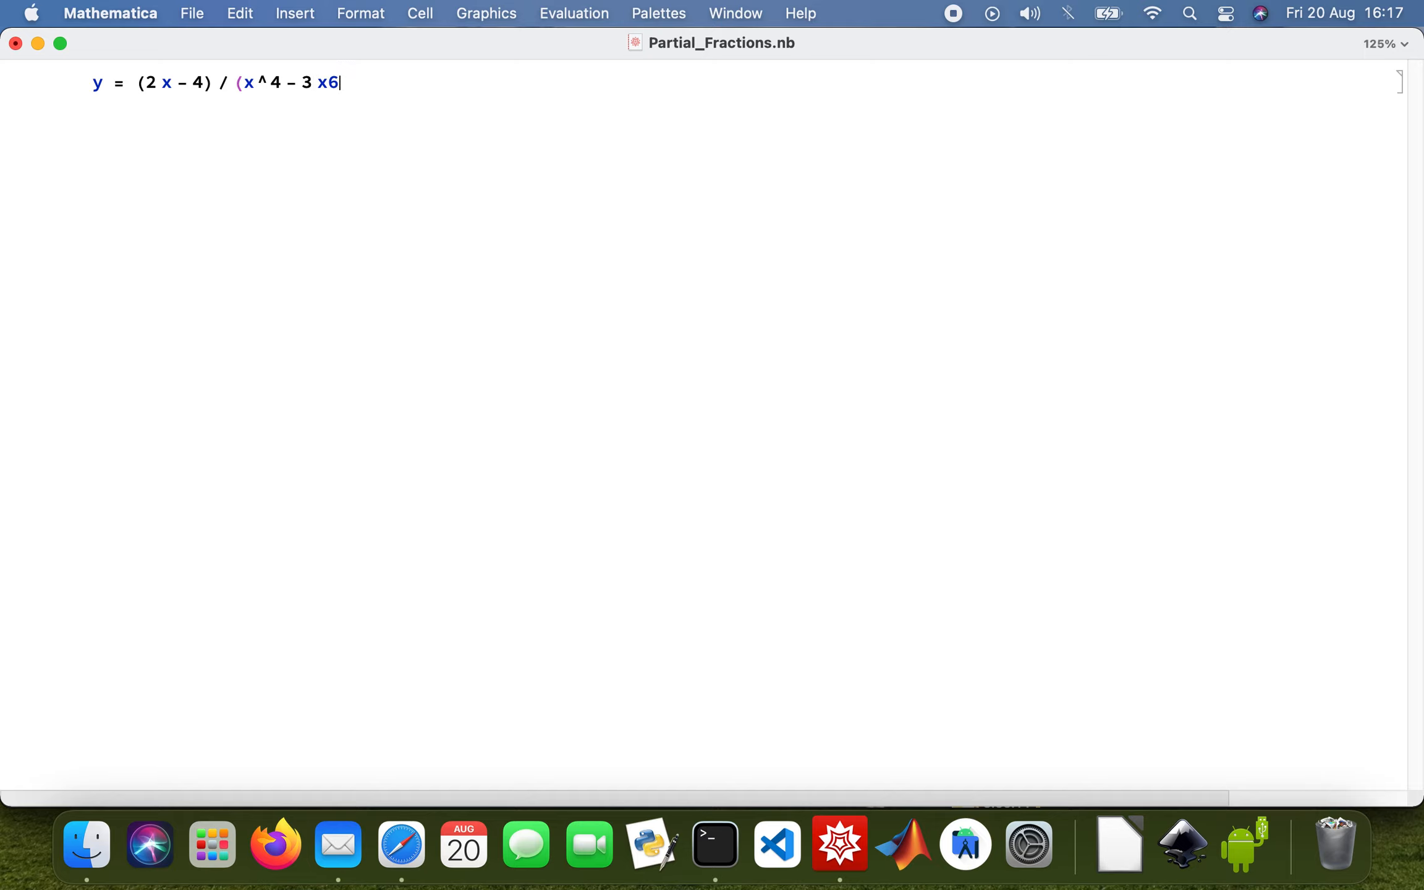
type("^2")
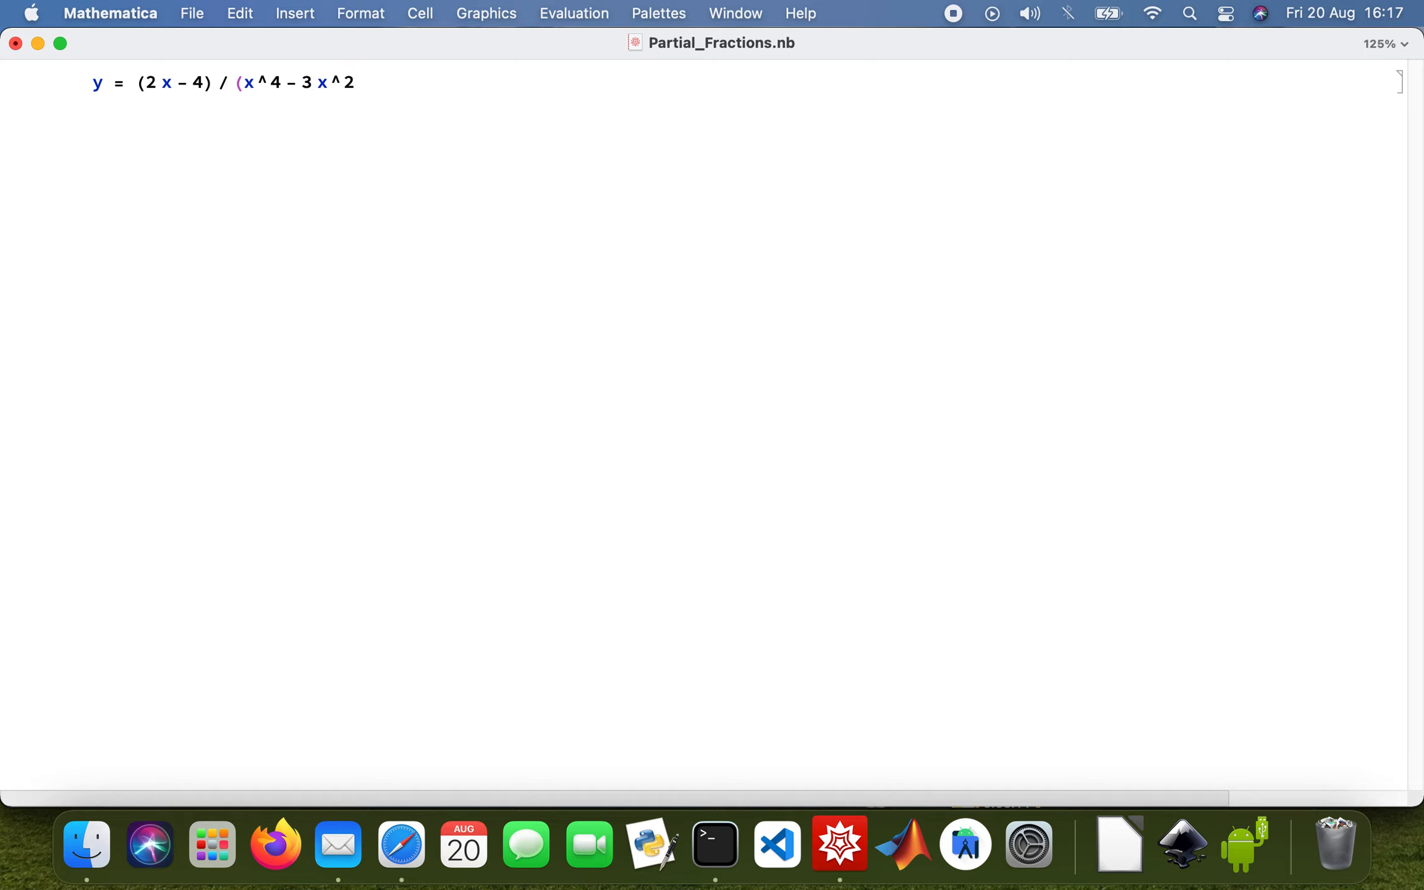
type("+ 1")
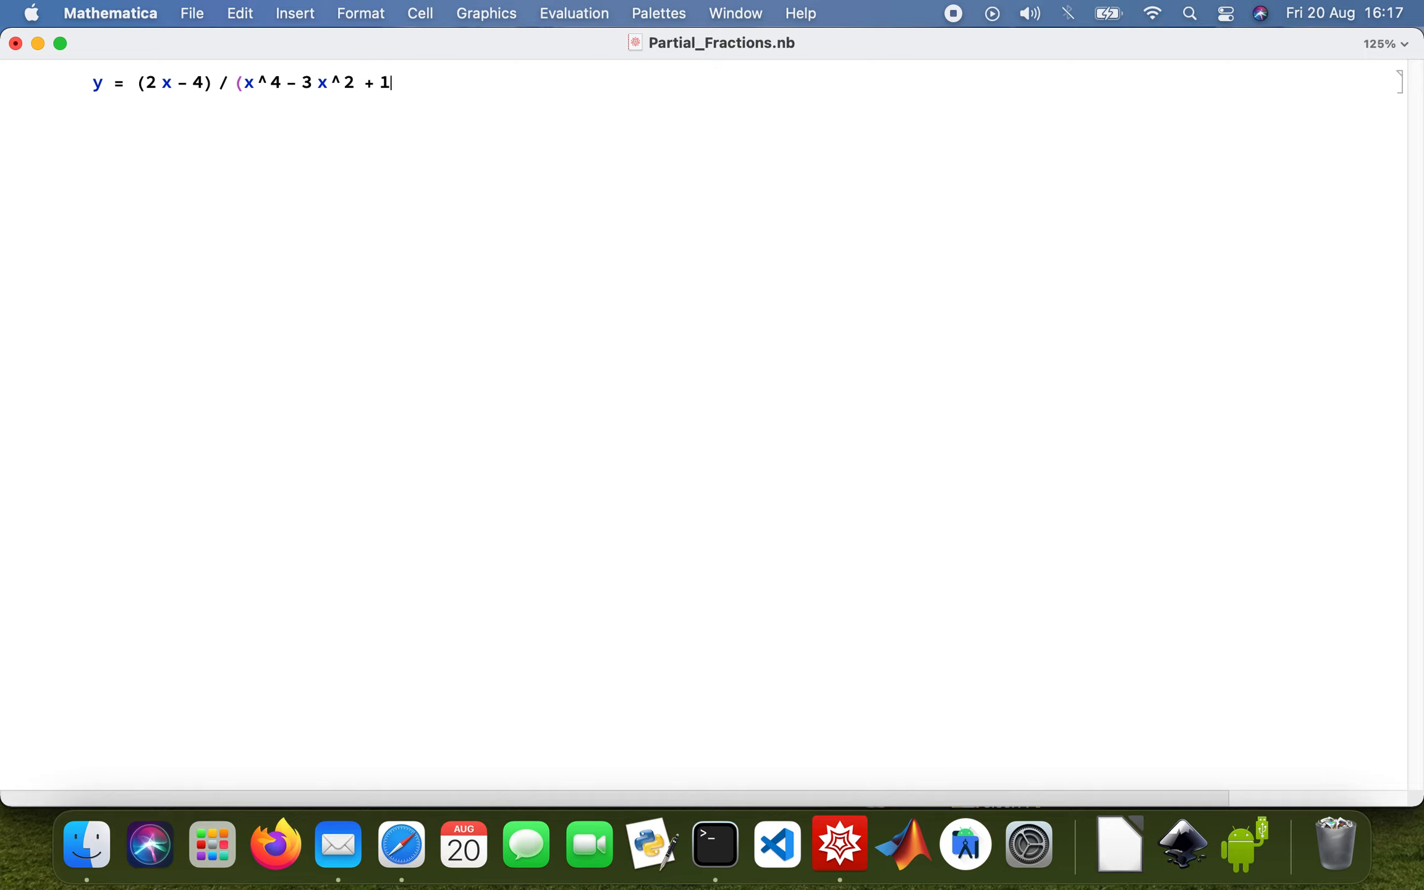
type(");")
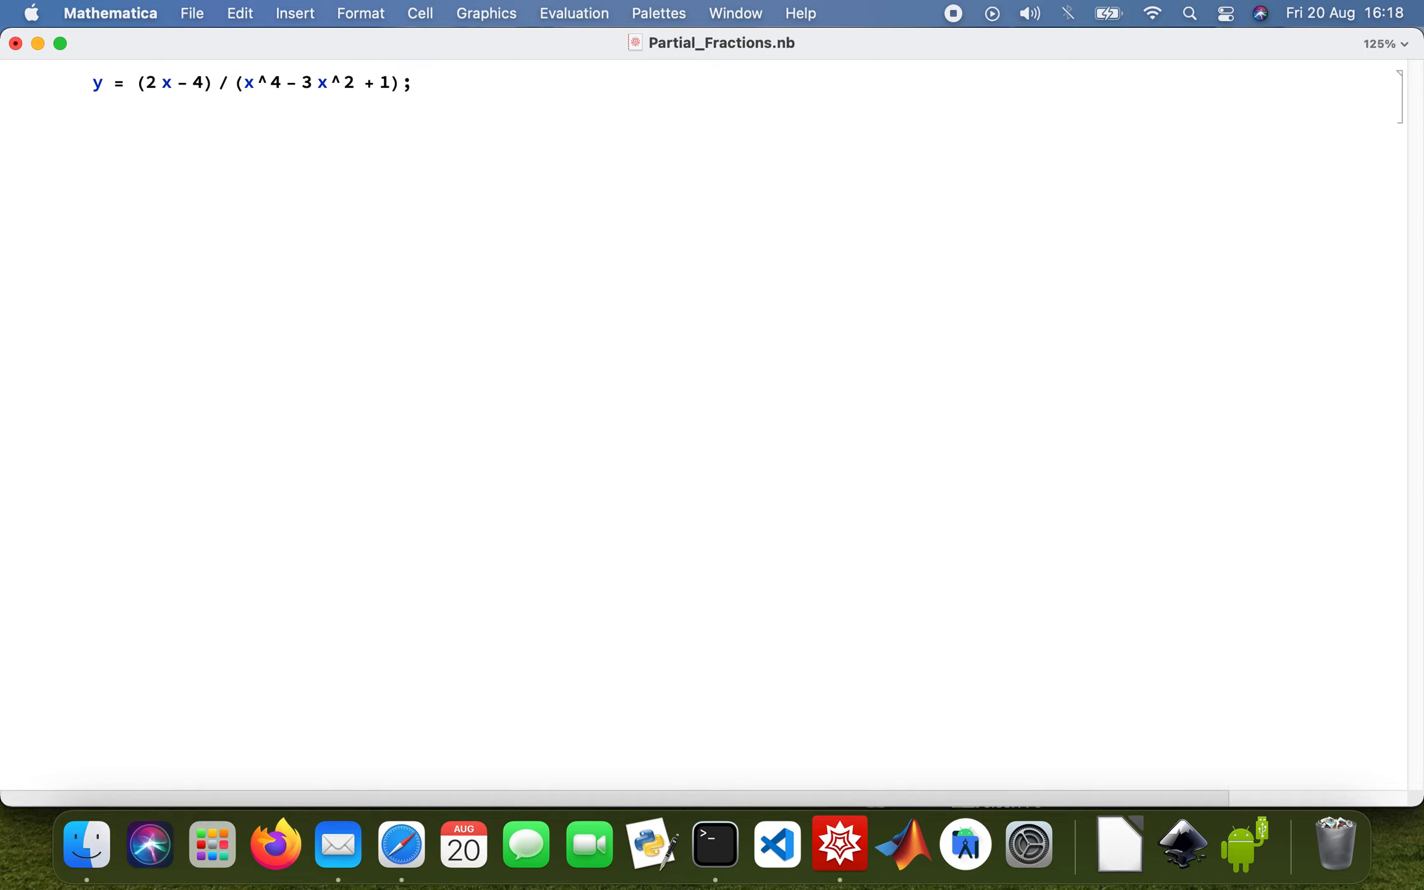
- Evaluate Apart[y] to get the two-term partial fraction decomposition
type("Apar")
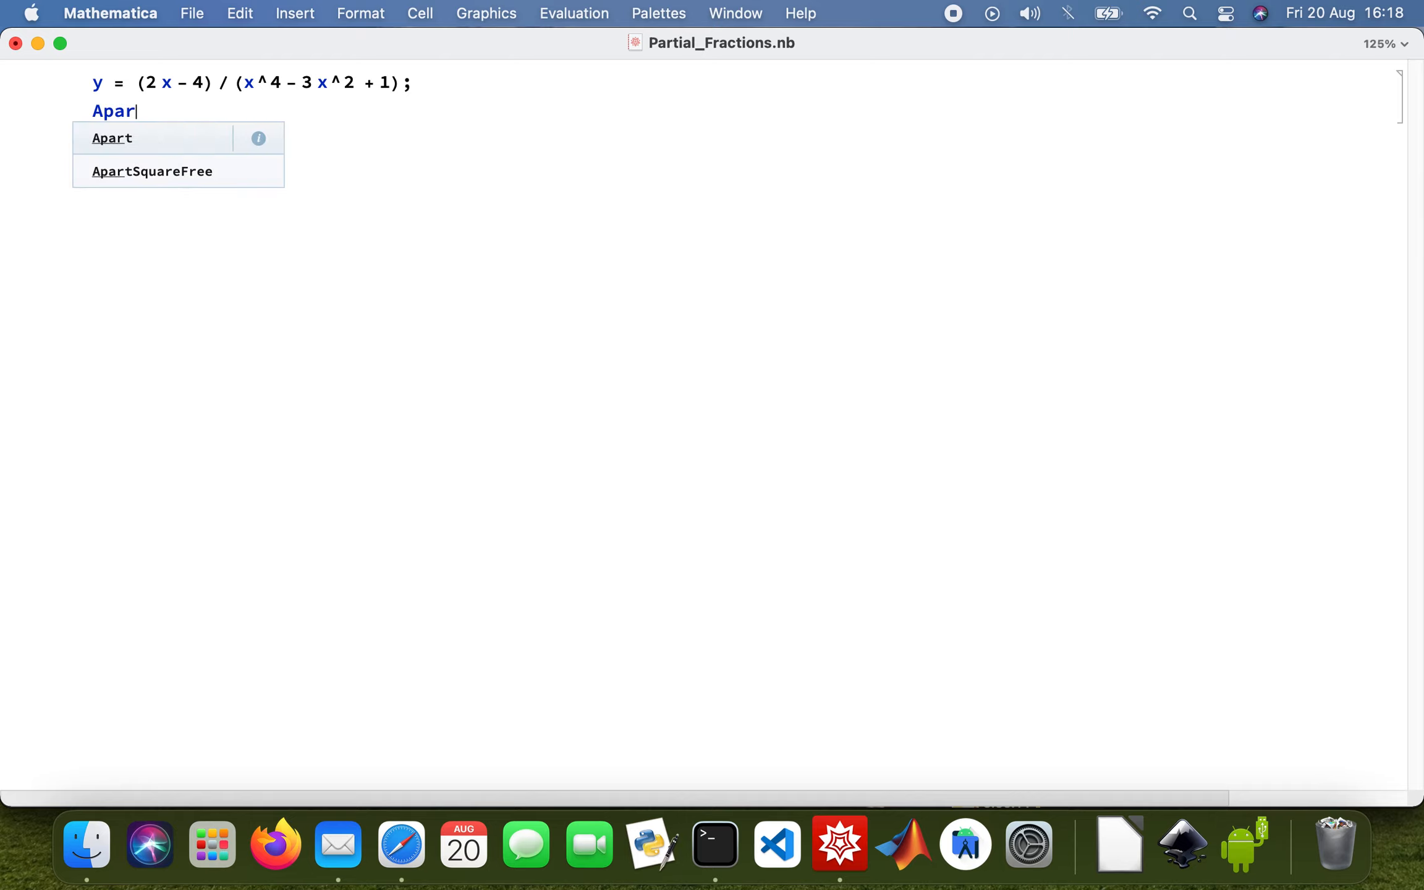
left_click(111, 139)
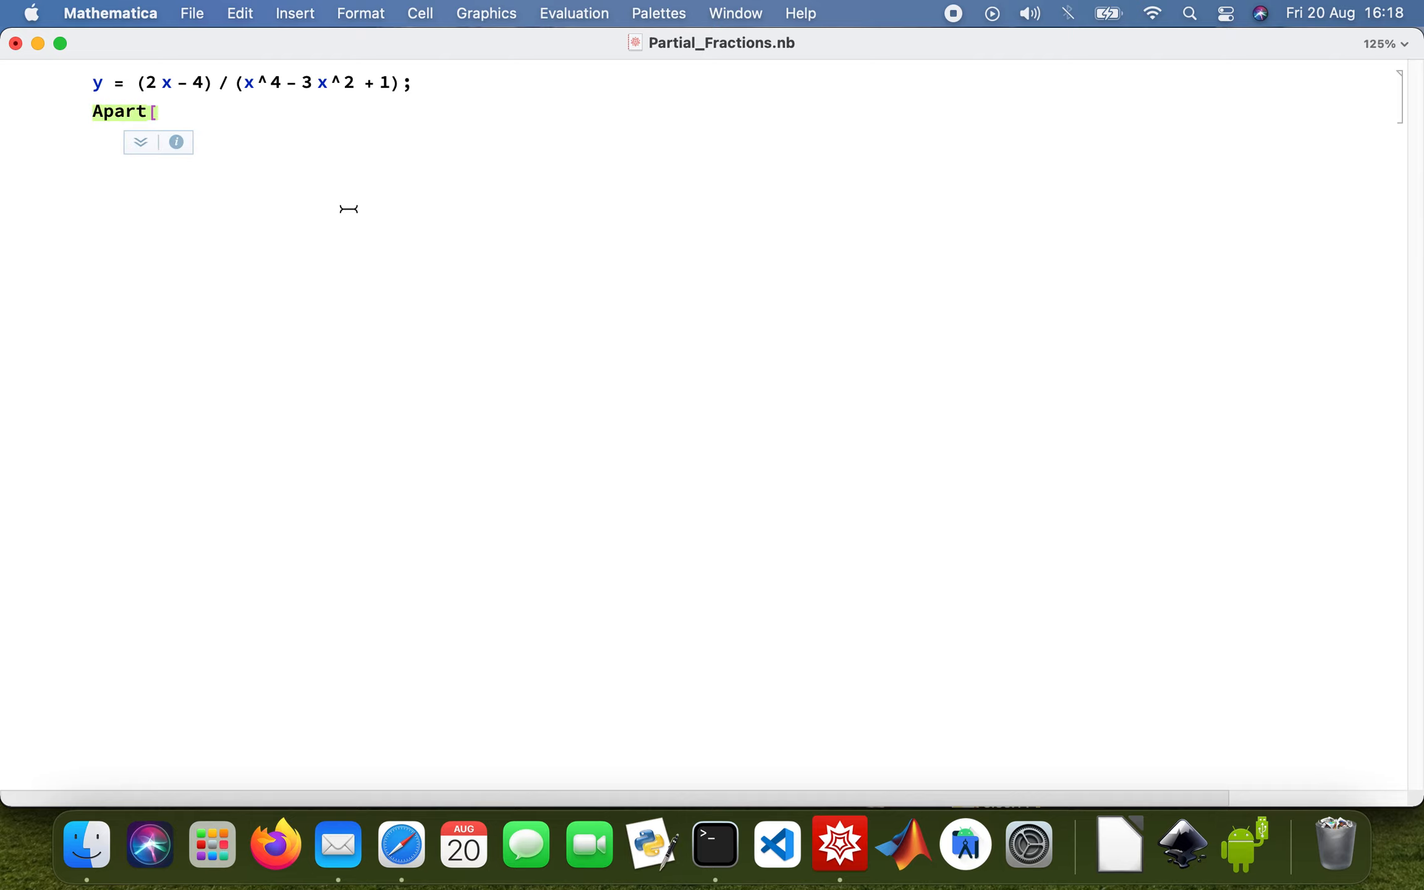
type("y]")
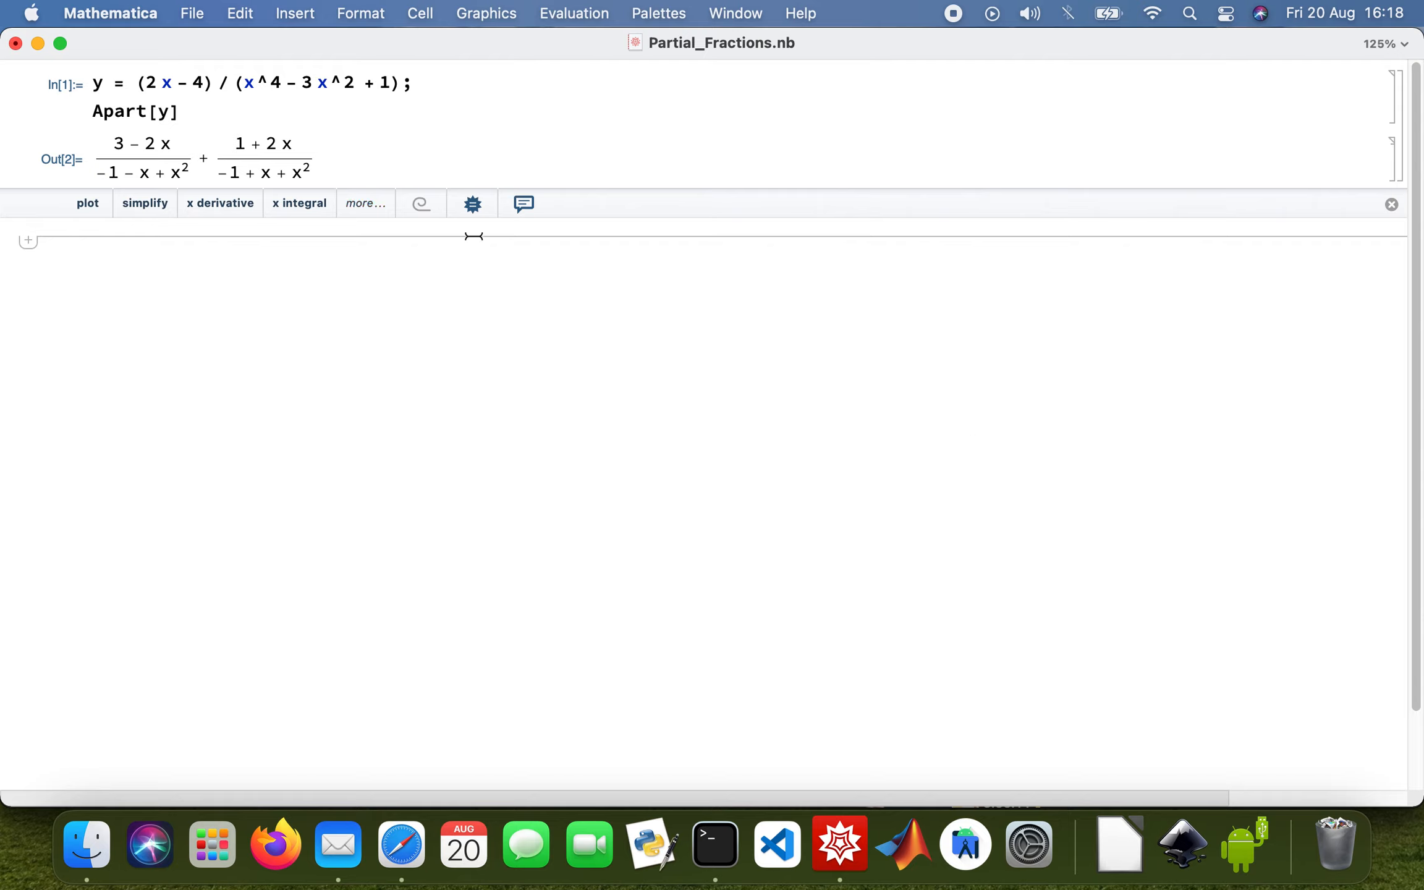
mouse_move(422, 249)
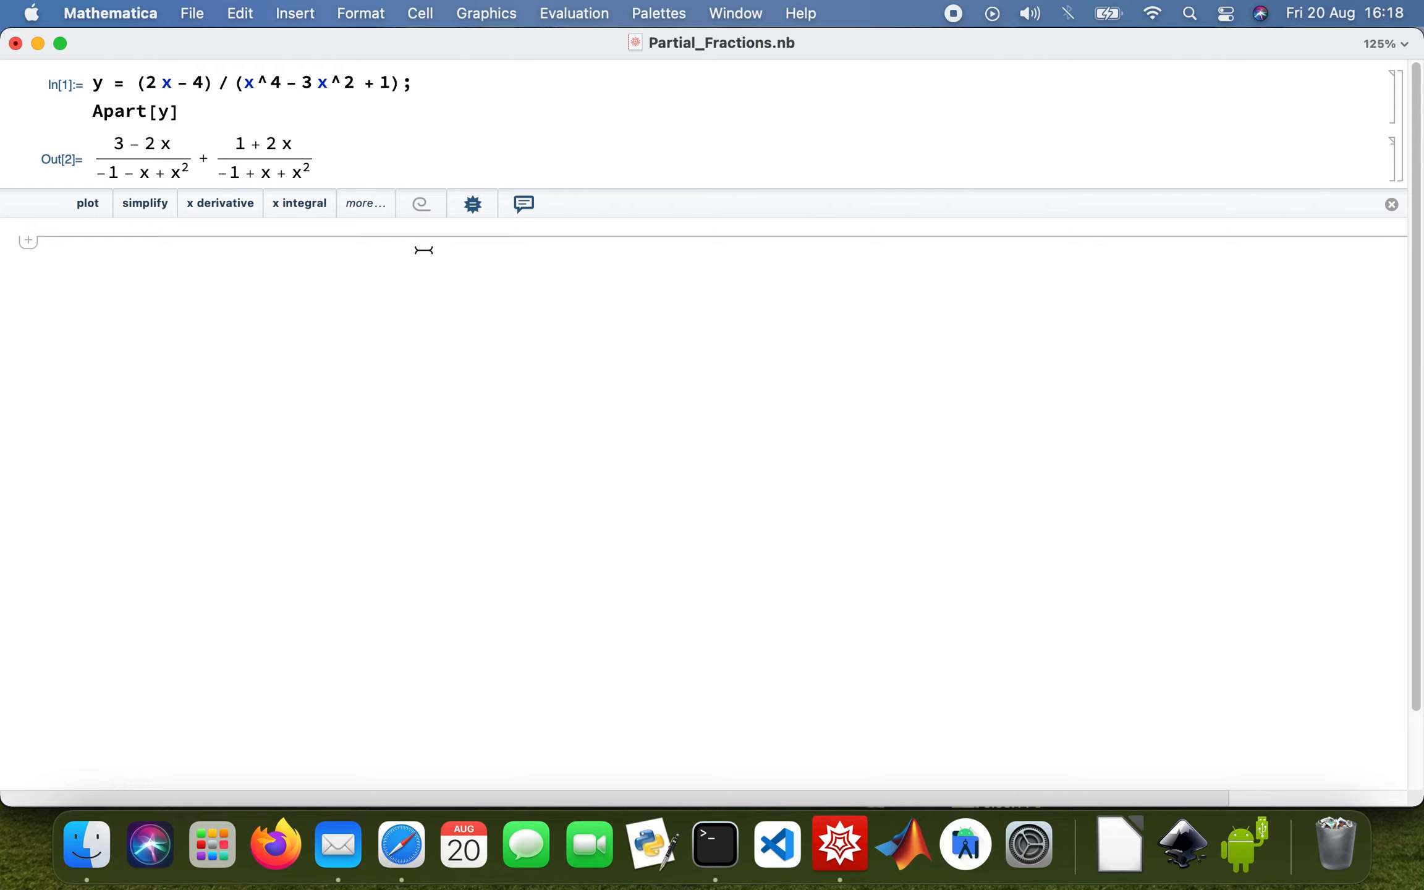
mouse_move(468, 344)
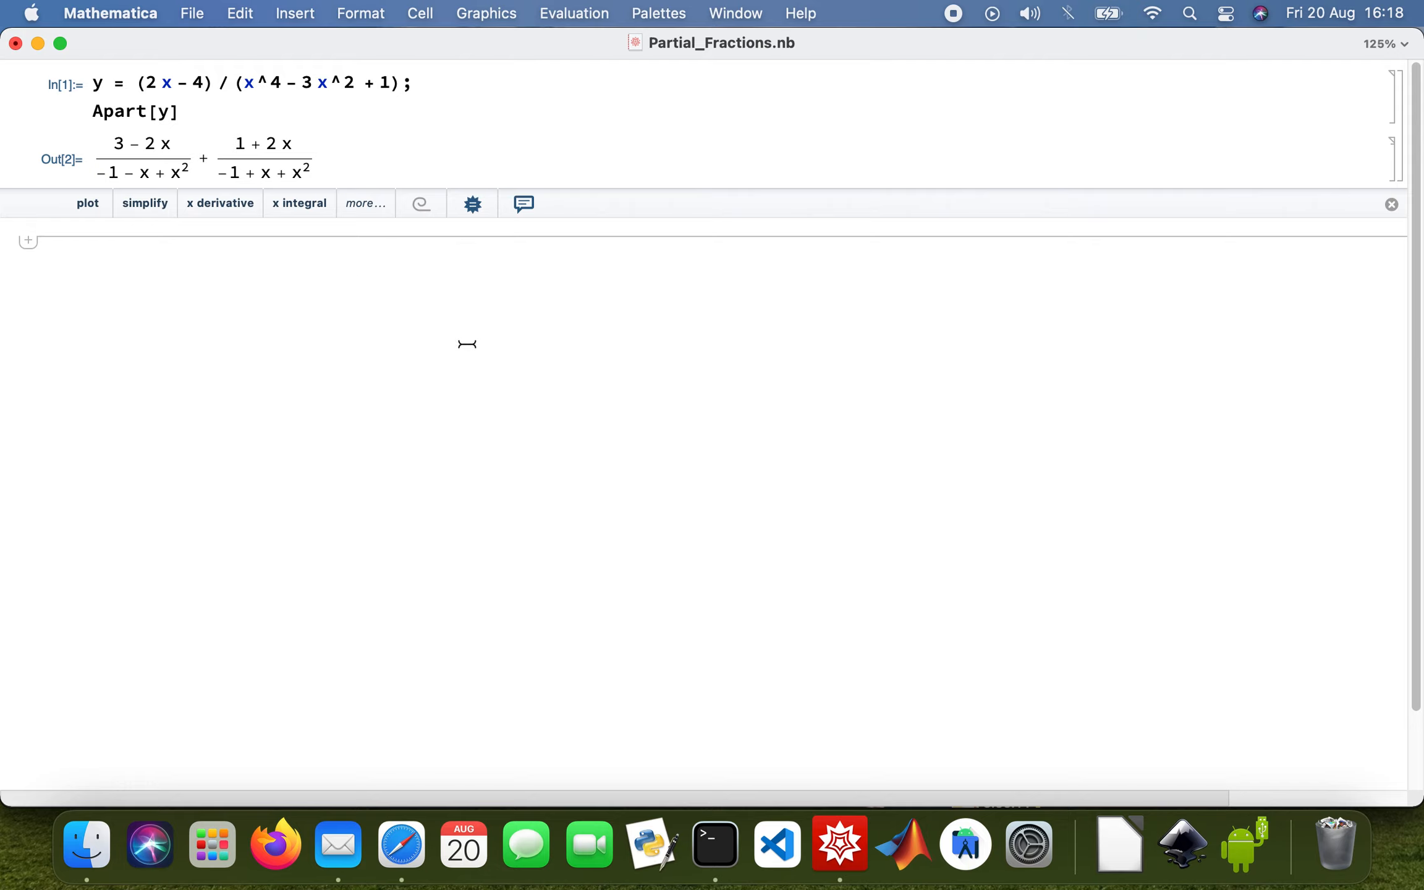
- Evaluate D[y, x] to get the derivative of y
type("D")
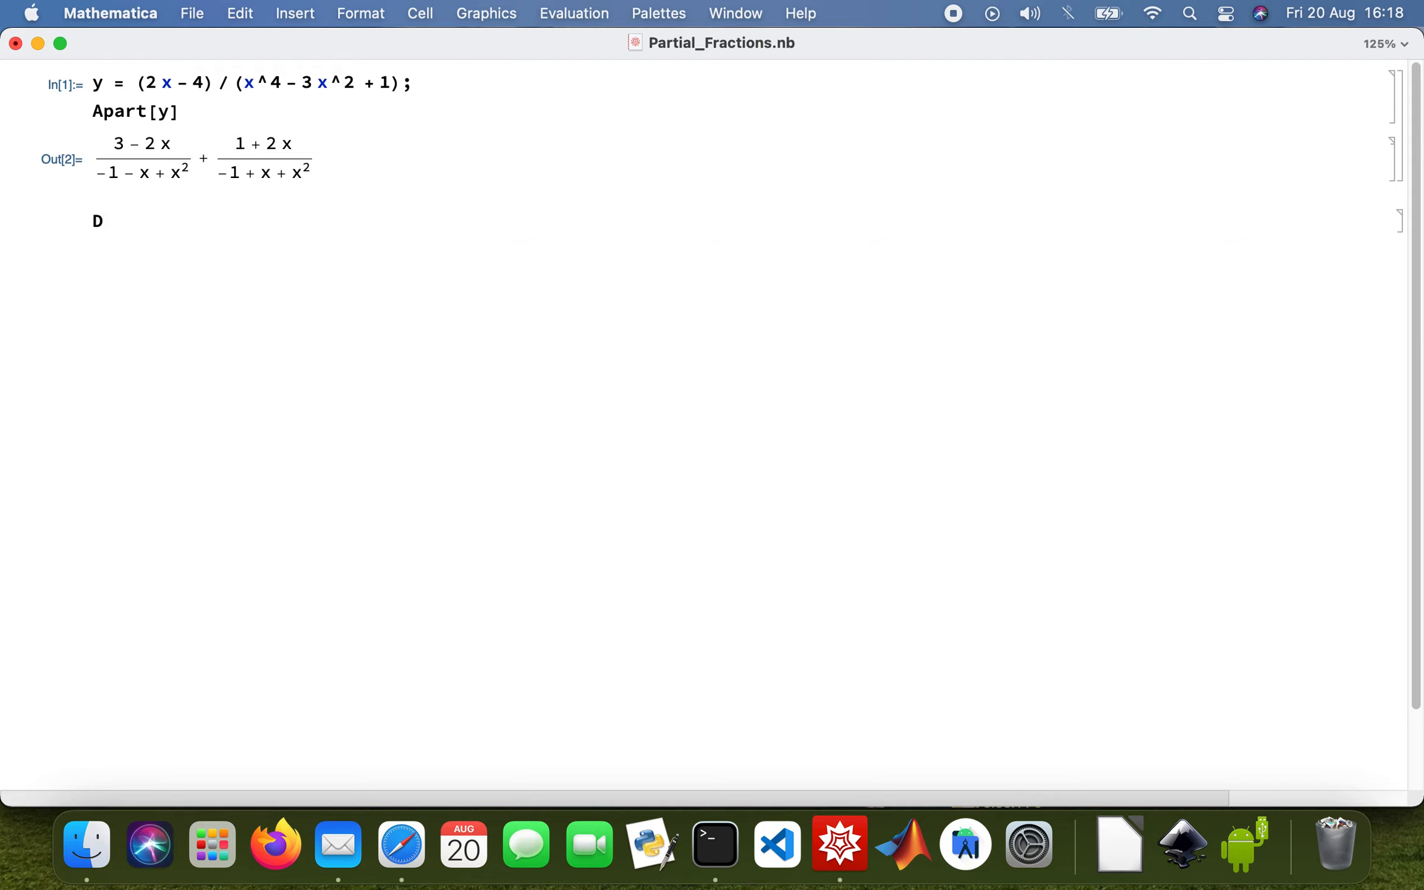
type("[y, x")
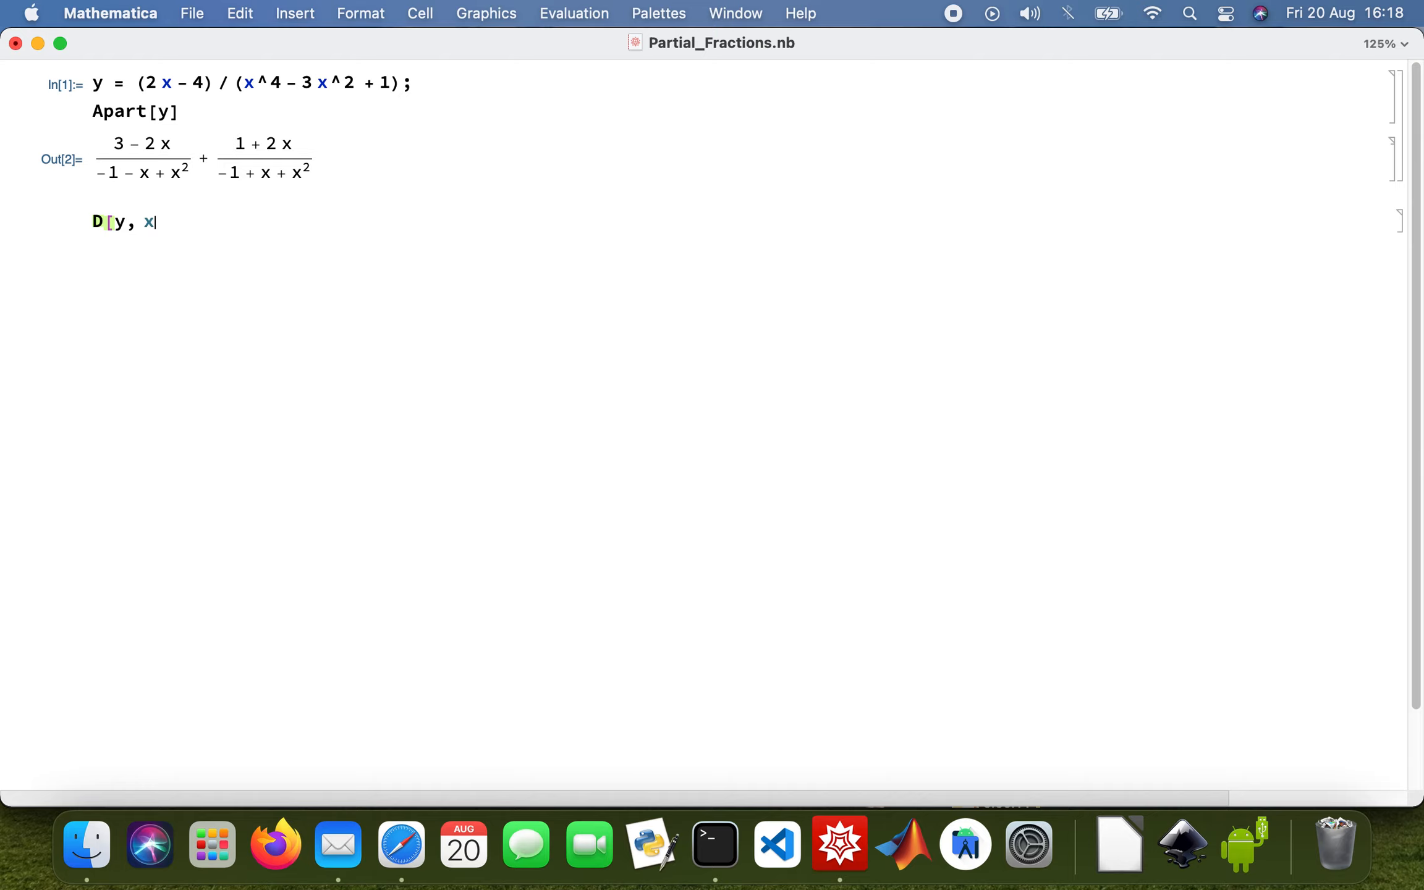
type("]")
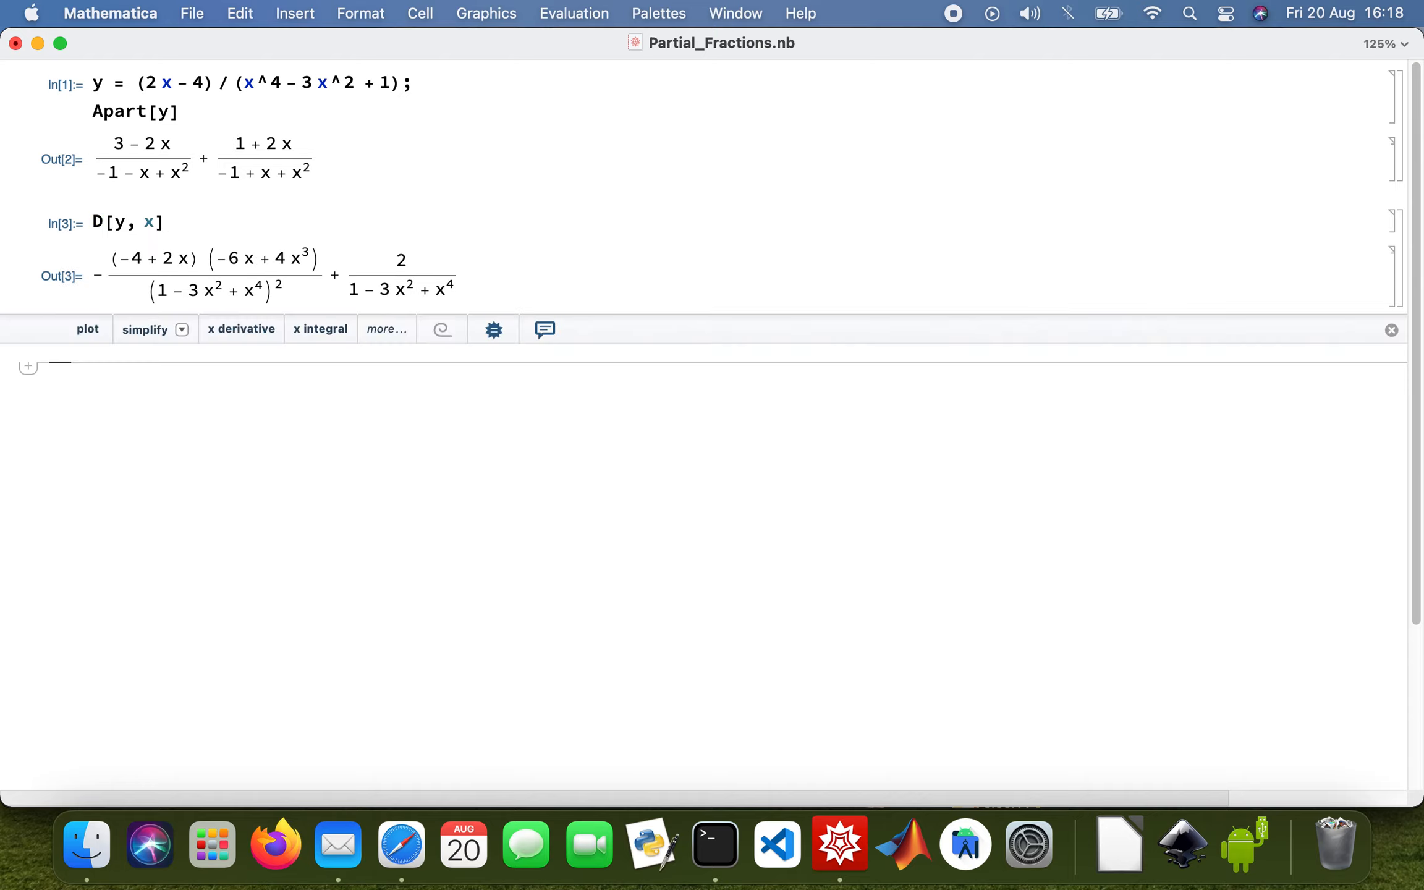
- Evaluate Integrate[y, x] to get the logarithmic antiderivative of y
type("In")
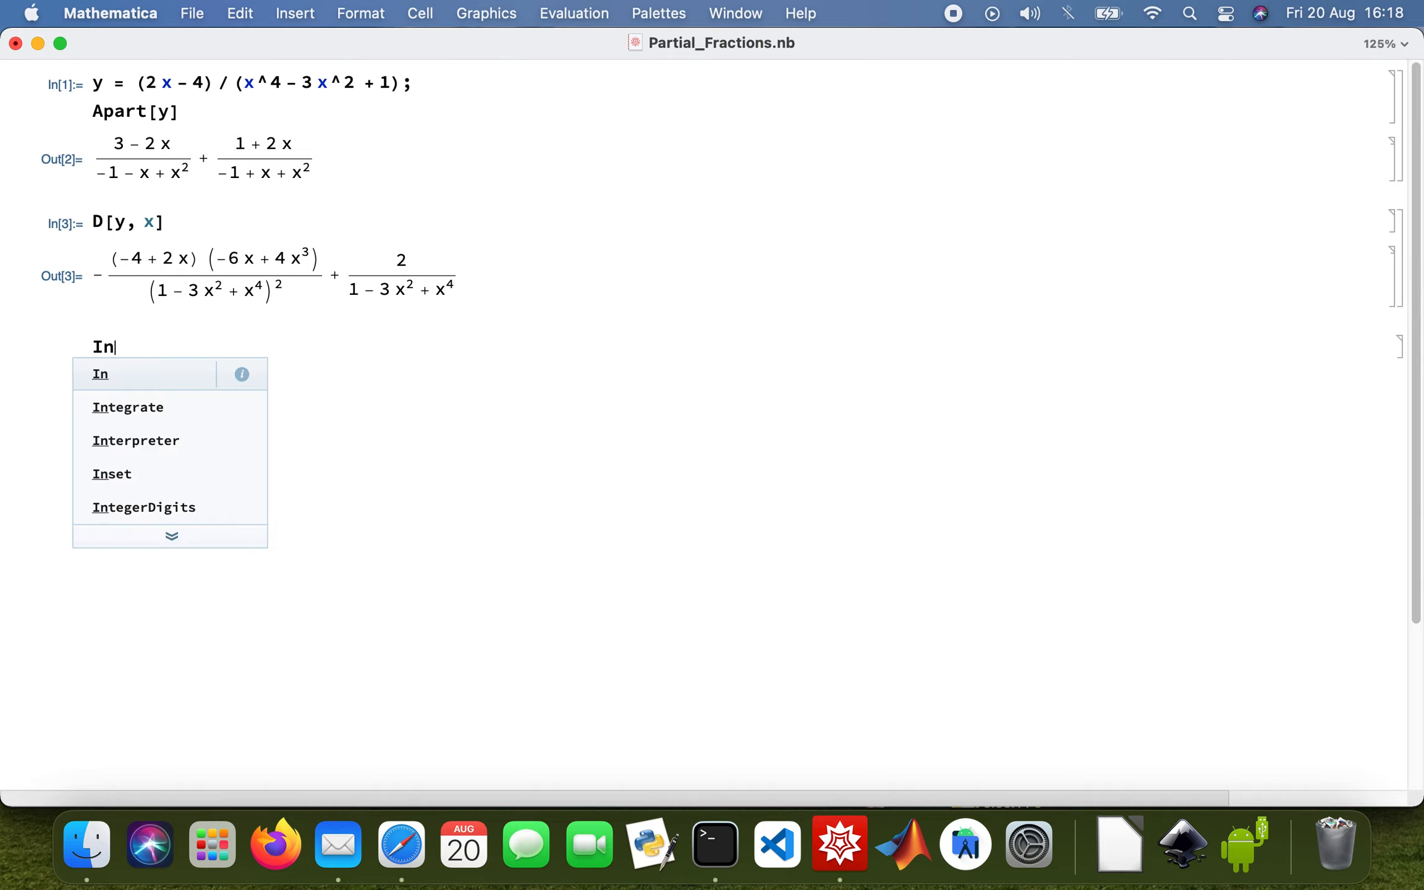
mouse_move(103, 408)
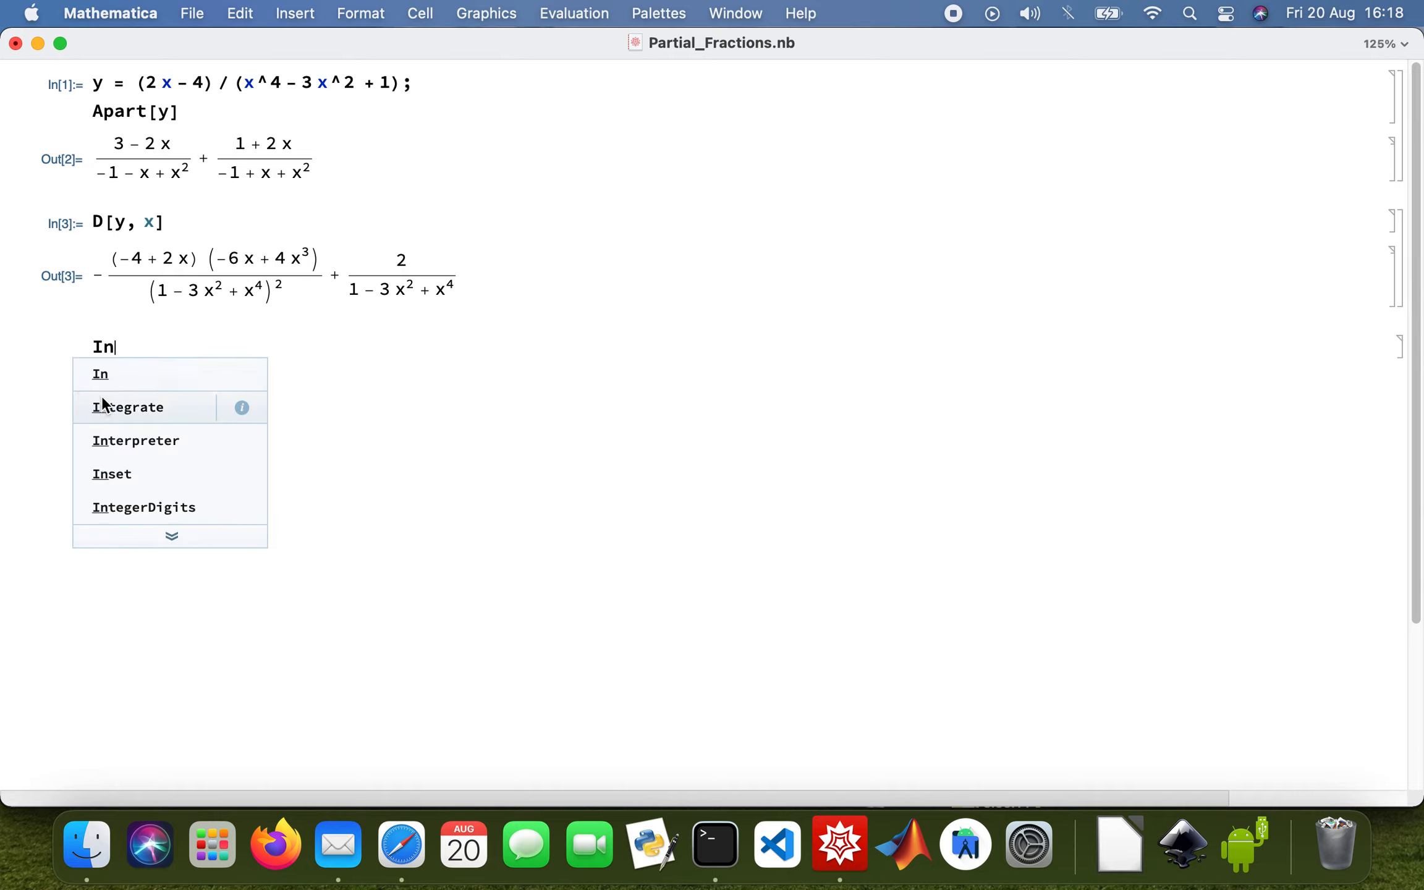
left_click(129, 407)
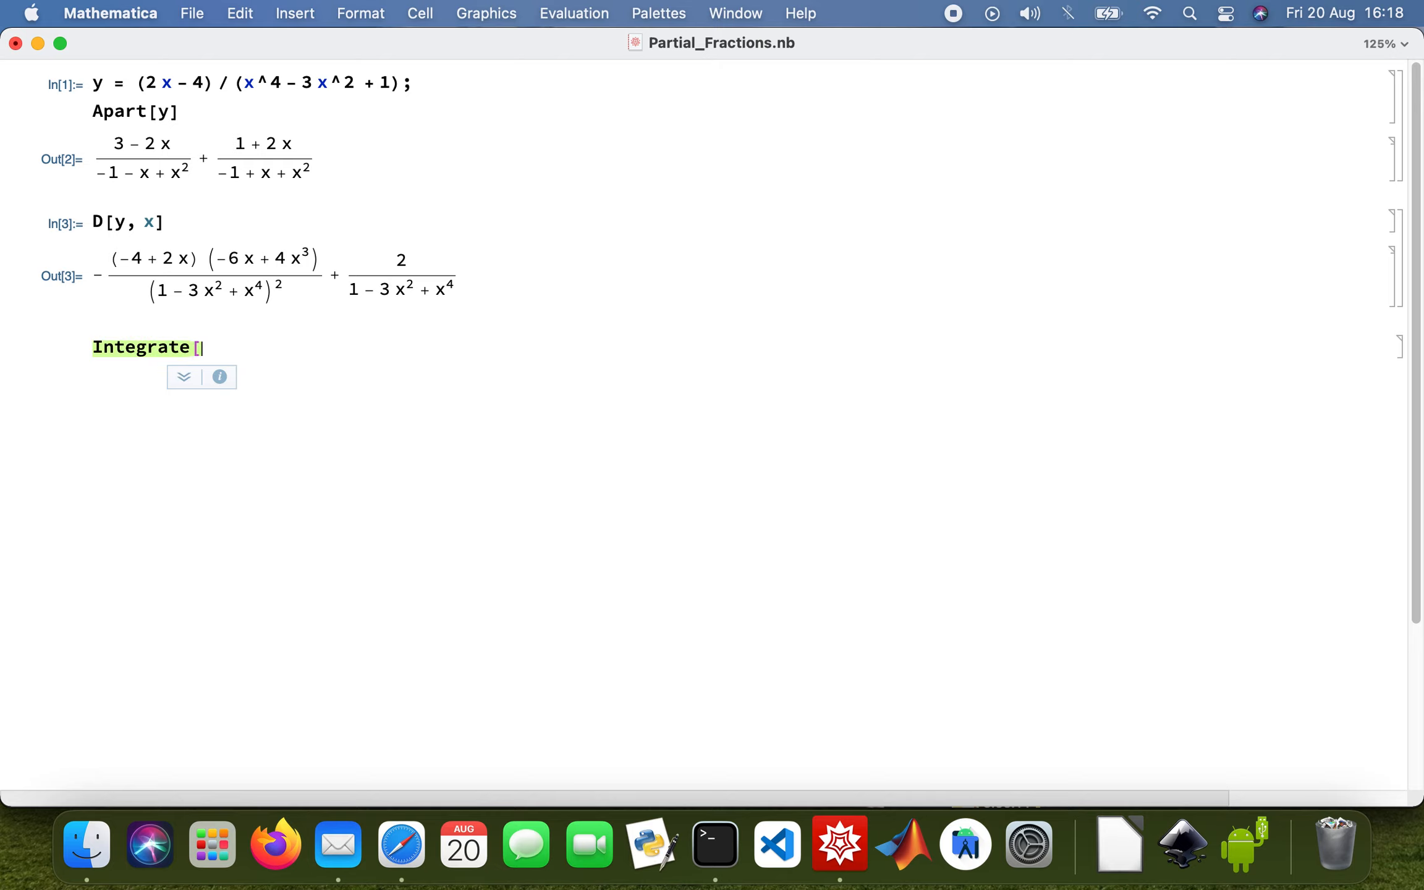
type("y, x]")
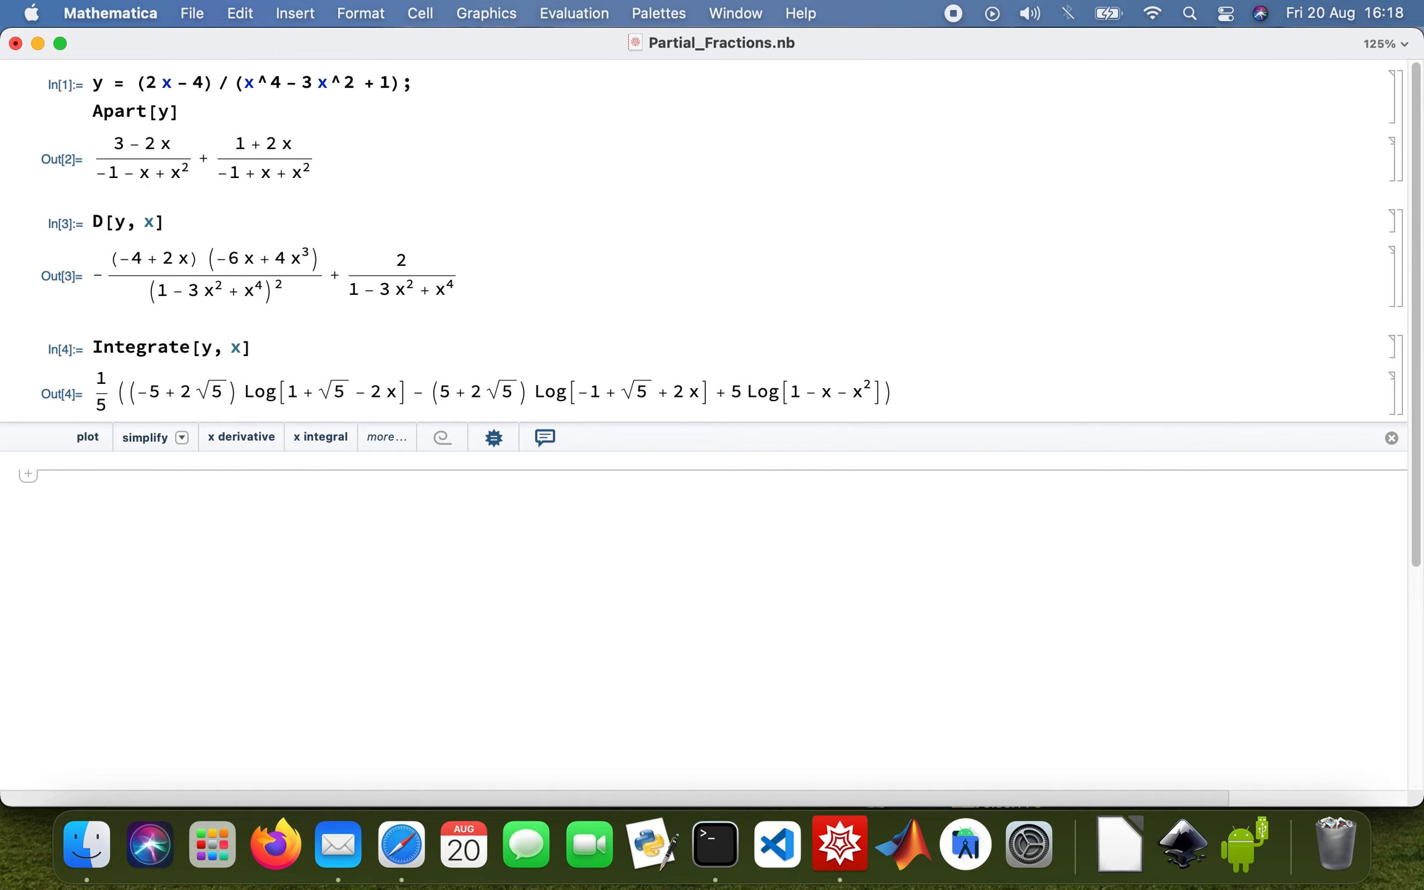
- Evaluate Plot[y, {x, -10, 5}] showing the curve with vertical asymptotes near x ≈ ±2
type("Plot")
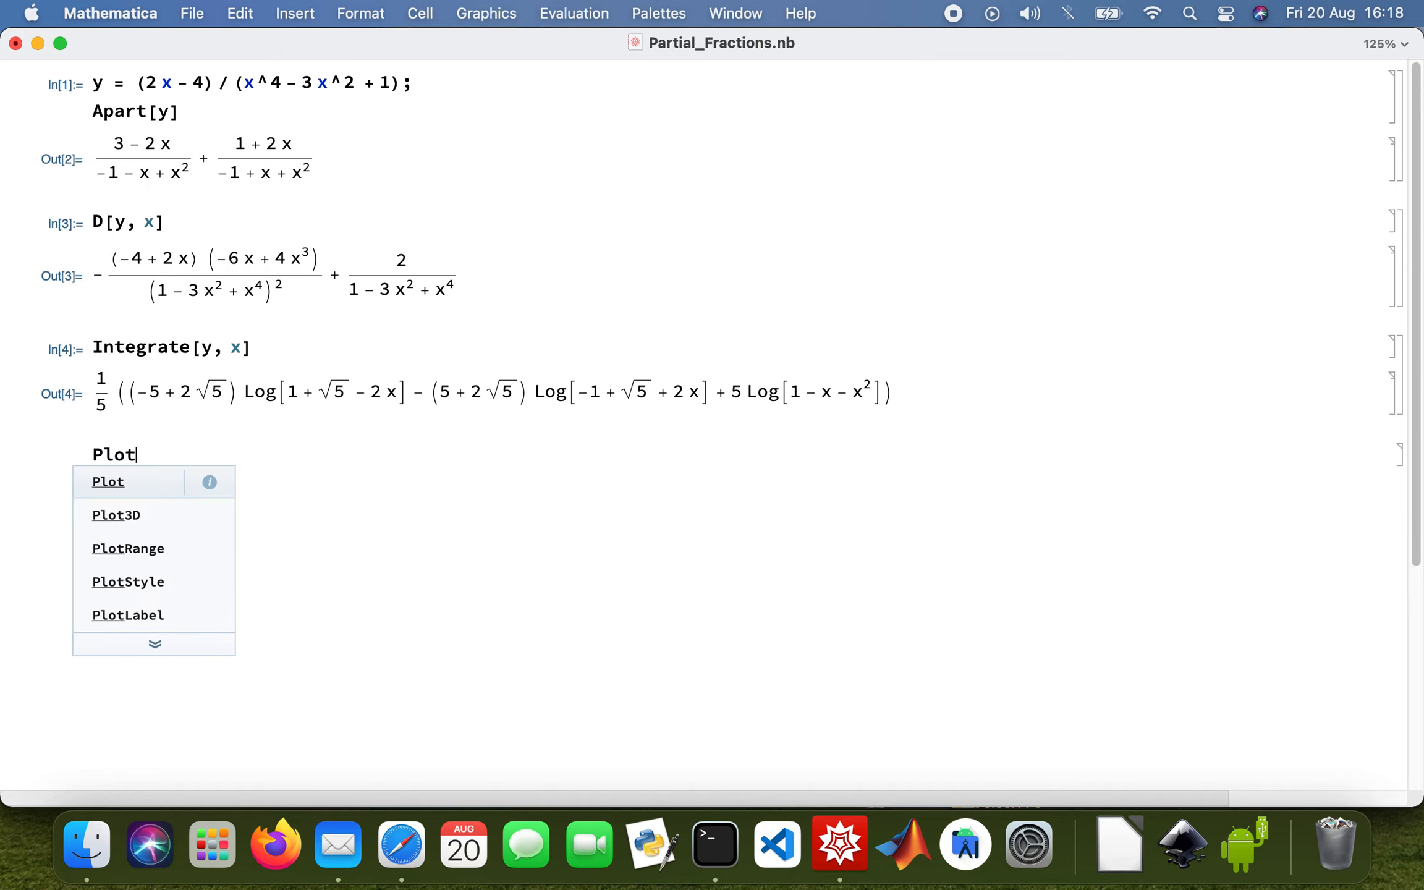
left_click(107, 481)
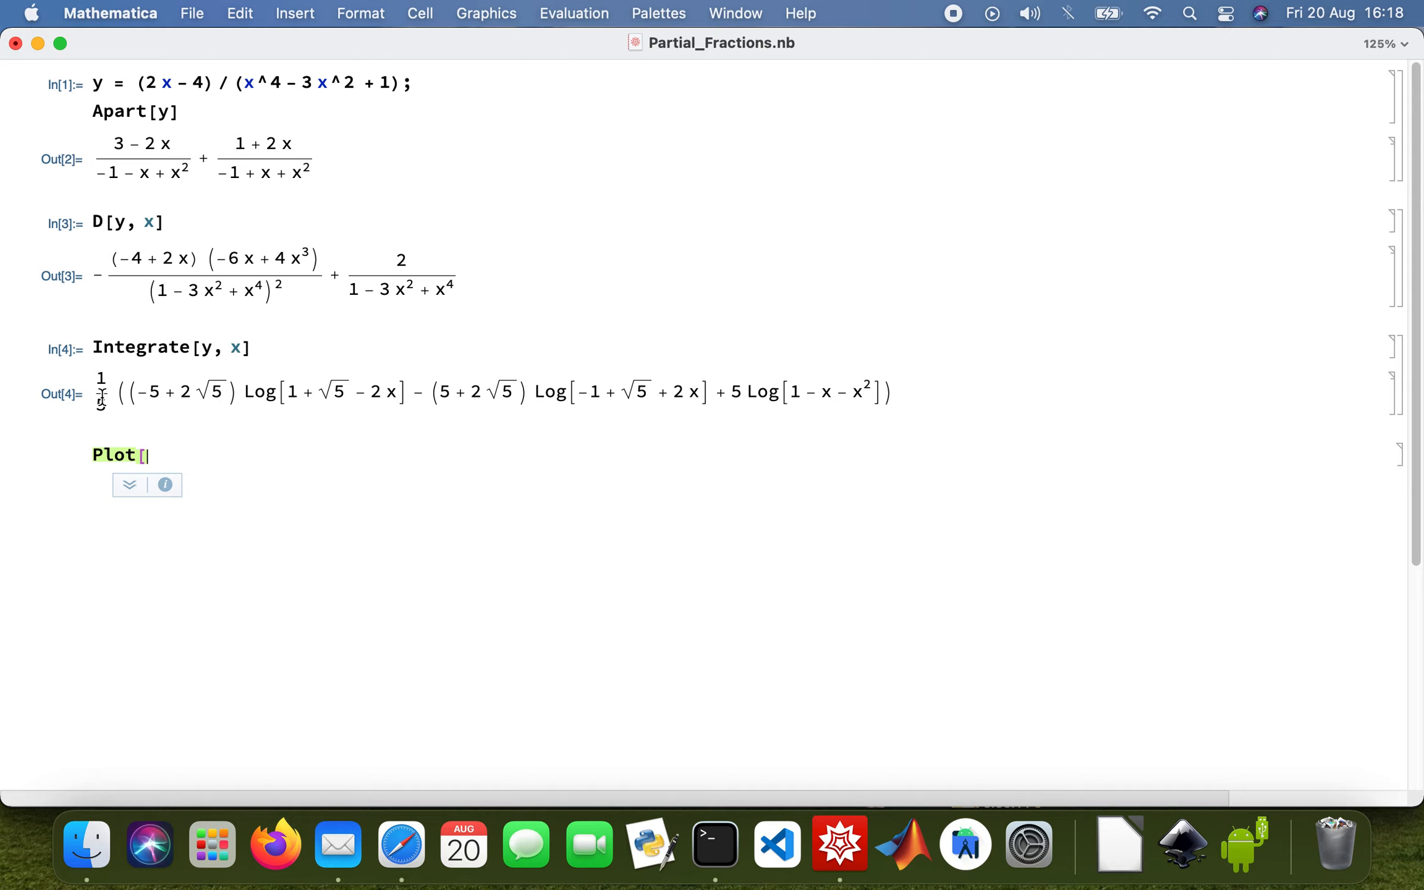
type("y,")
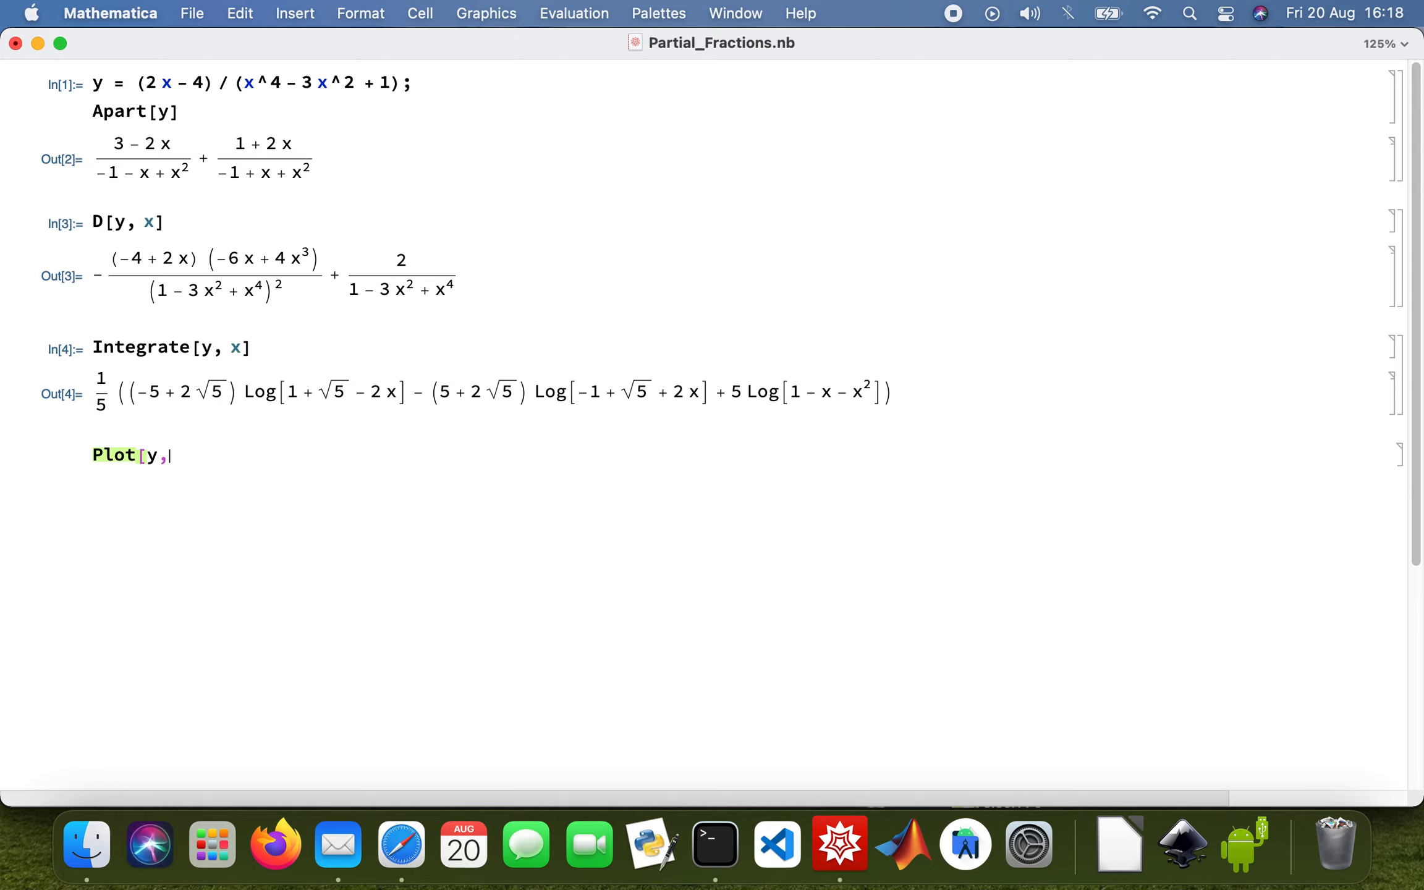
type("{")
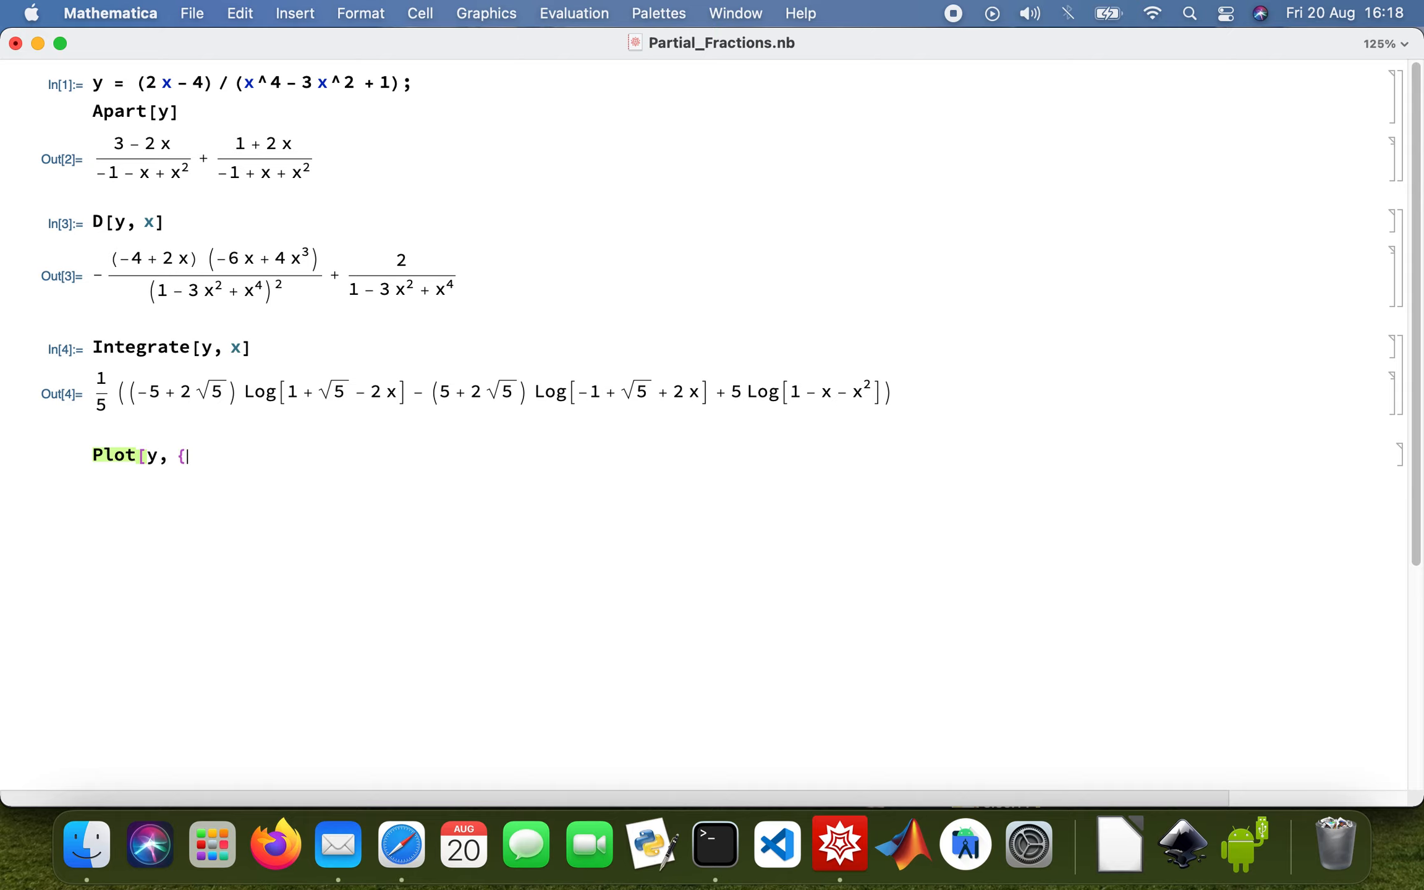
type("x,")
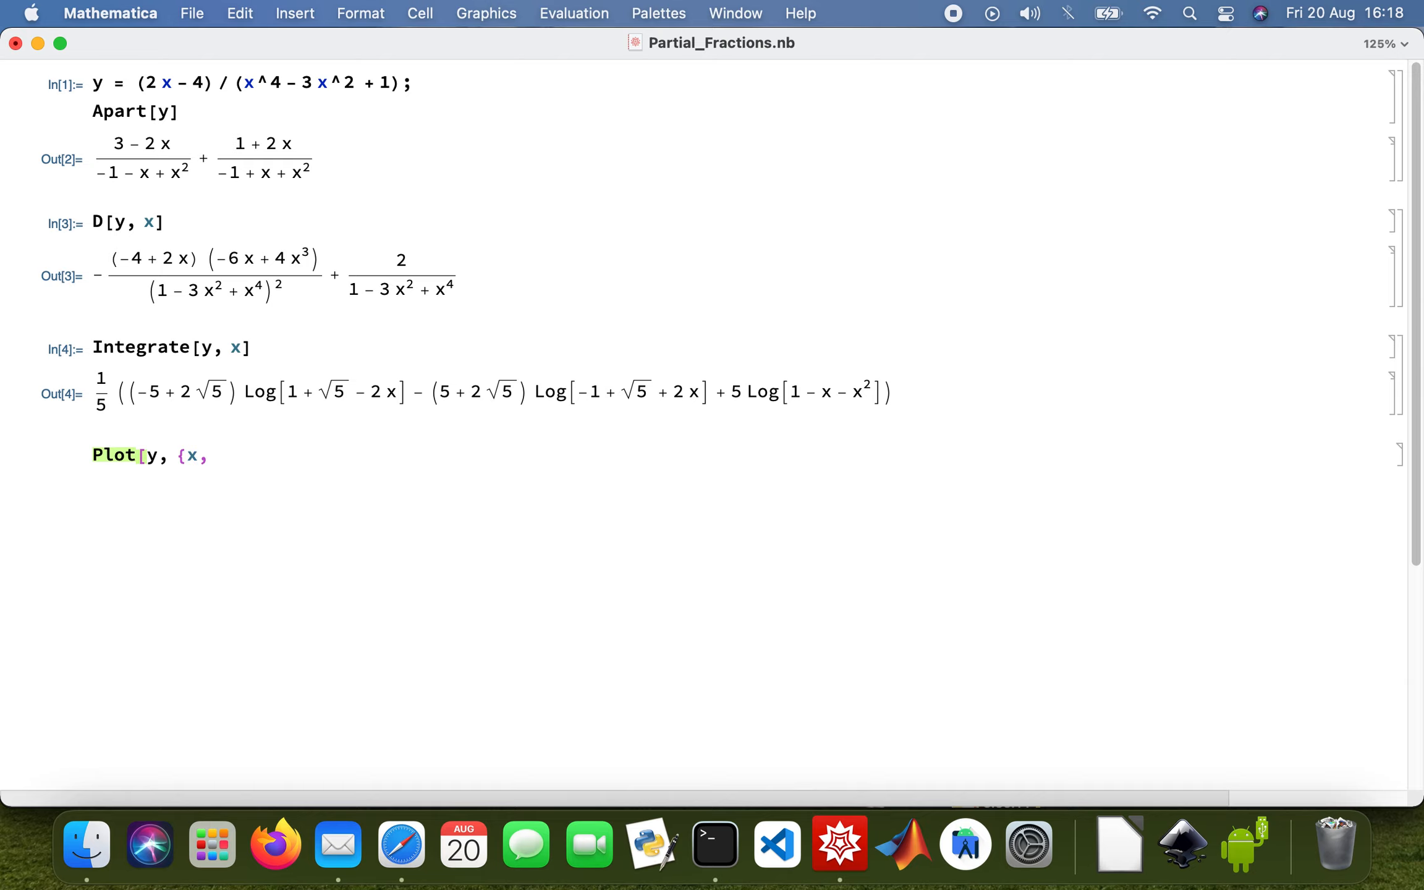
type("-10,")
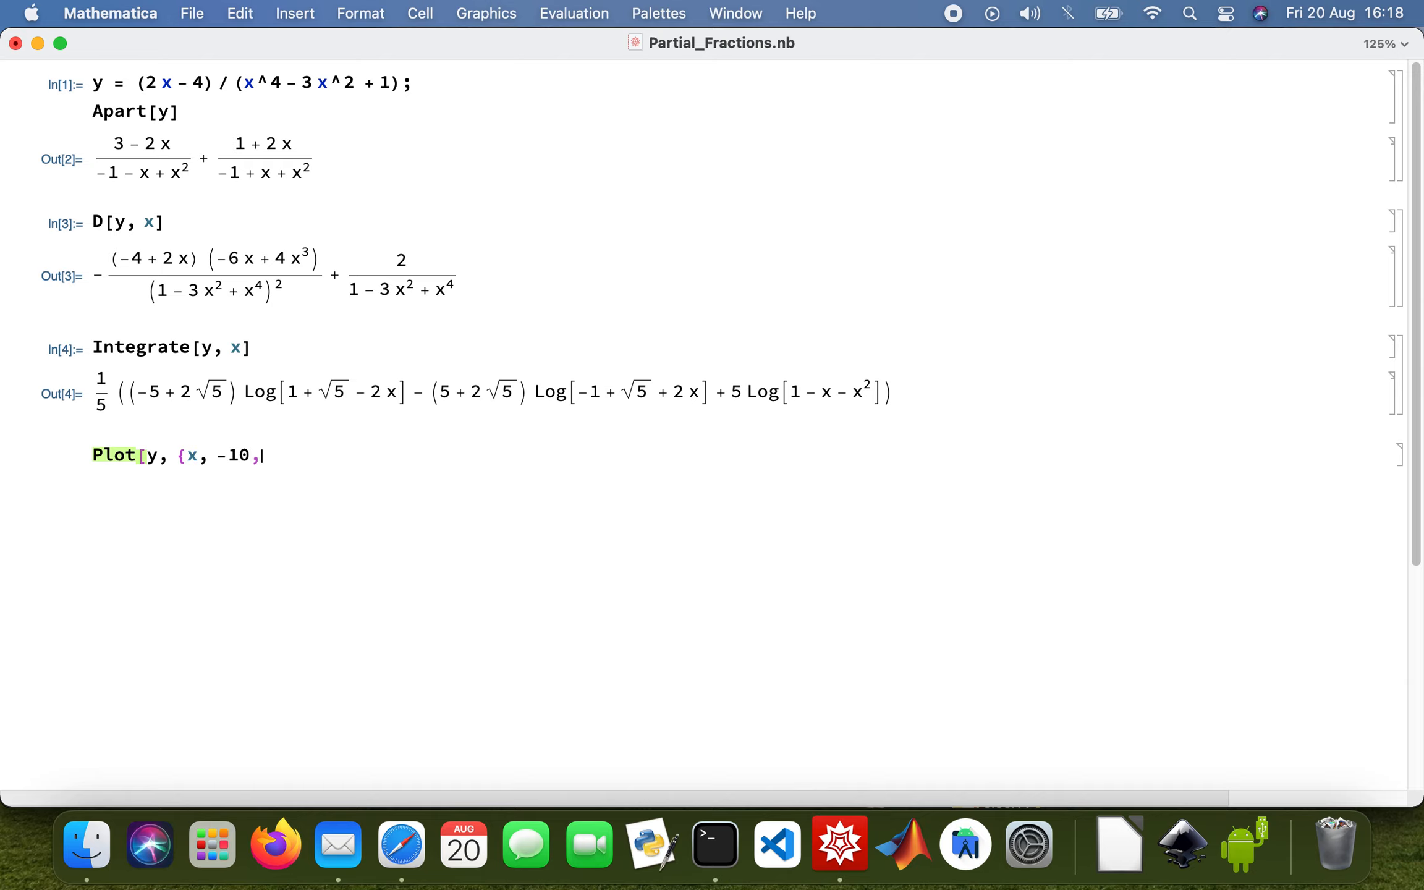
type("5")
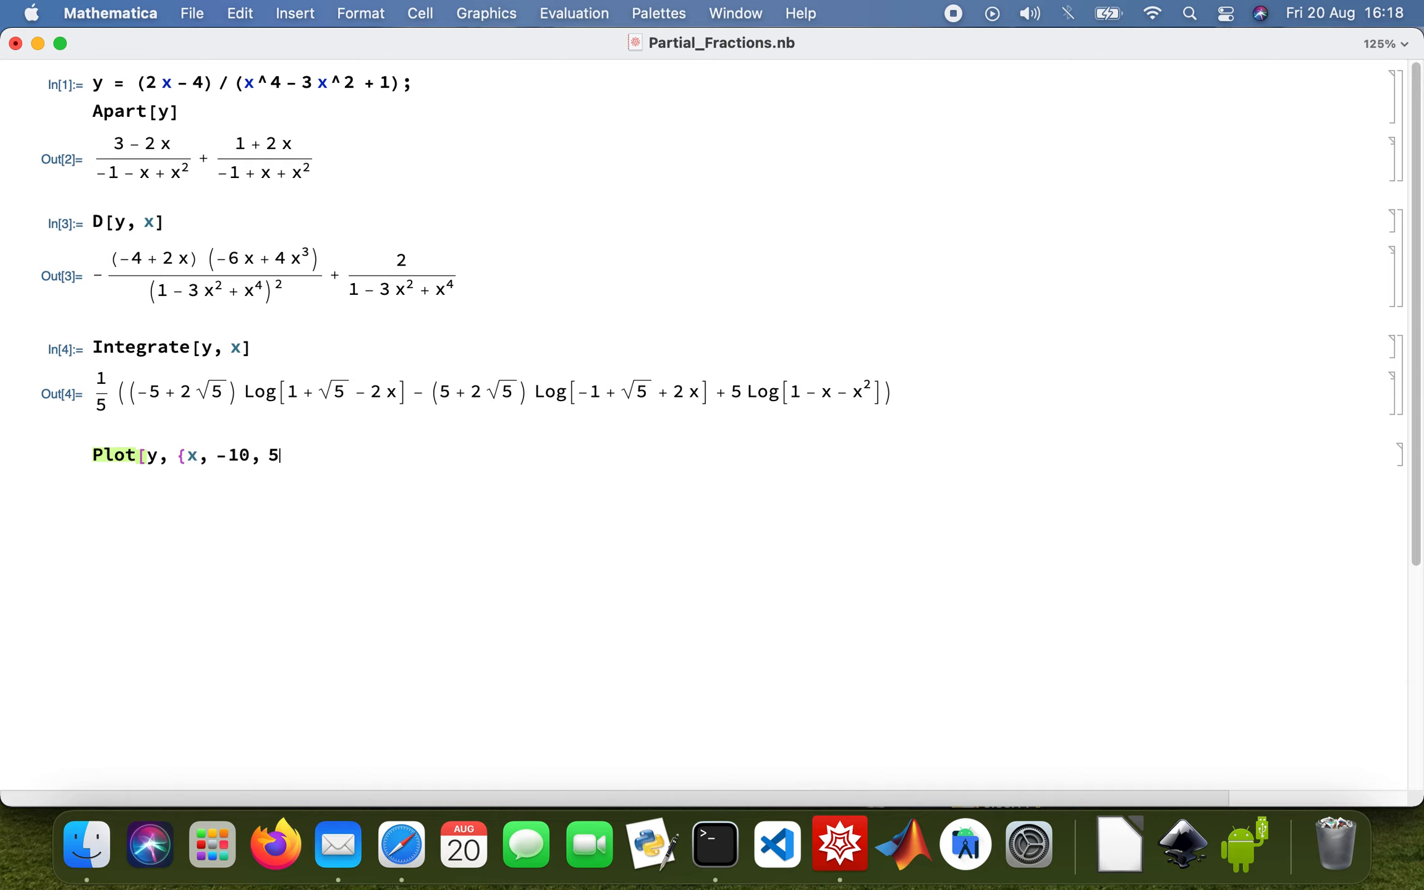
type("}")
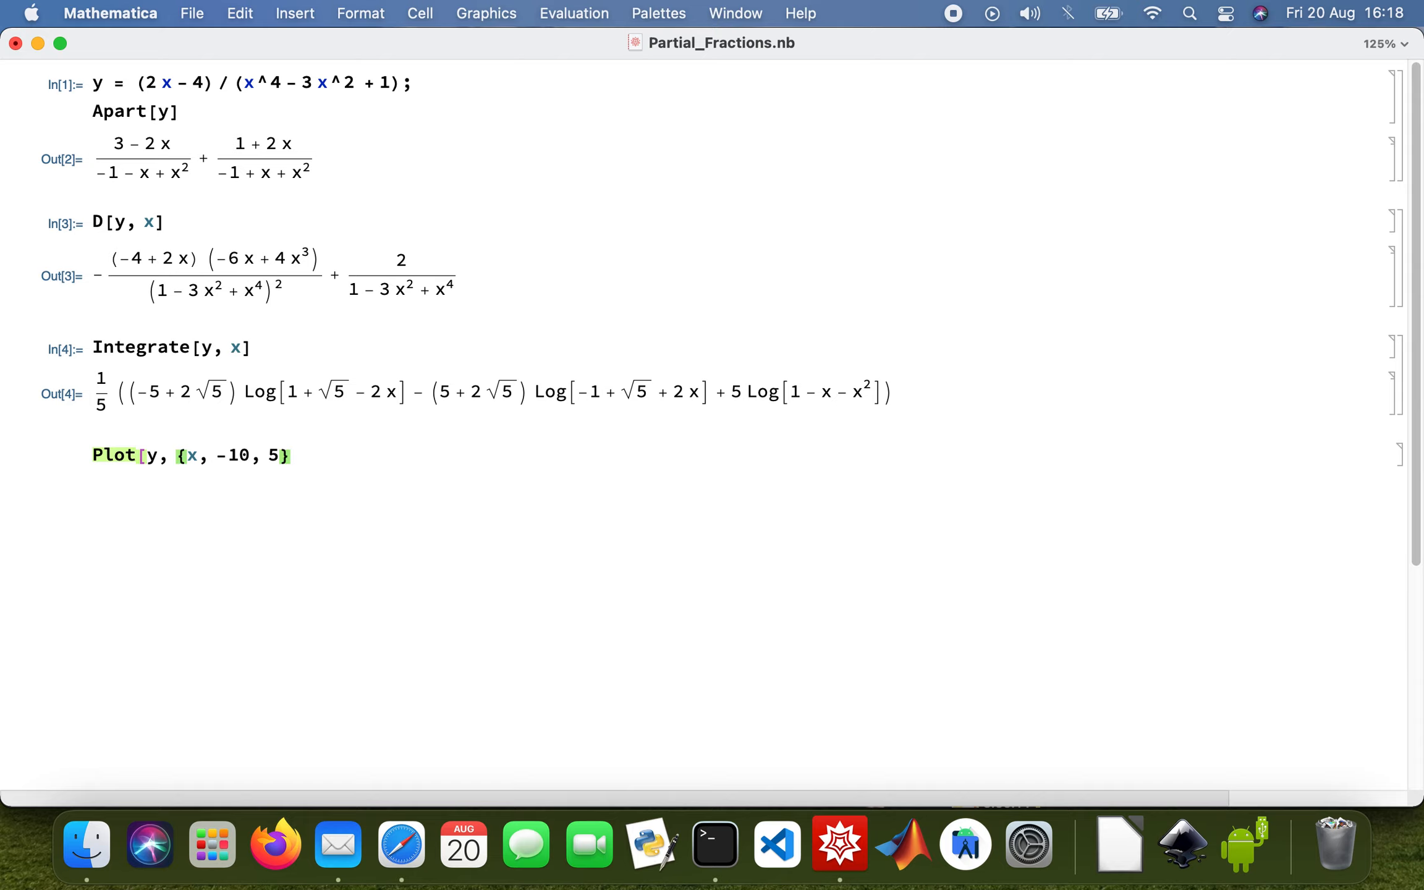
type("]")
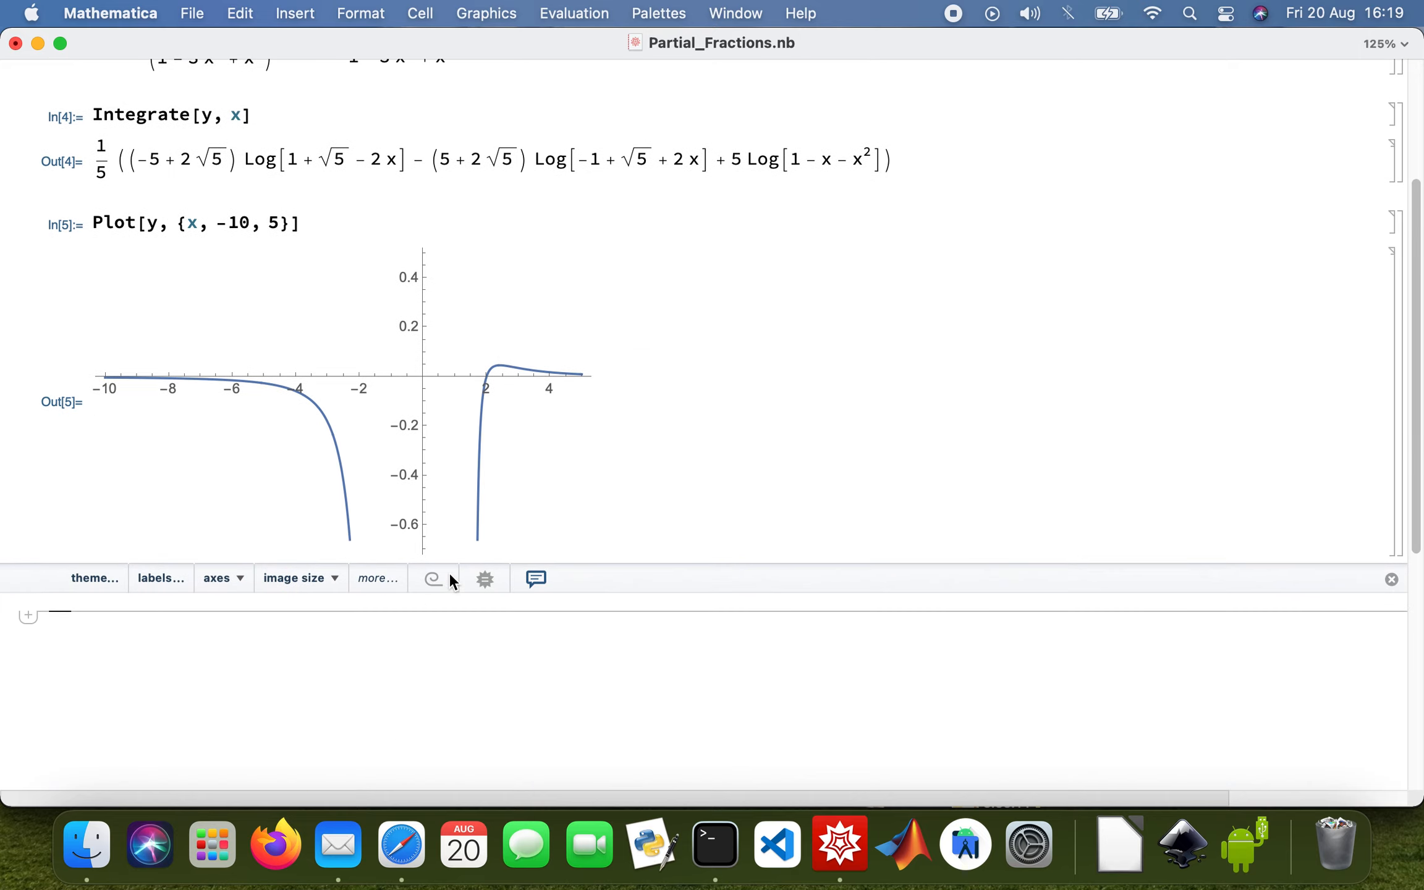
scroll("up", 3)
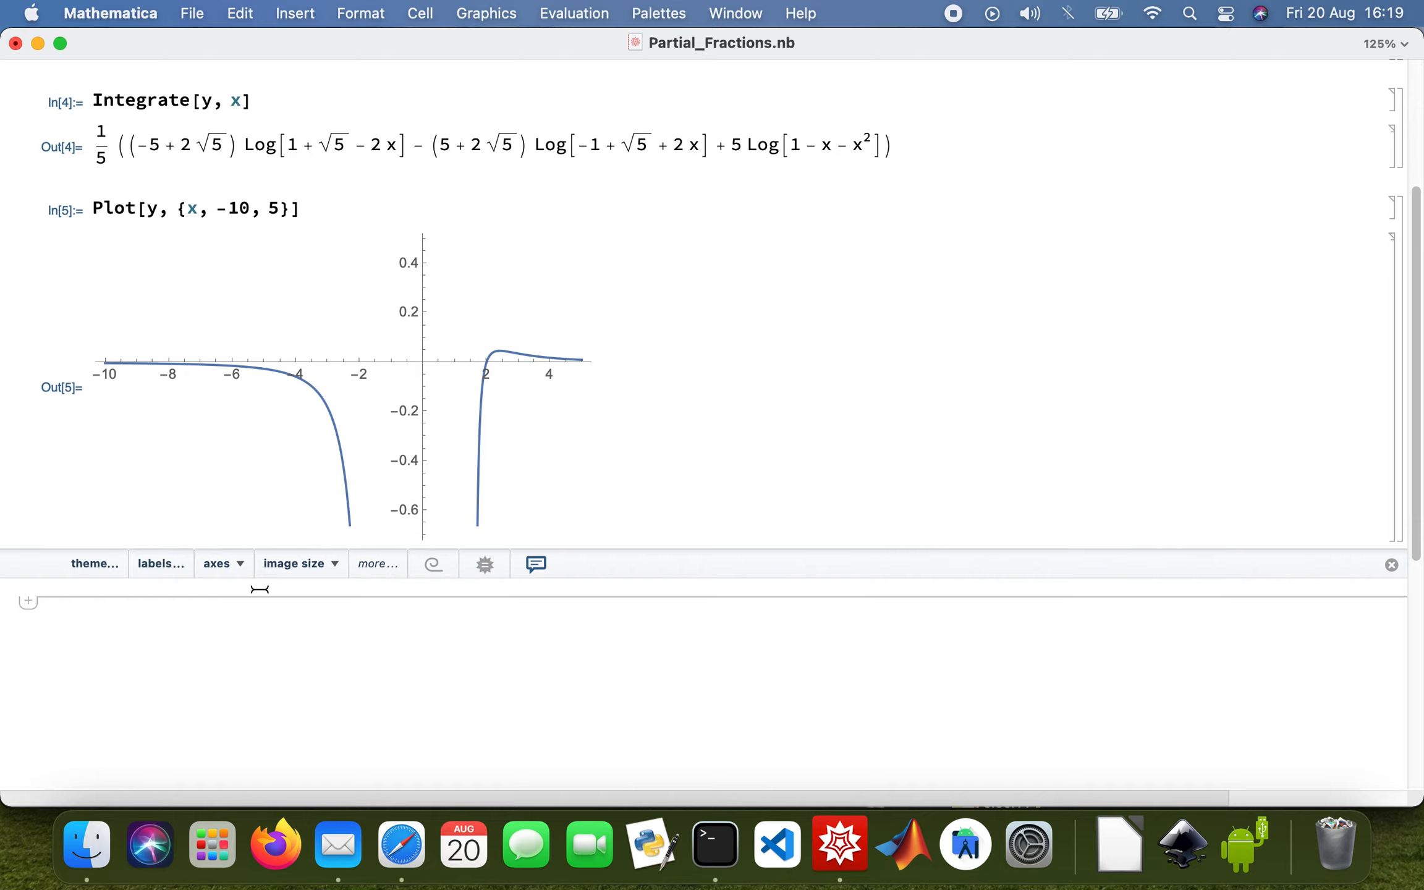
- Define g = 2x^3/(3x^2 - 1) with a suppressed output
type("g =")
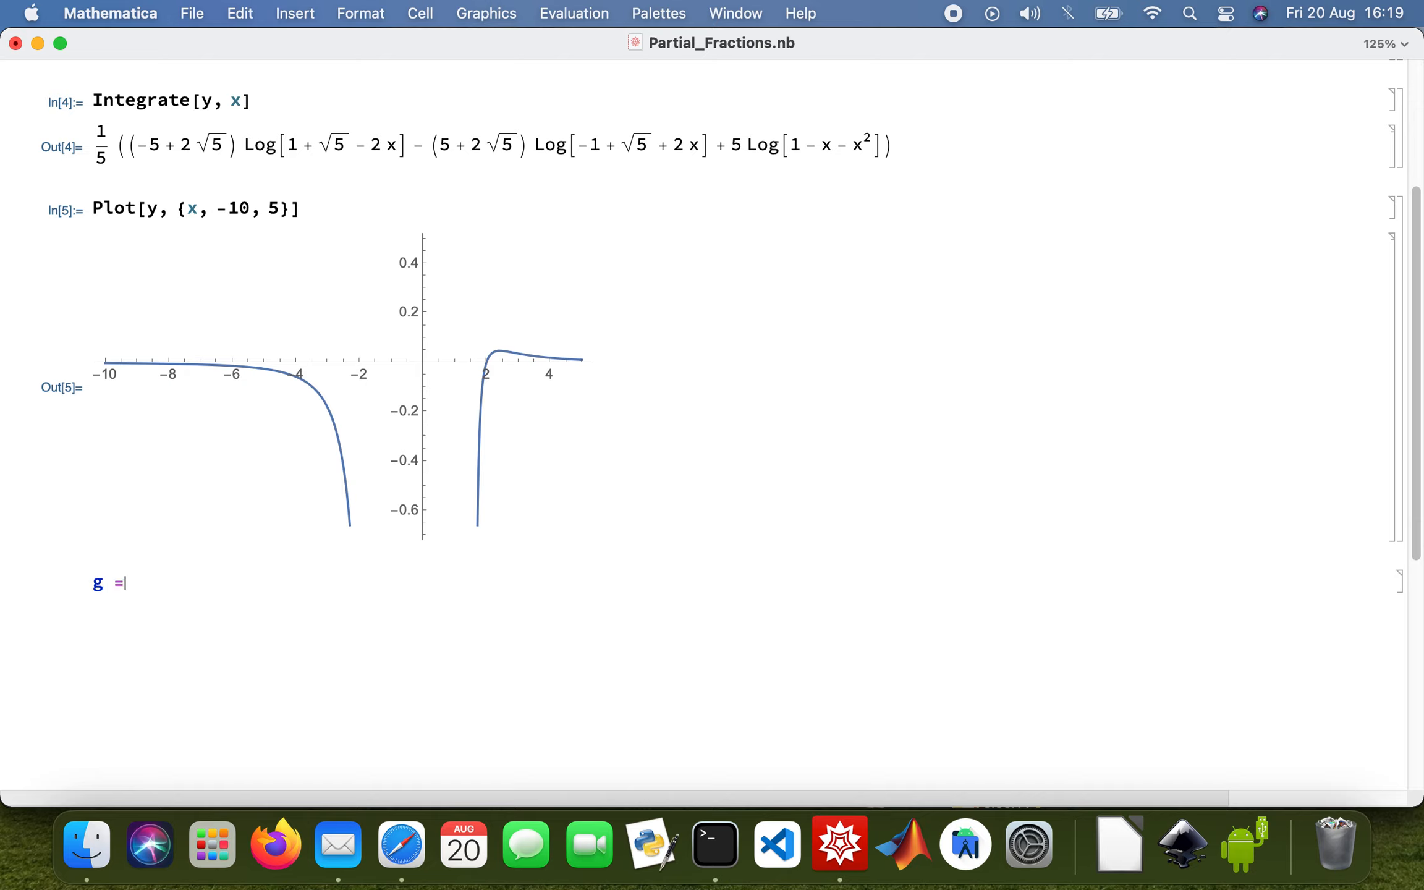
type("2")
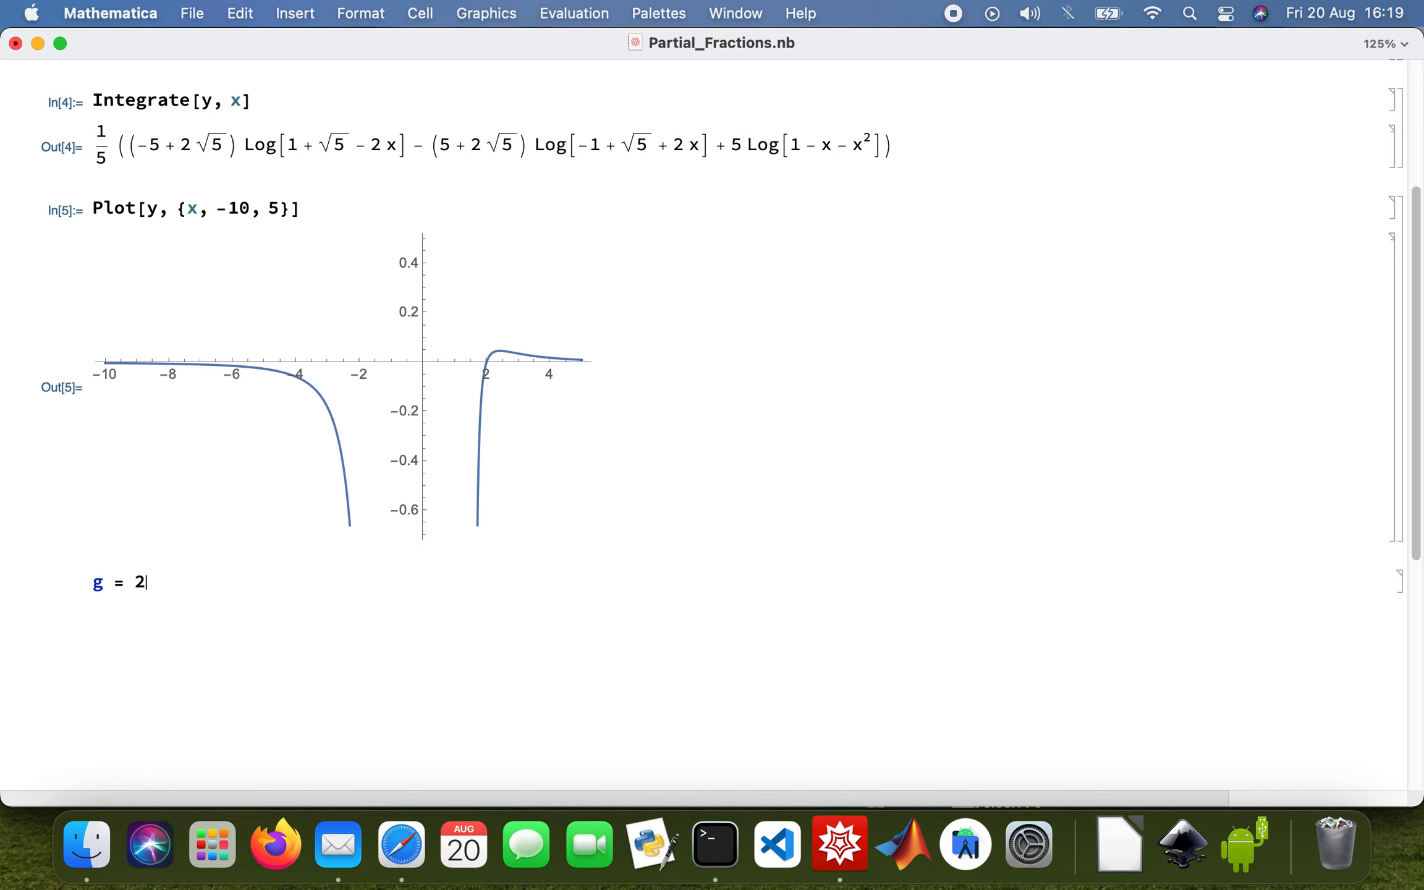
type("x^3")
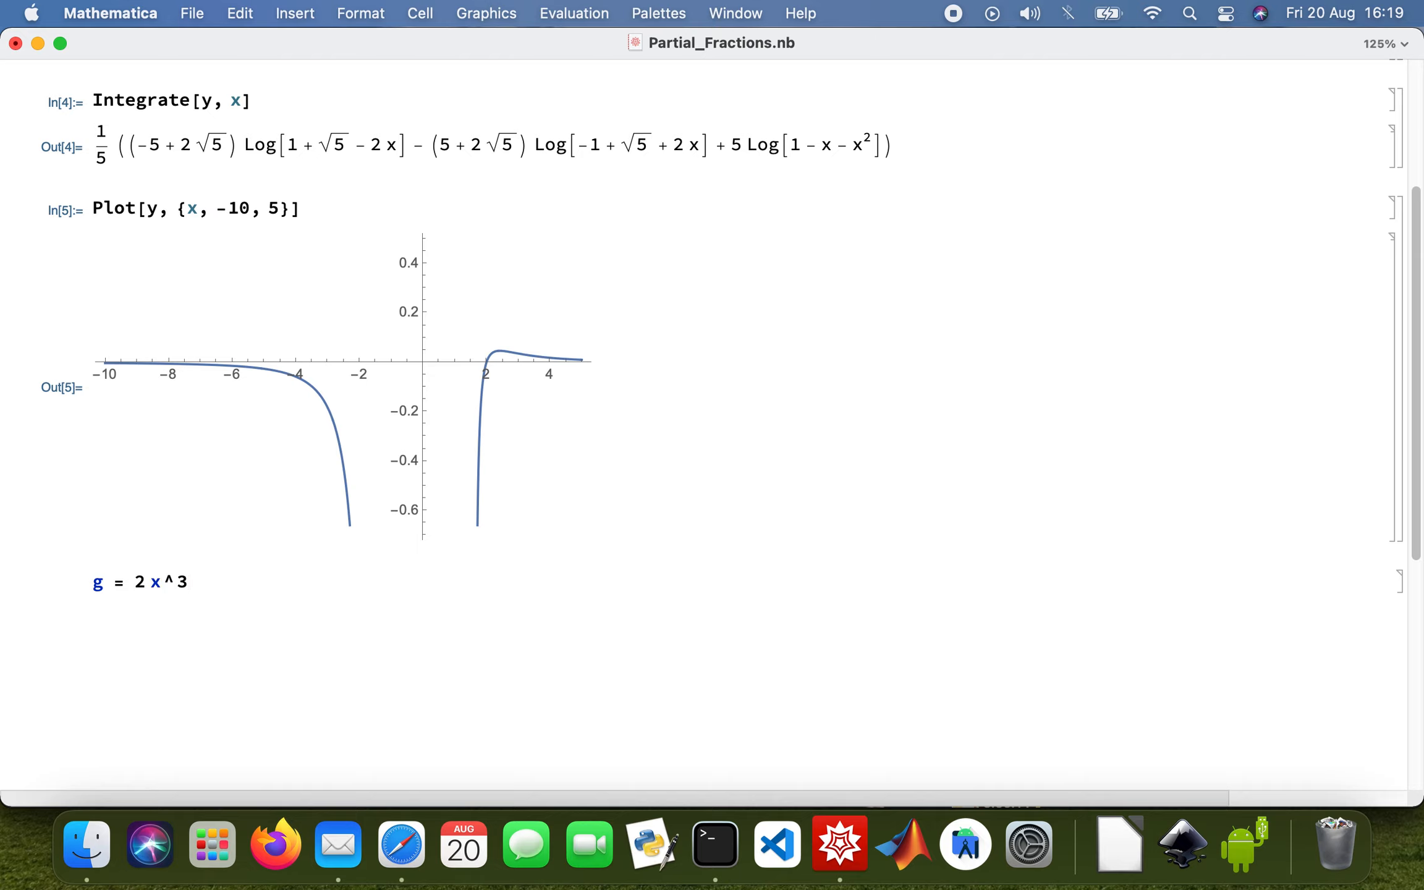
type("/")
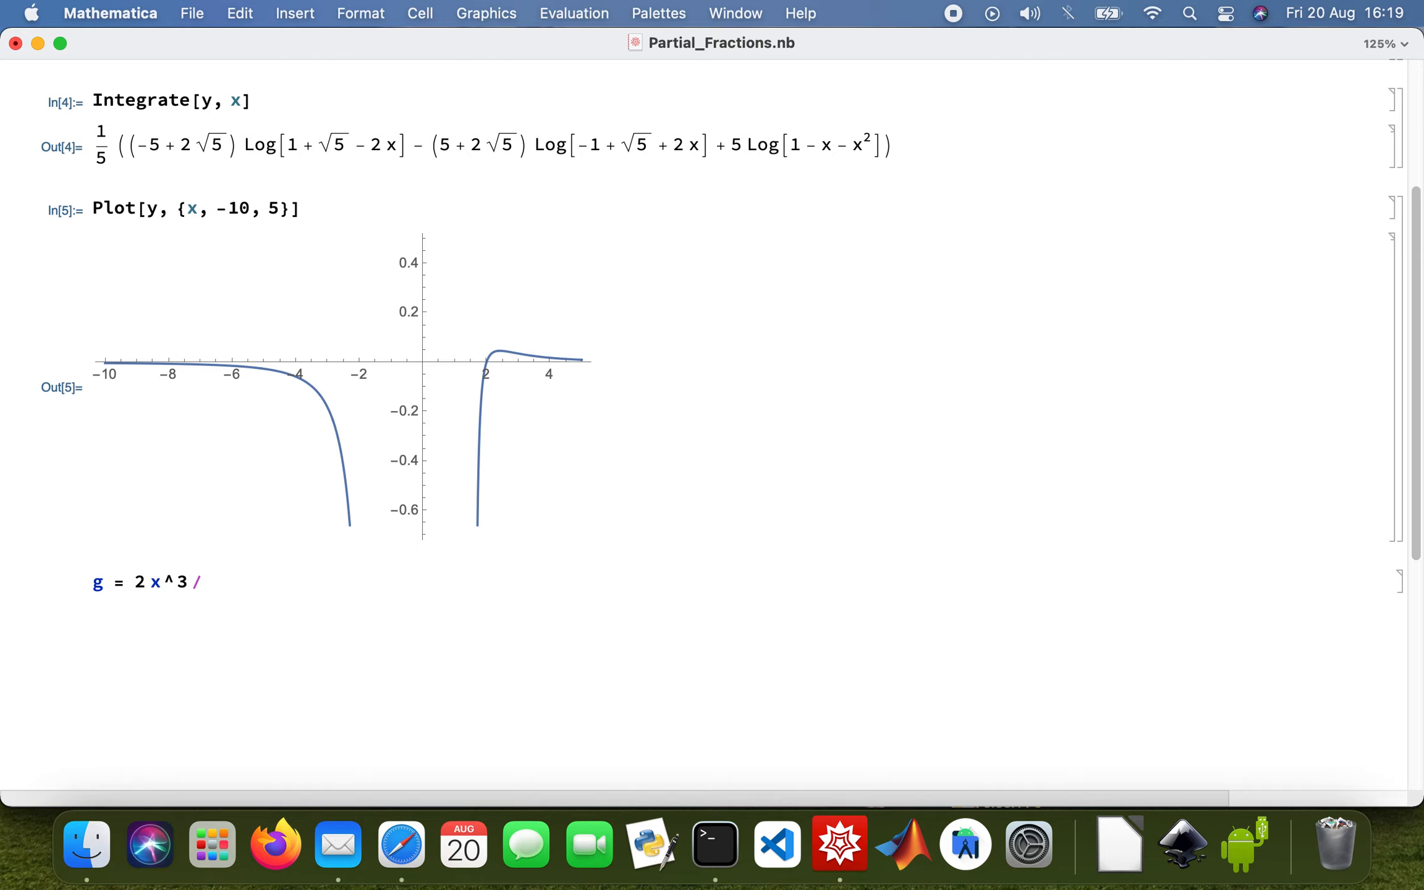
type("(3 x^2")
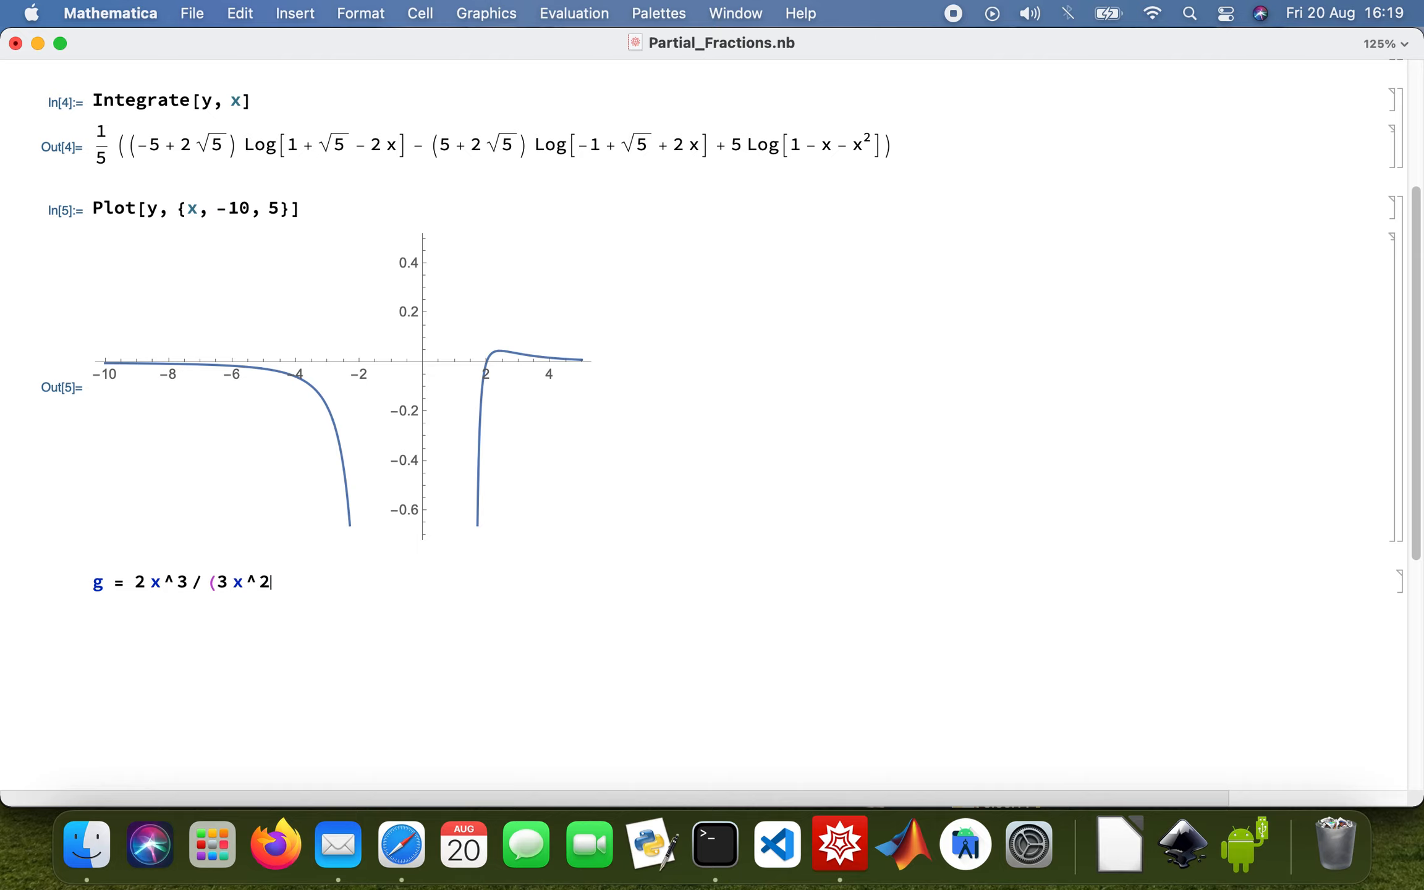
type("- 1)")
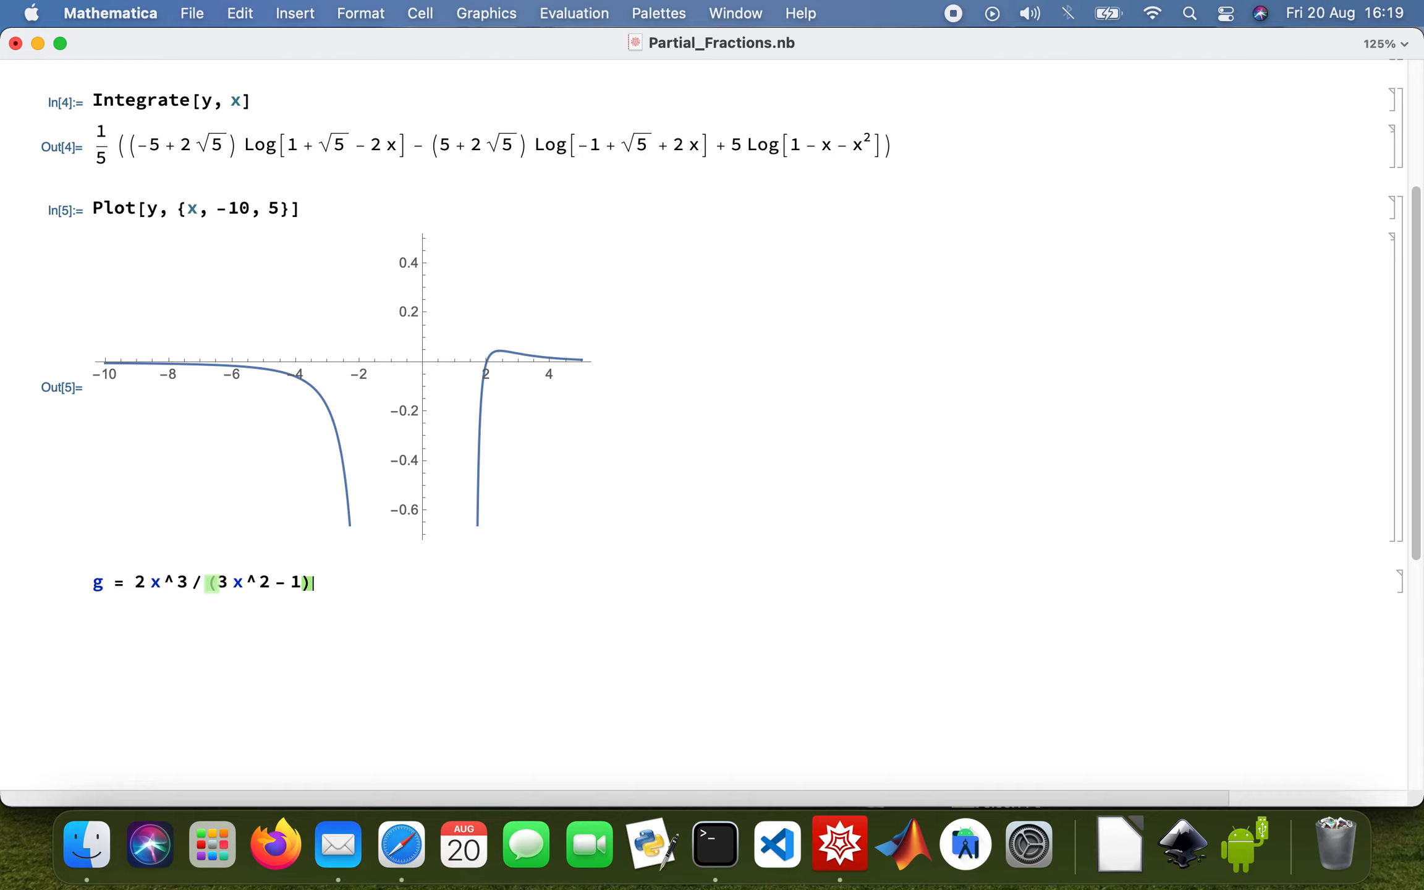
type(";")
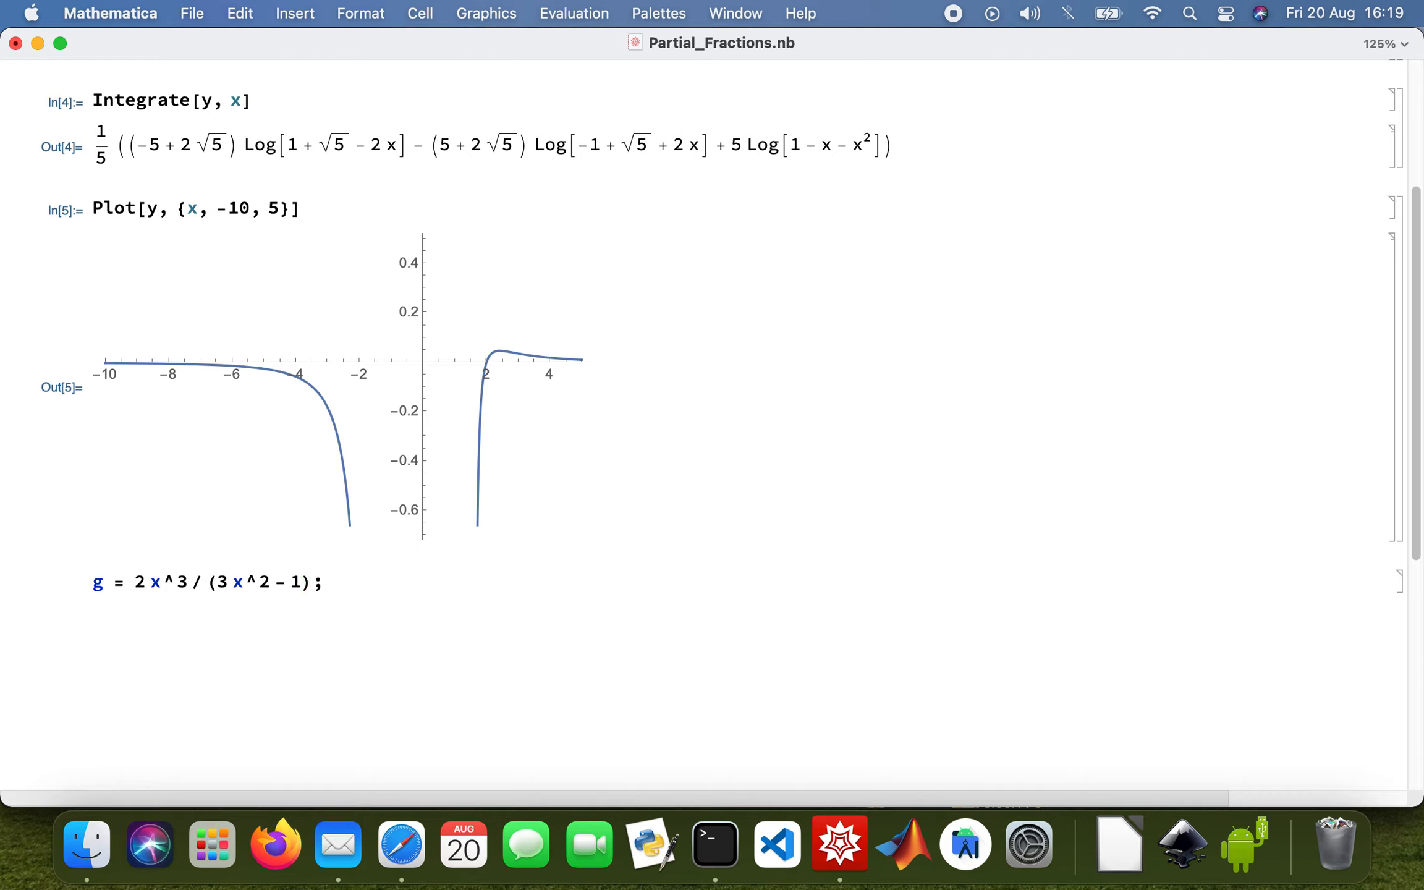
- Enter Apart[g] to get 2x/3 + 2x/(3(-1 + 3x^2))
left_click(324, 582)
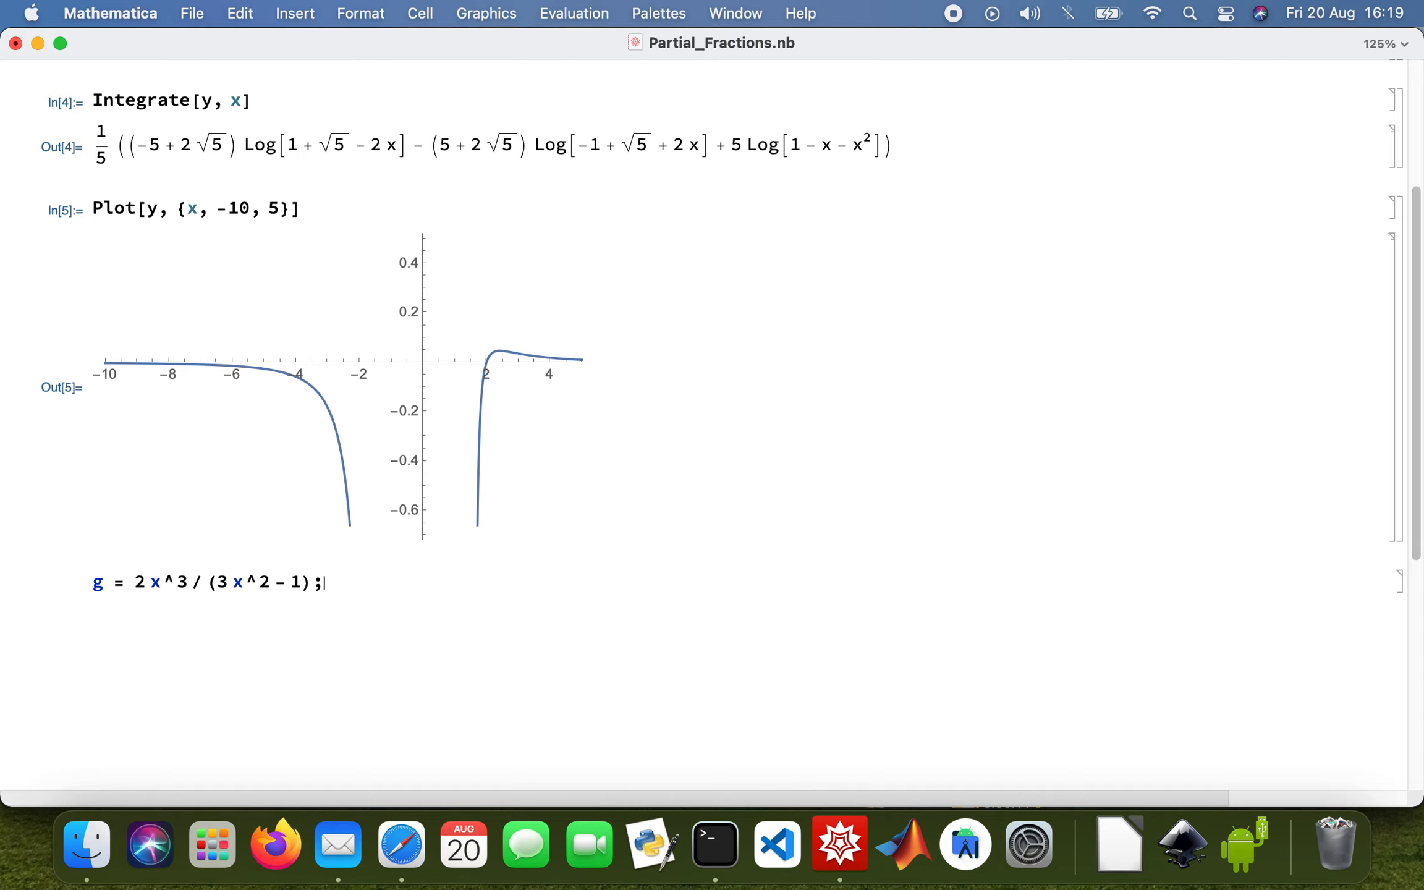
type("Apa")
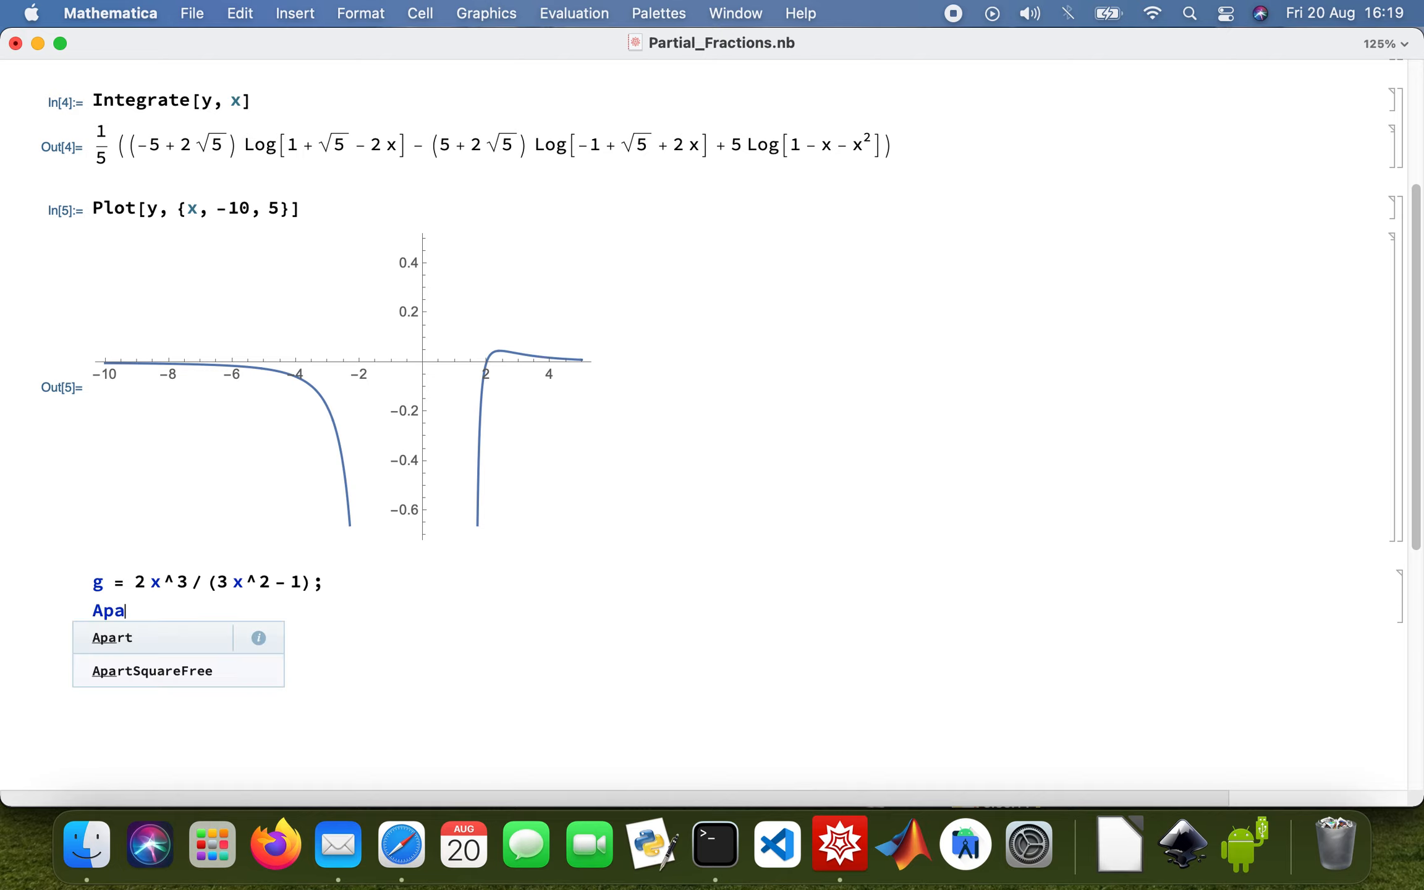
type("rt[g")
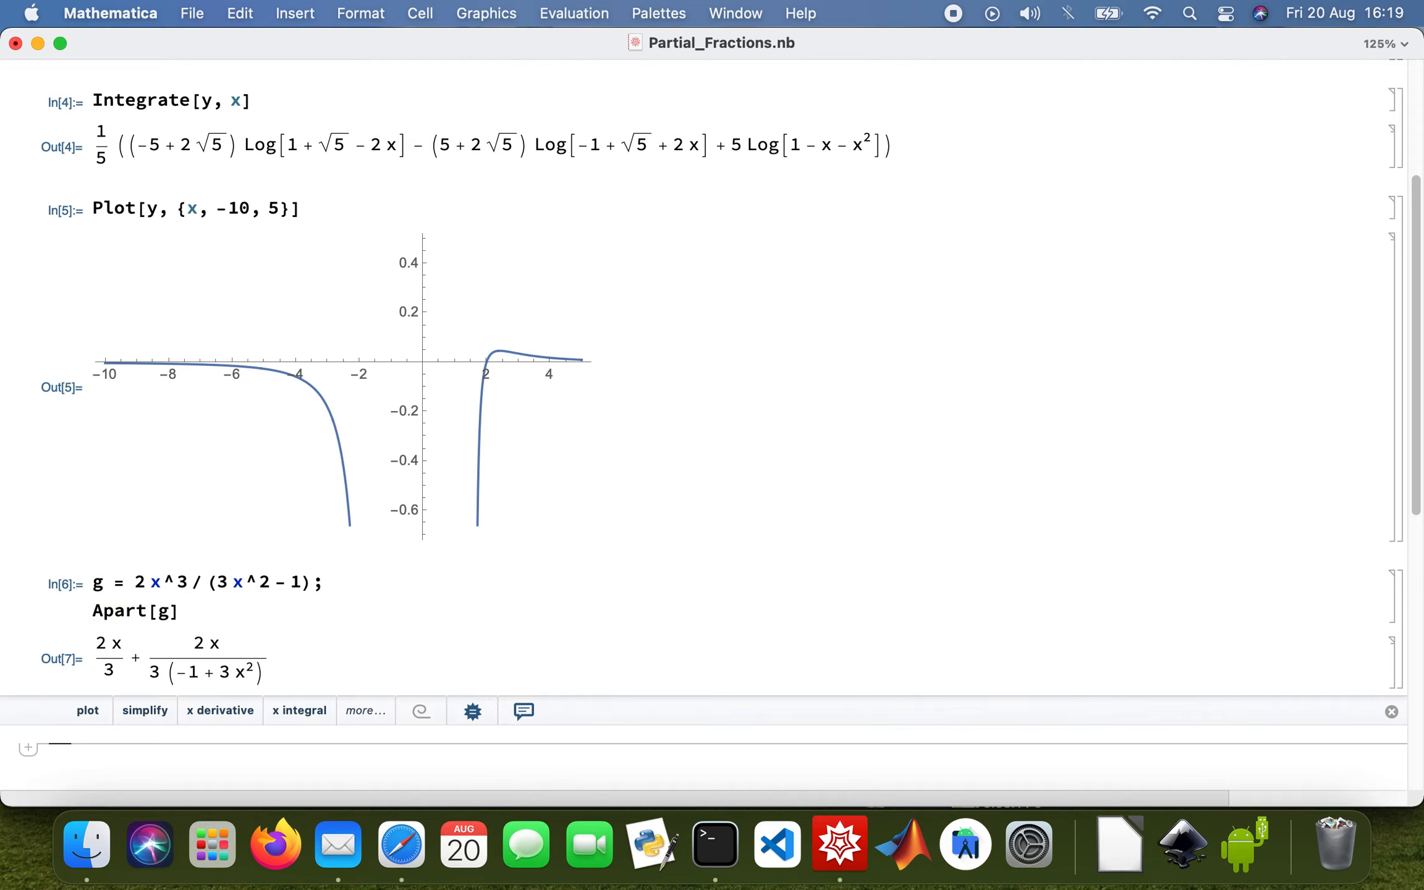
mouse_move(230, 638)
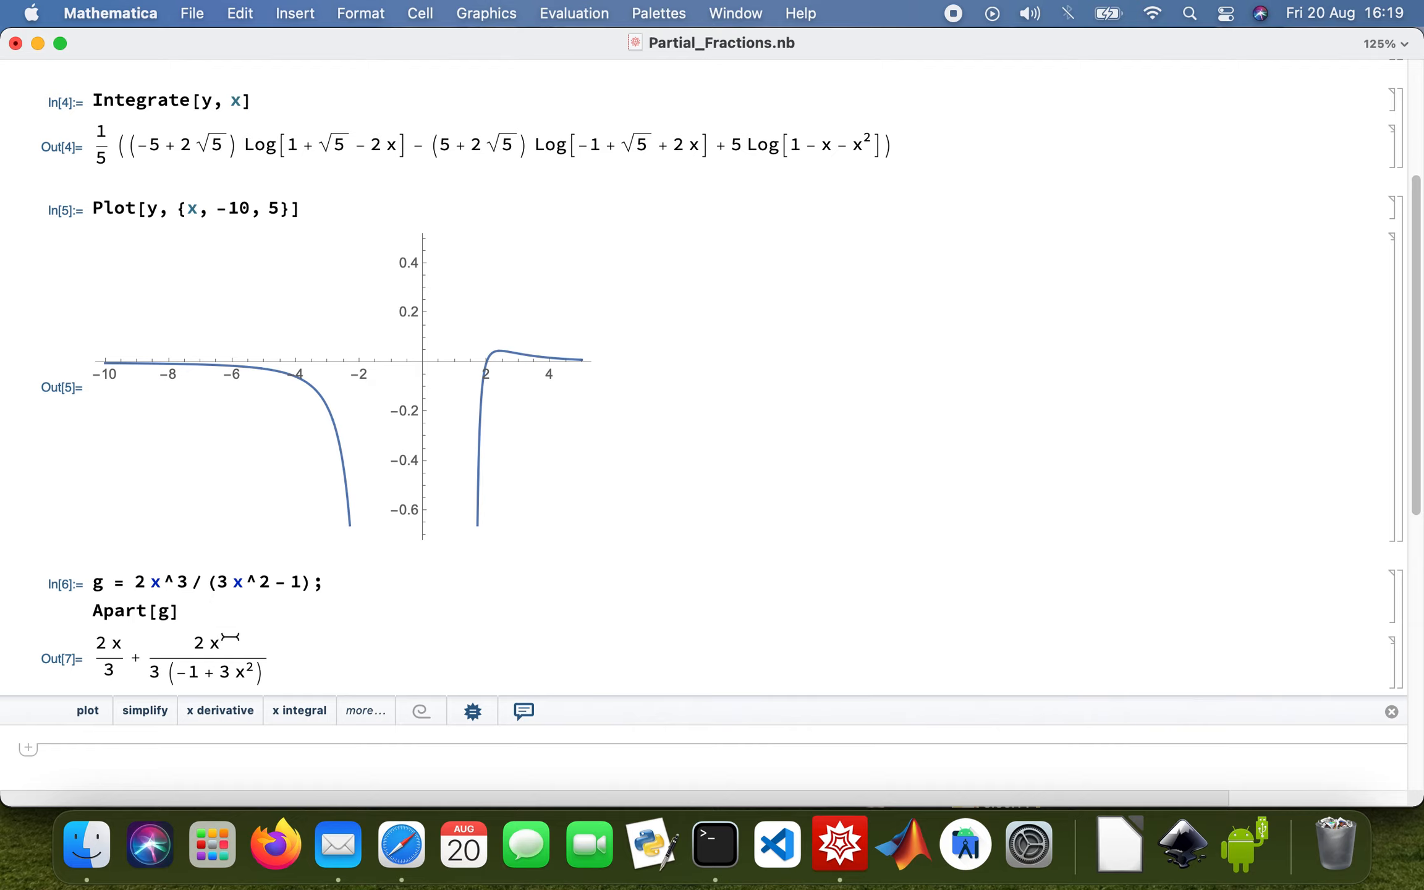
mouse_move(225, 646)
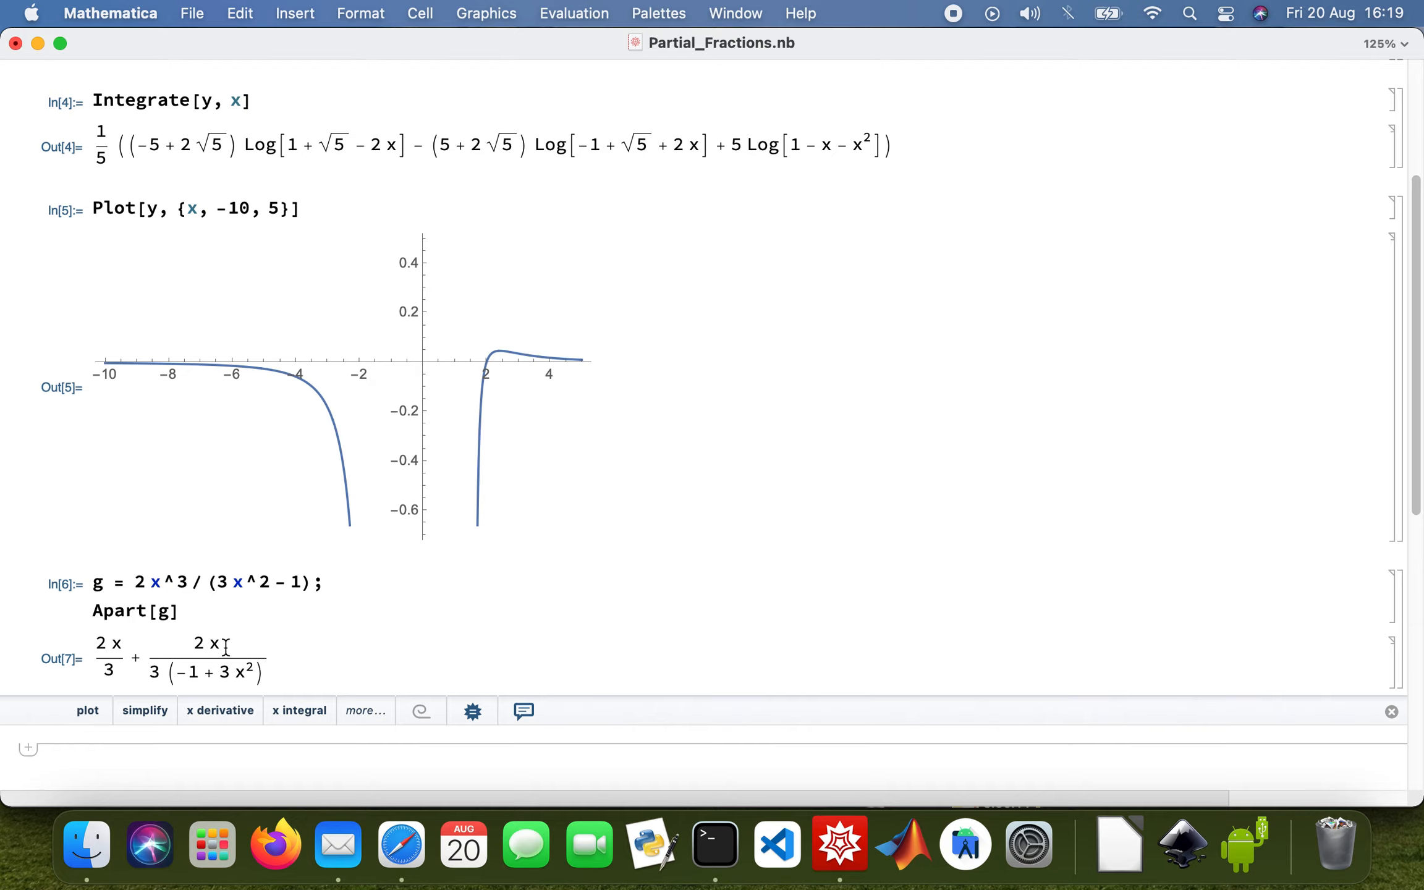
mouse_move(222, 663)
type("D")
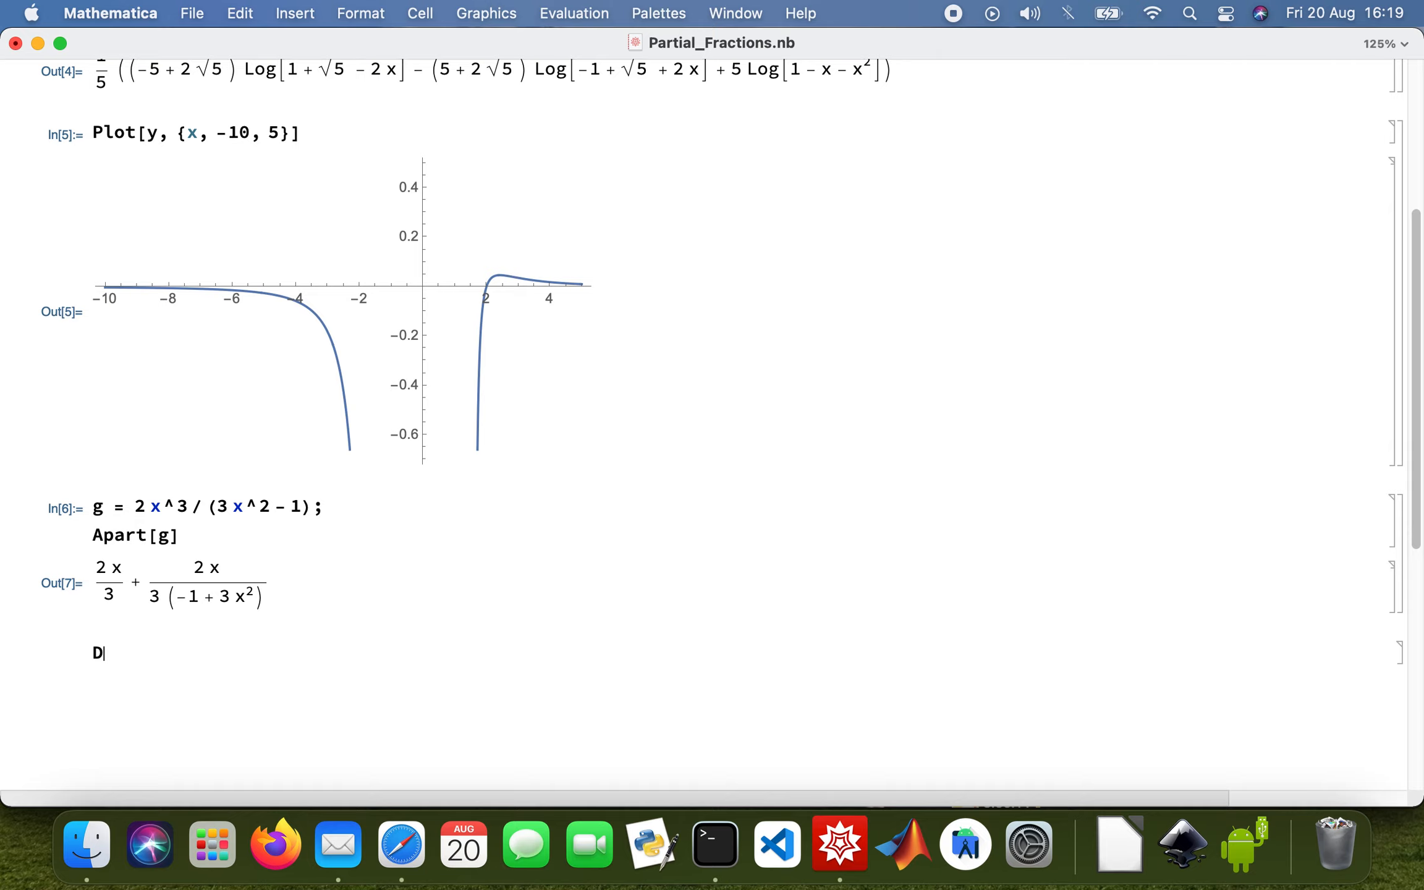
- Evaluate D[g, x] to get the derivative of g
type("[")
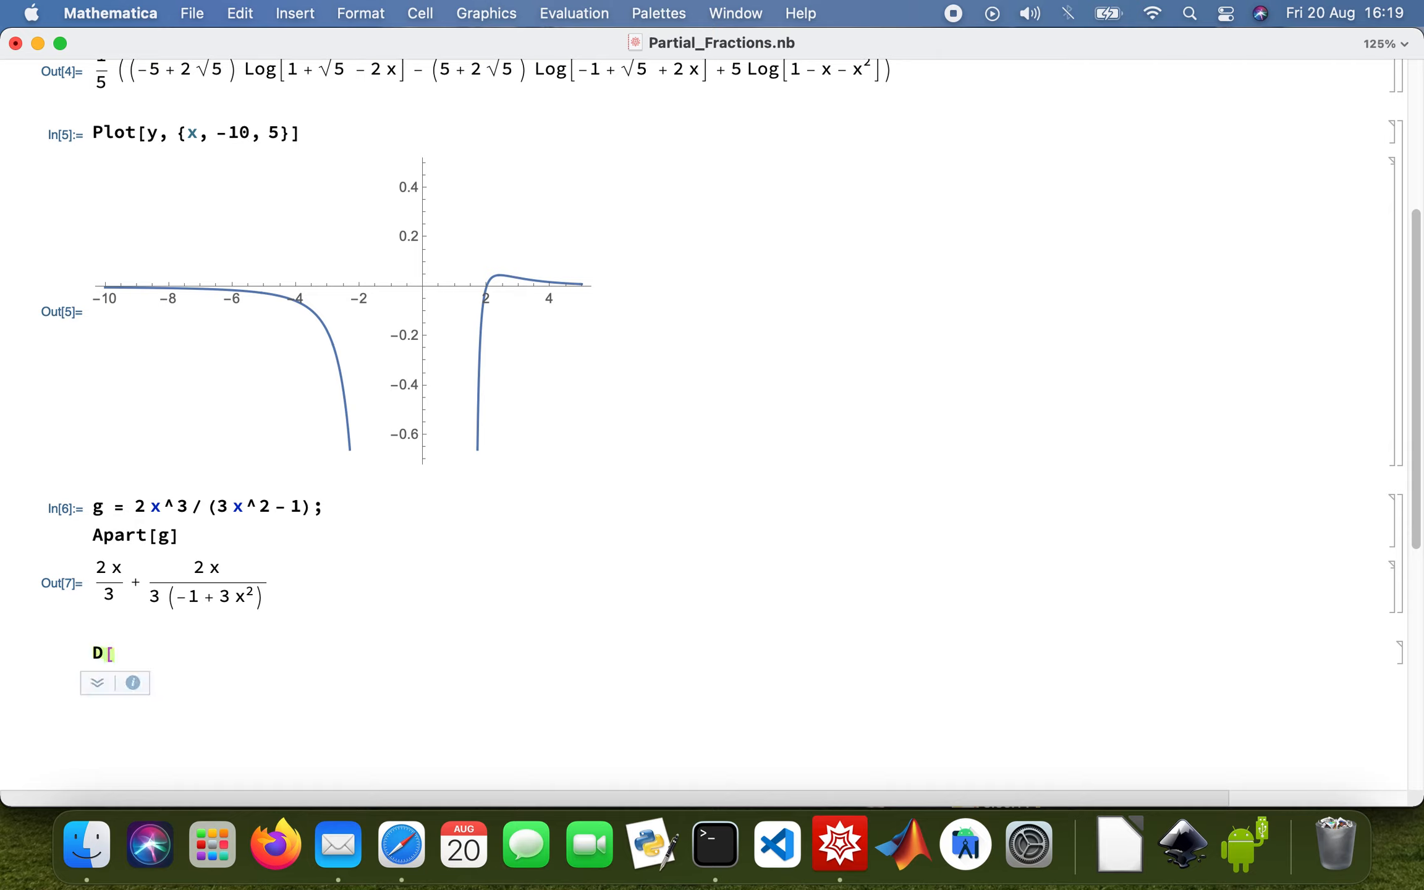
type("g, x")
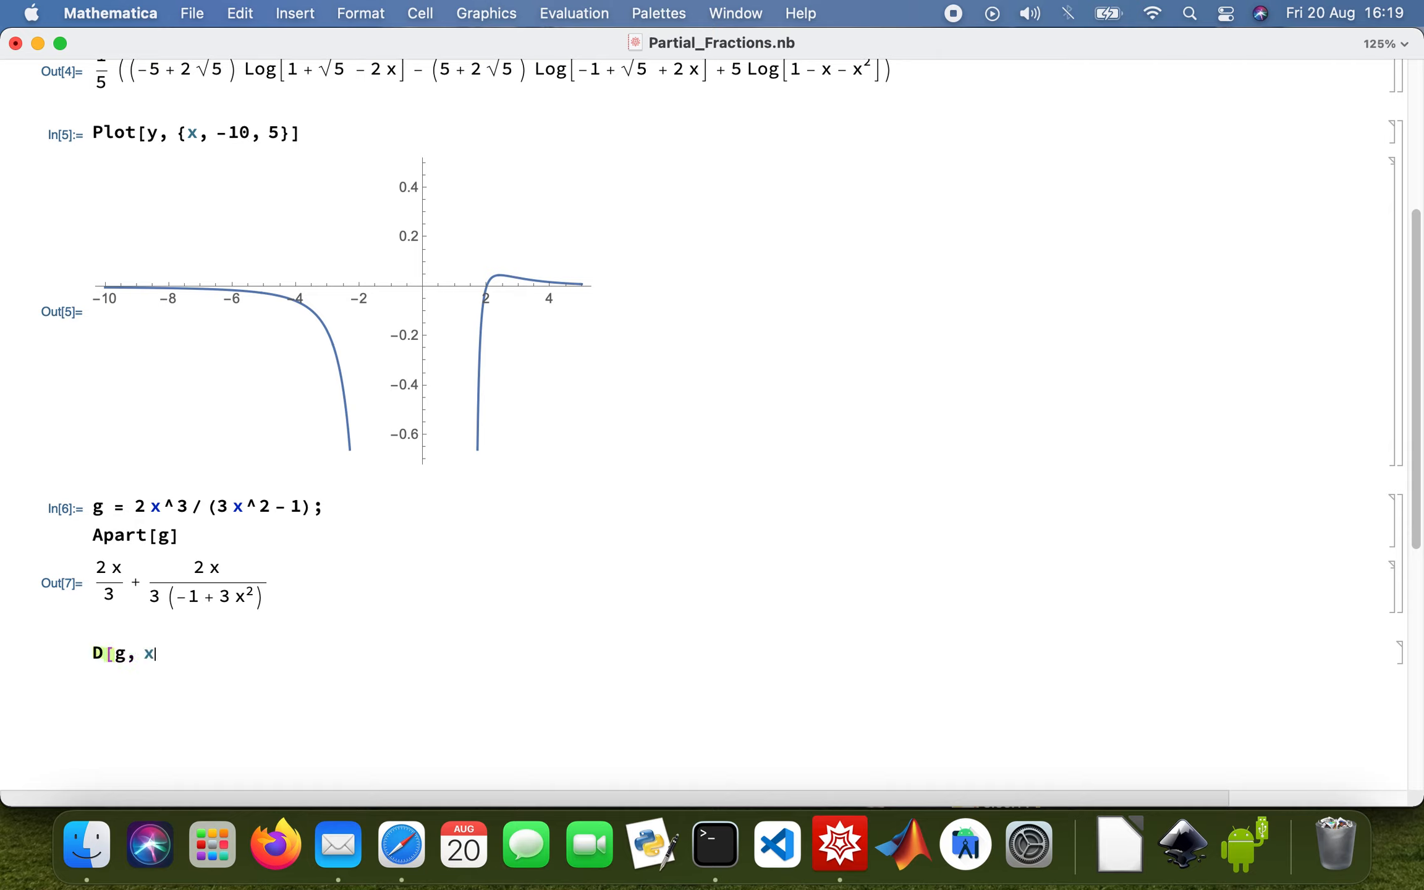
type("]")
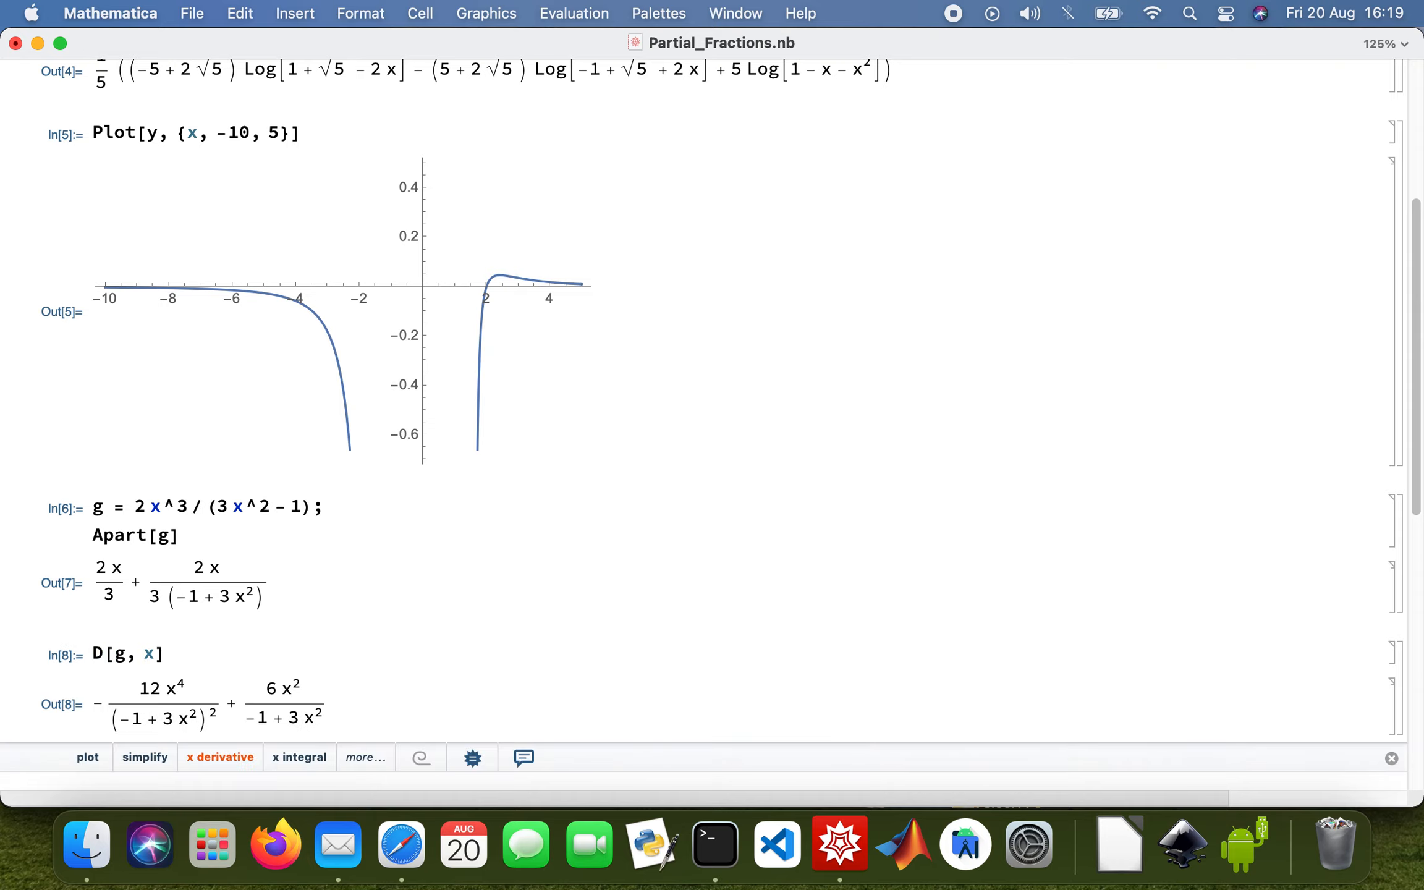
- Enter Integrate[g, x] for an antiderivative with a Log[-1 + 3x^2] term
type("Int")
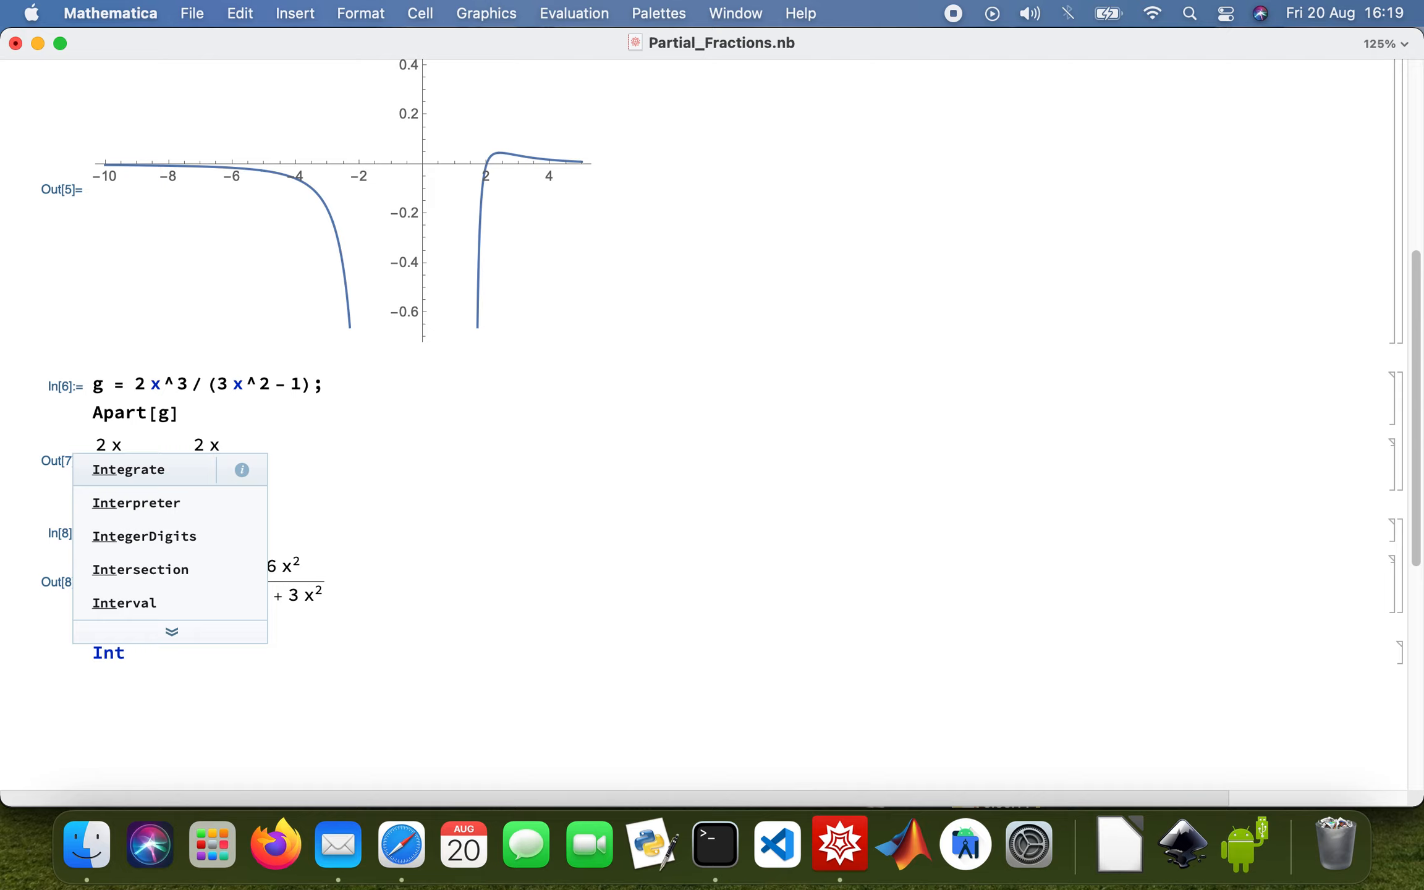
left_click(128, 469)
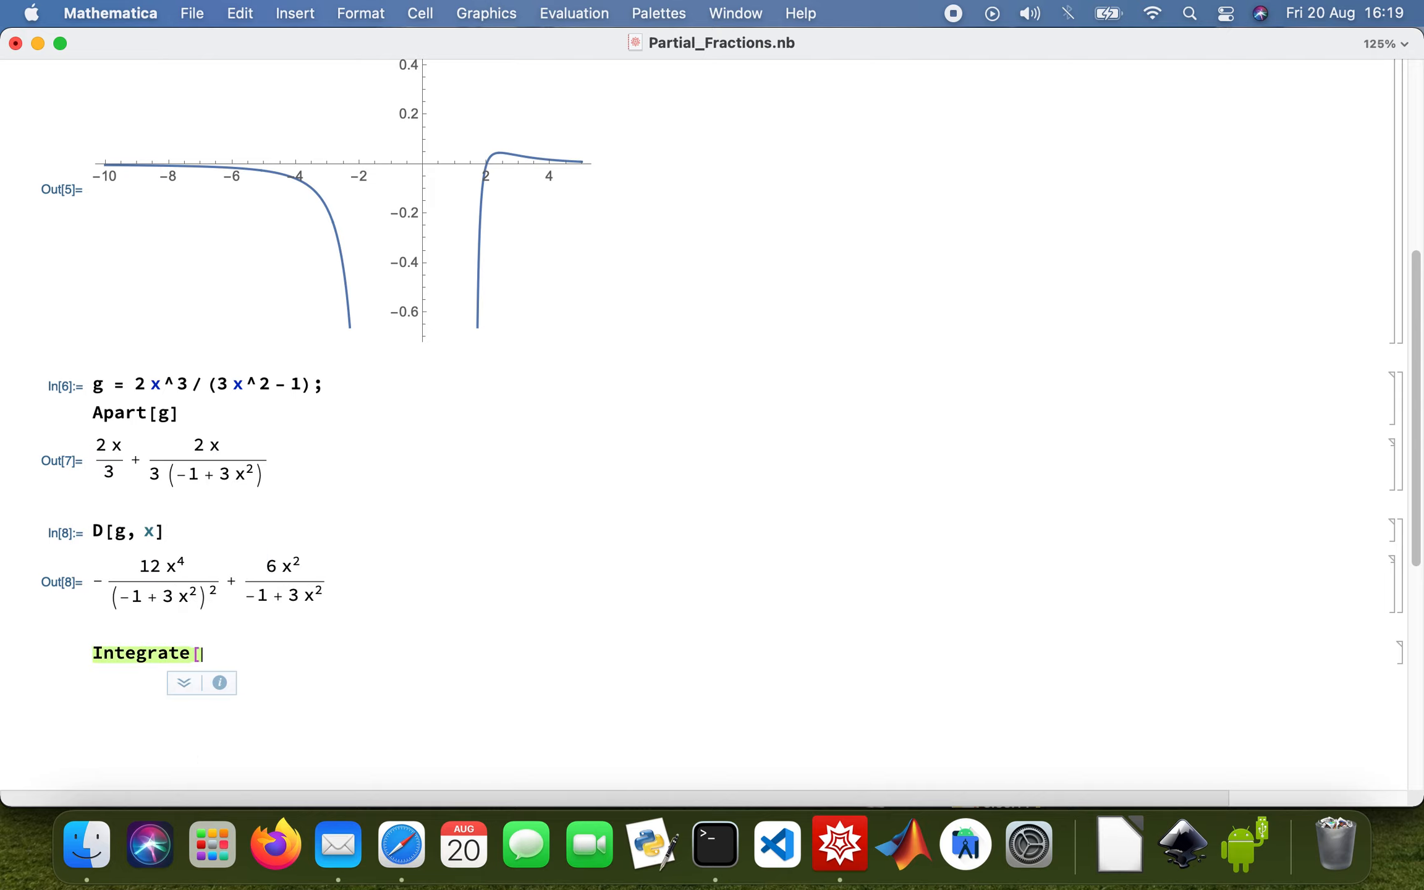
type("g")
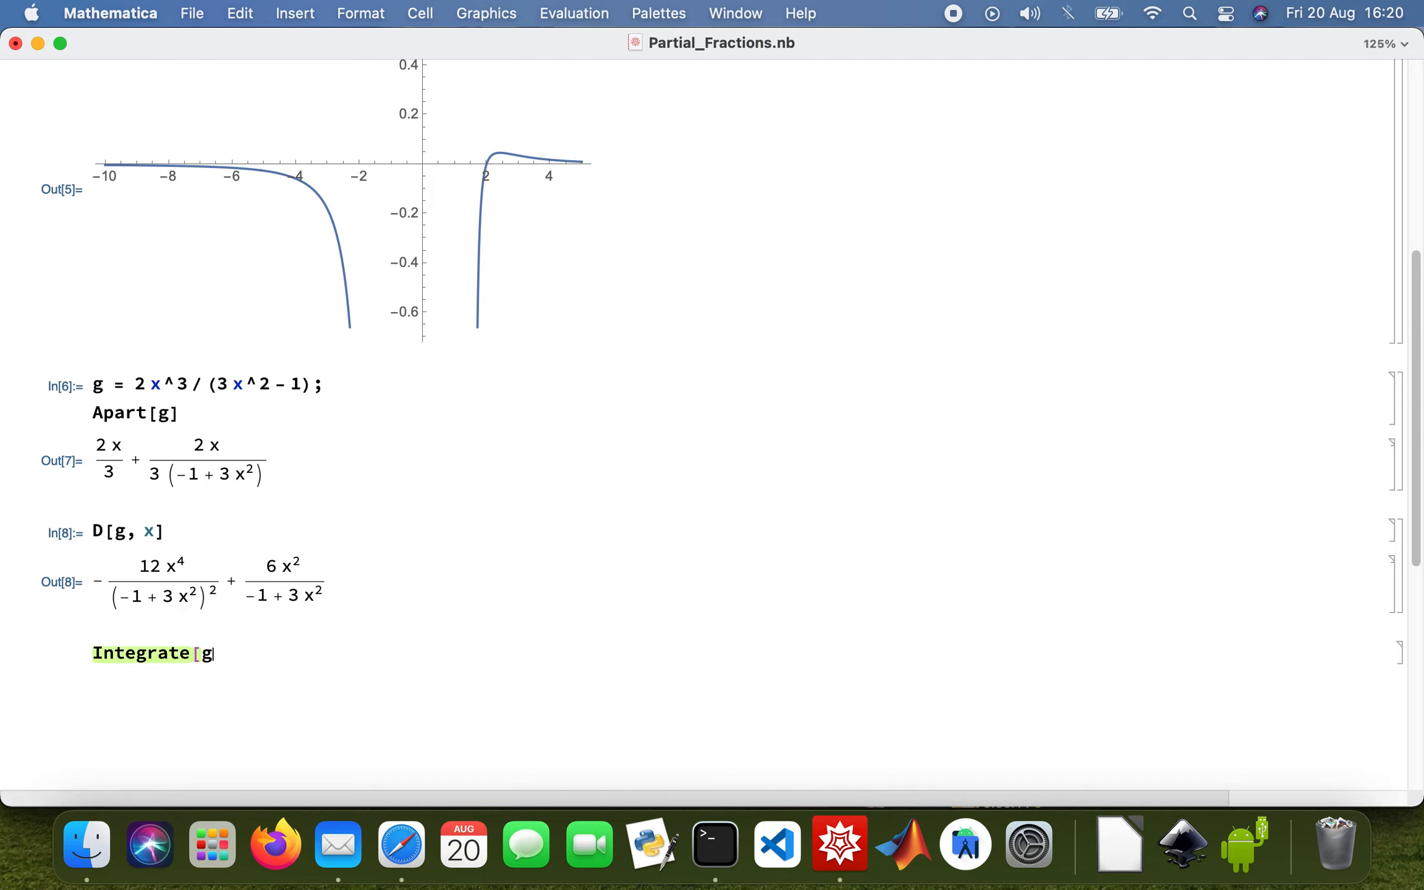
type(", x]")
type("Plot")
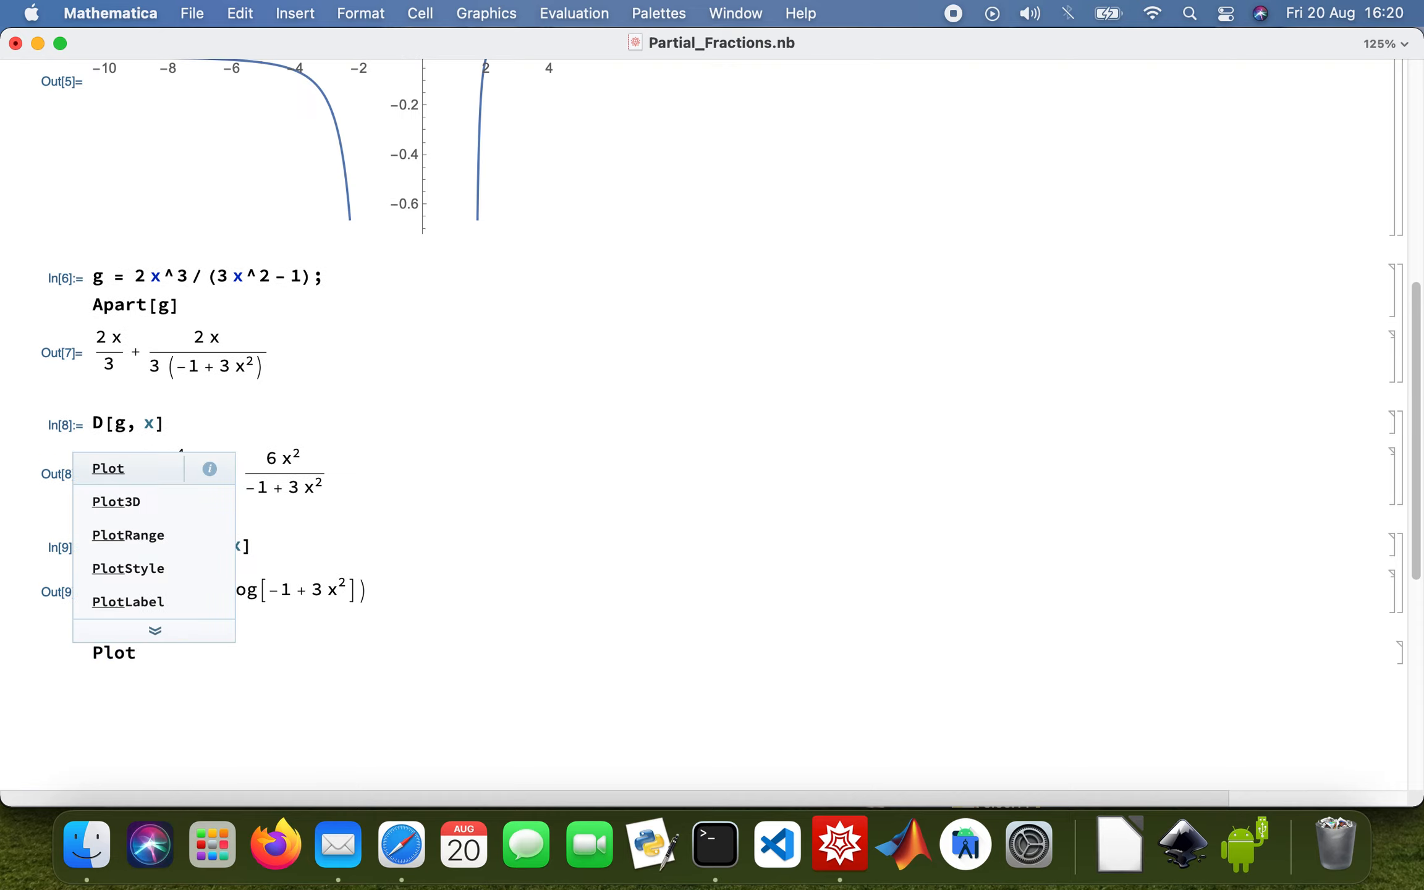
- Evaluate Plot[g, {x, -10, 5}] showing asymptotes near x ≈ ±0.58 and slanted branches
left_click(107, 467)
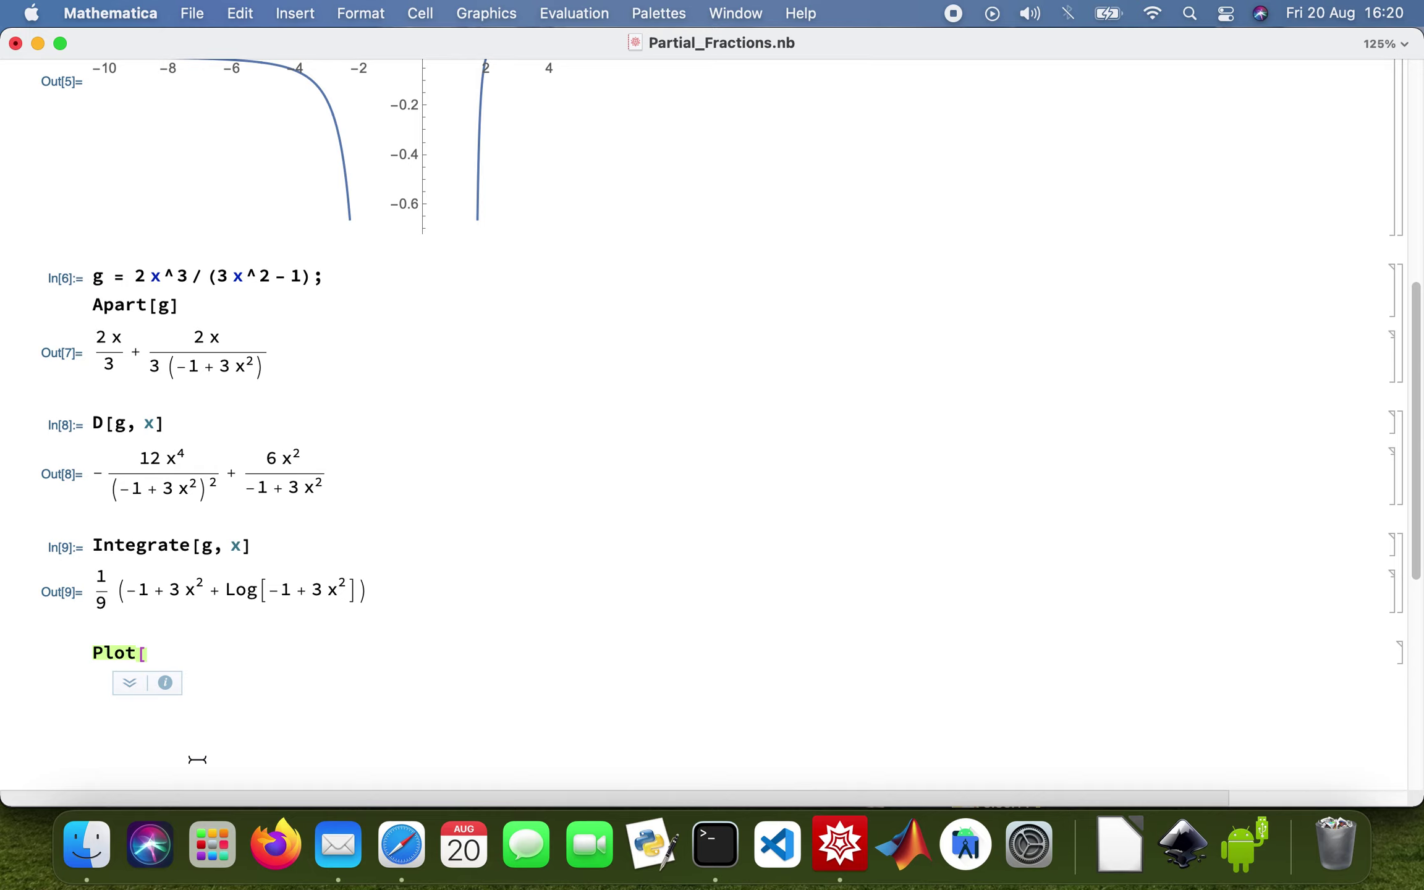
type("g,")
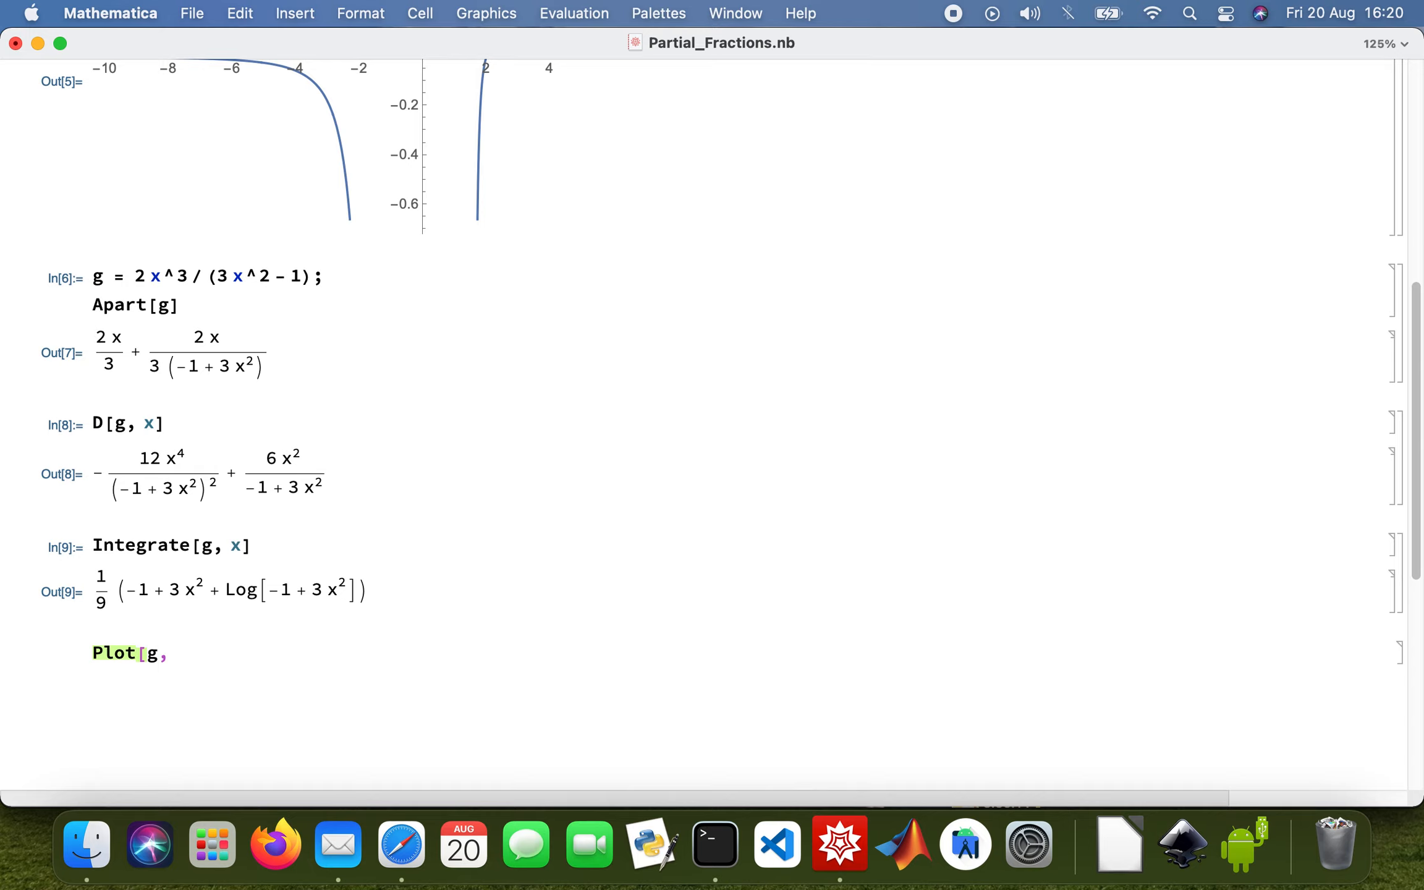
type("{")
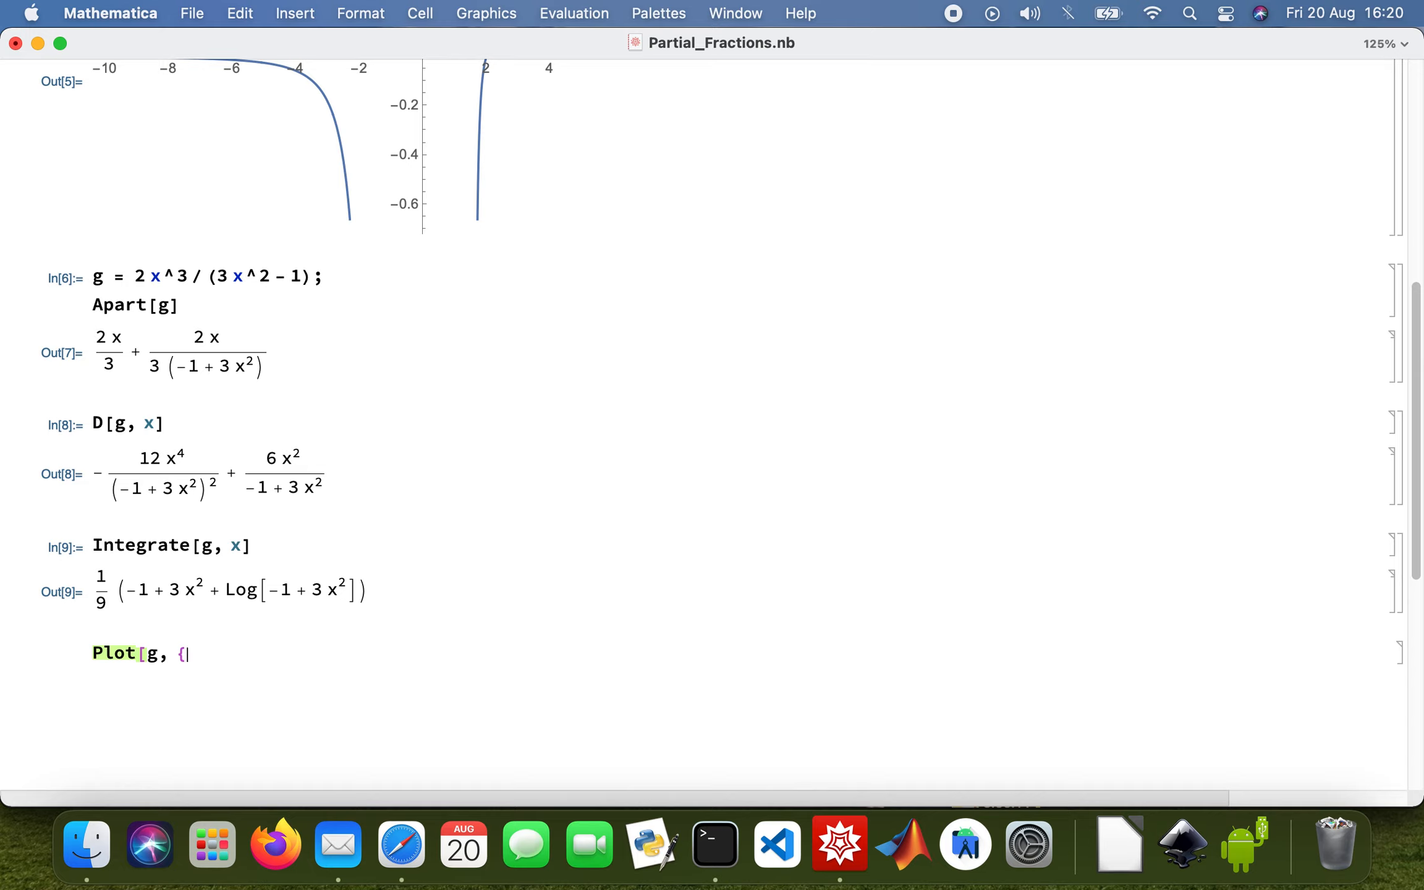
type("x,")
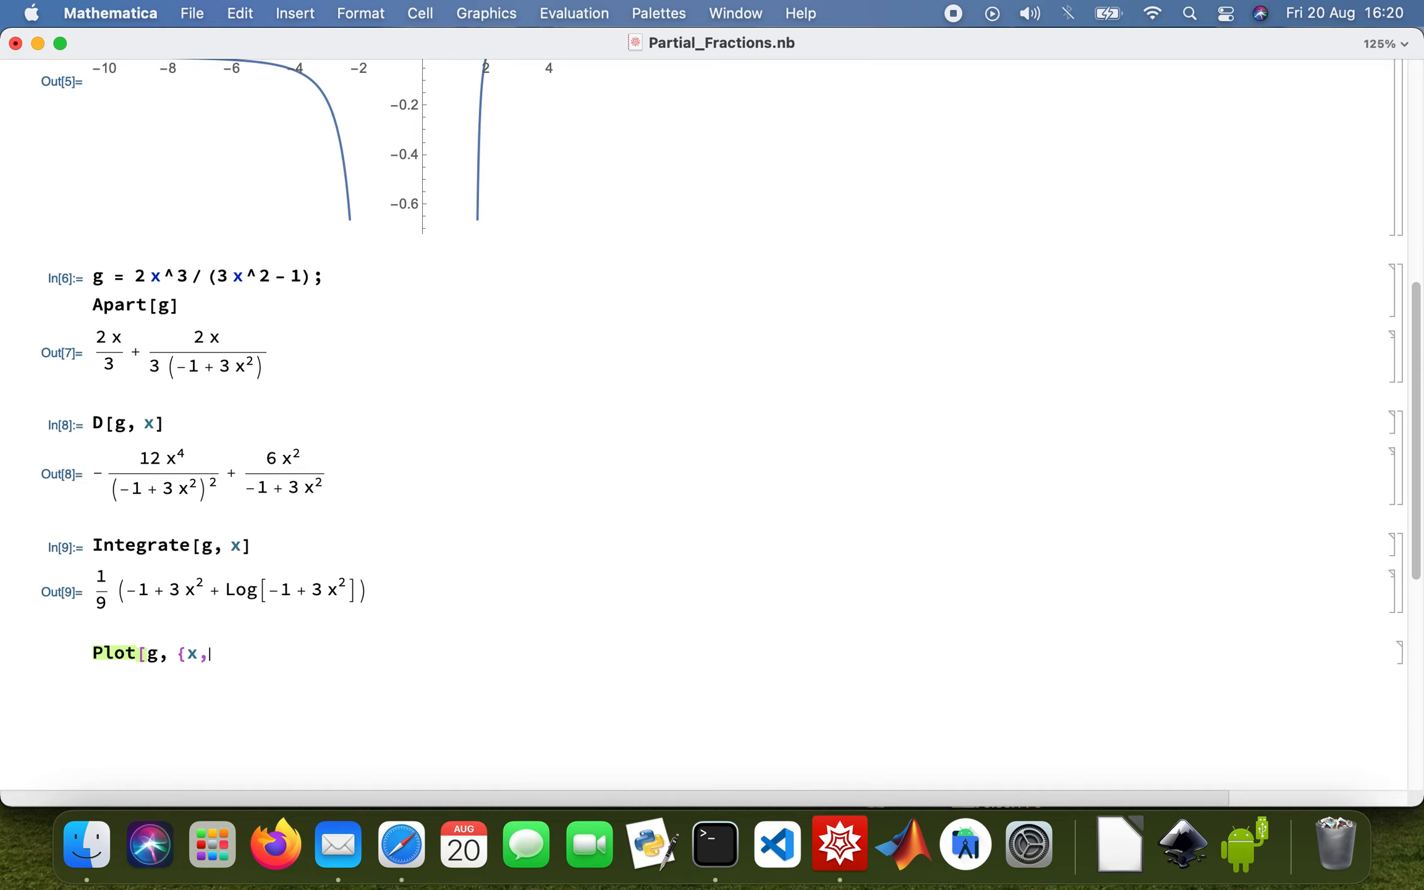
type("-10,")
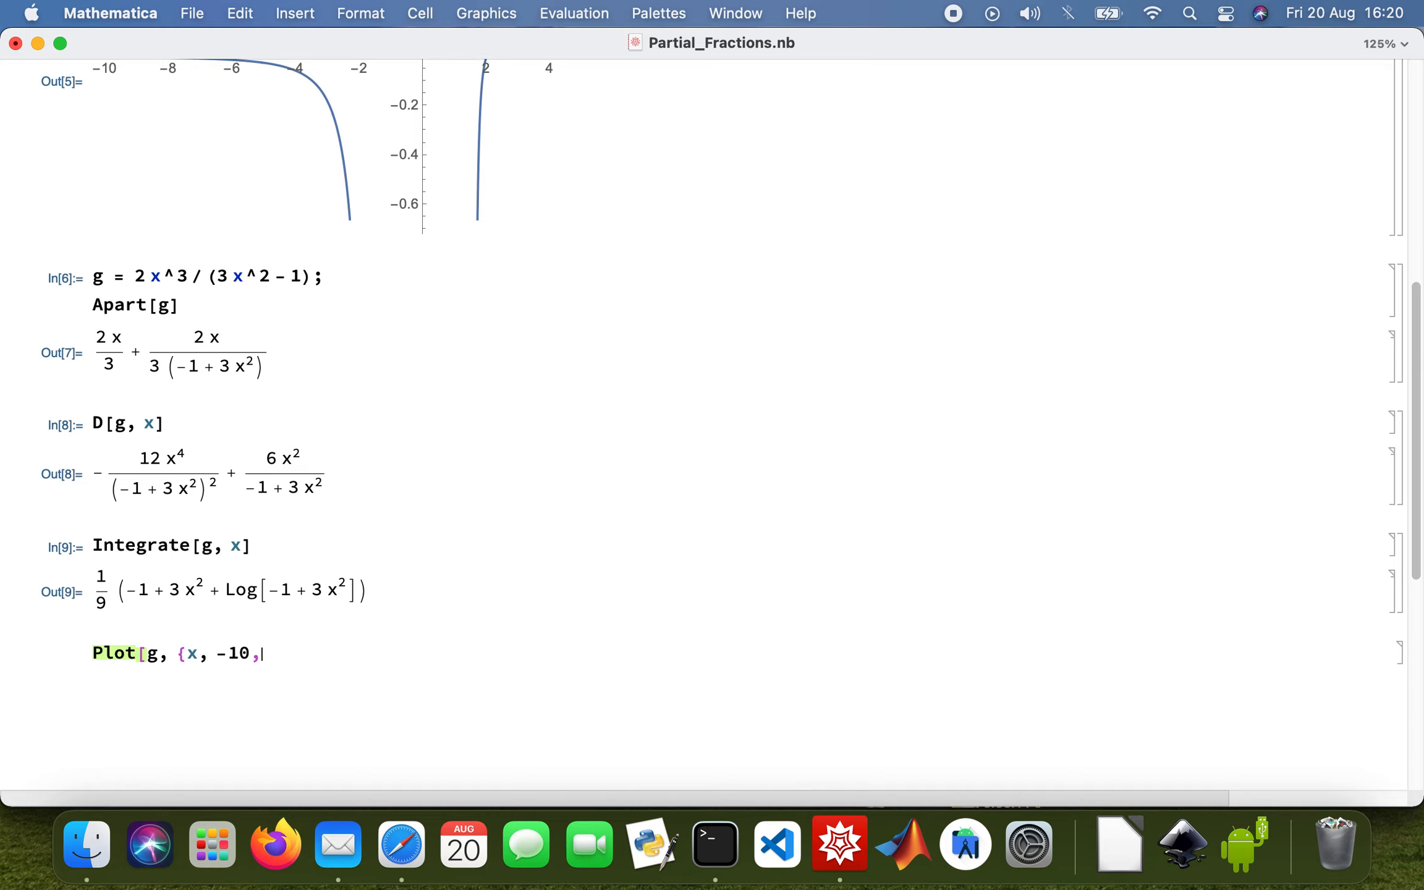
type("5")
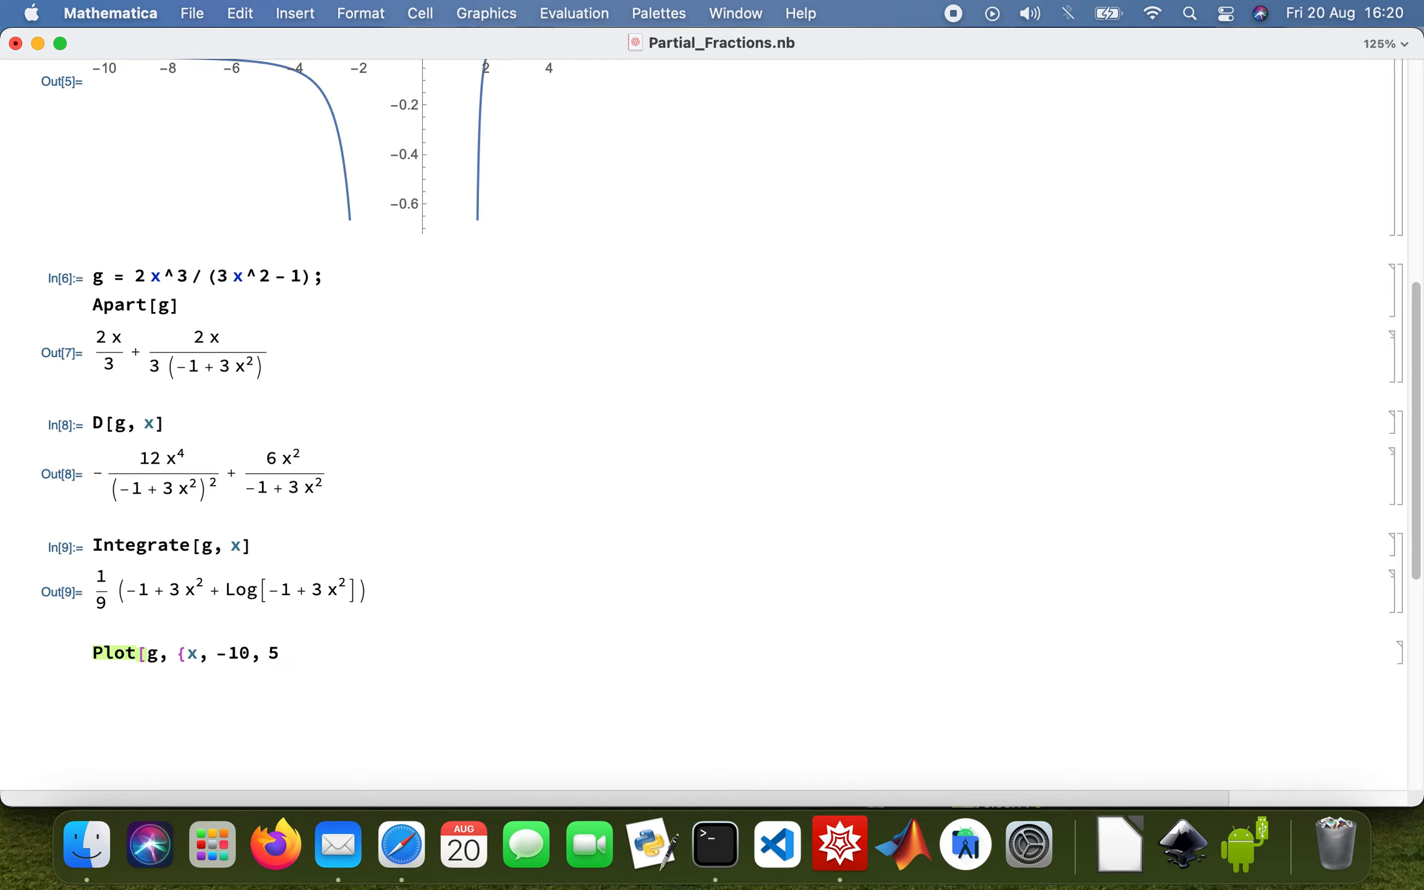
type("}]")
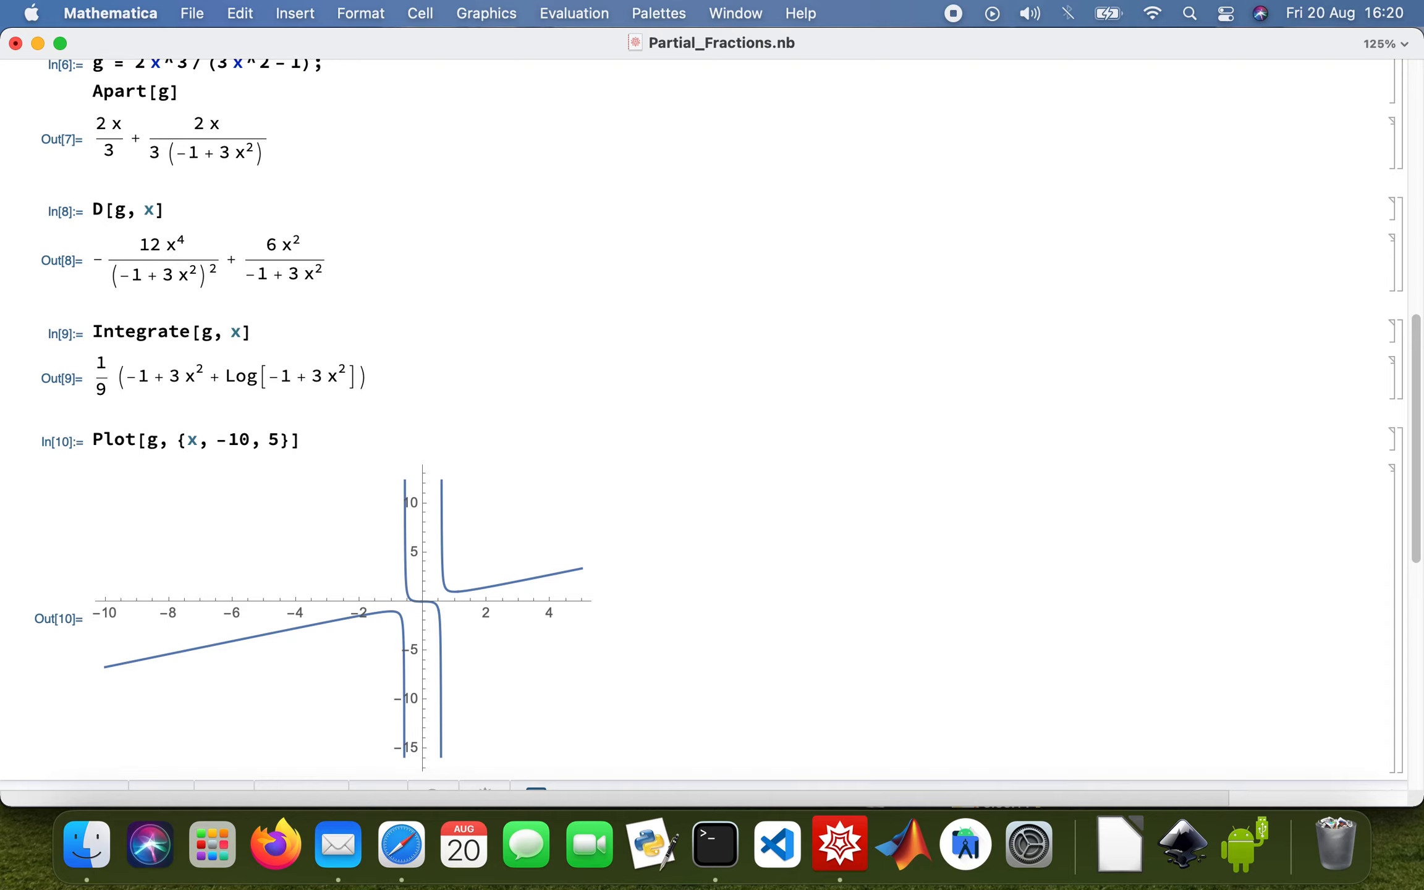
- Scroll through the notebook to review the g section outputs and plot
scroll("down", 3)
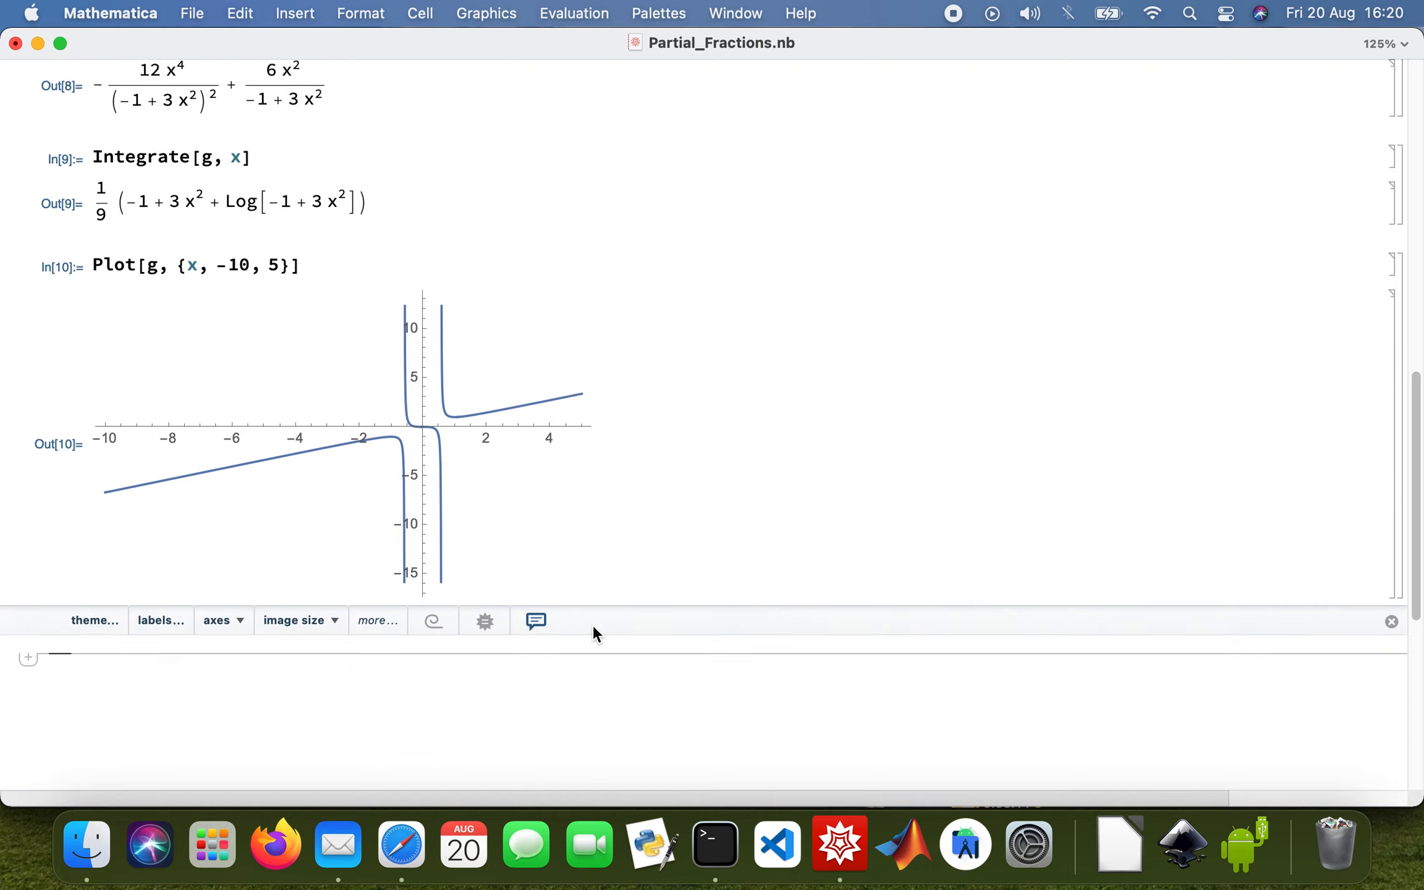
scroll("down", 3)
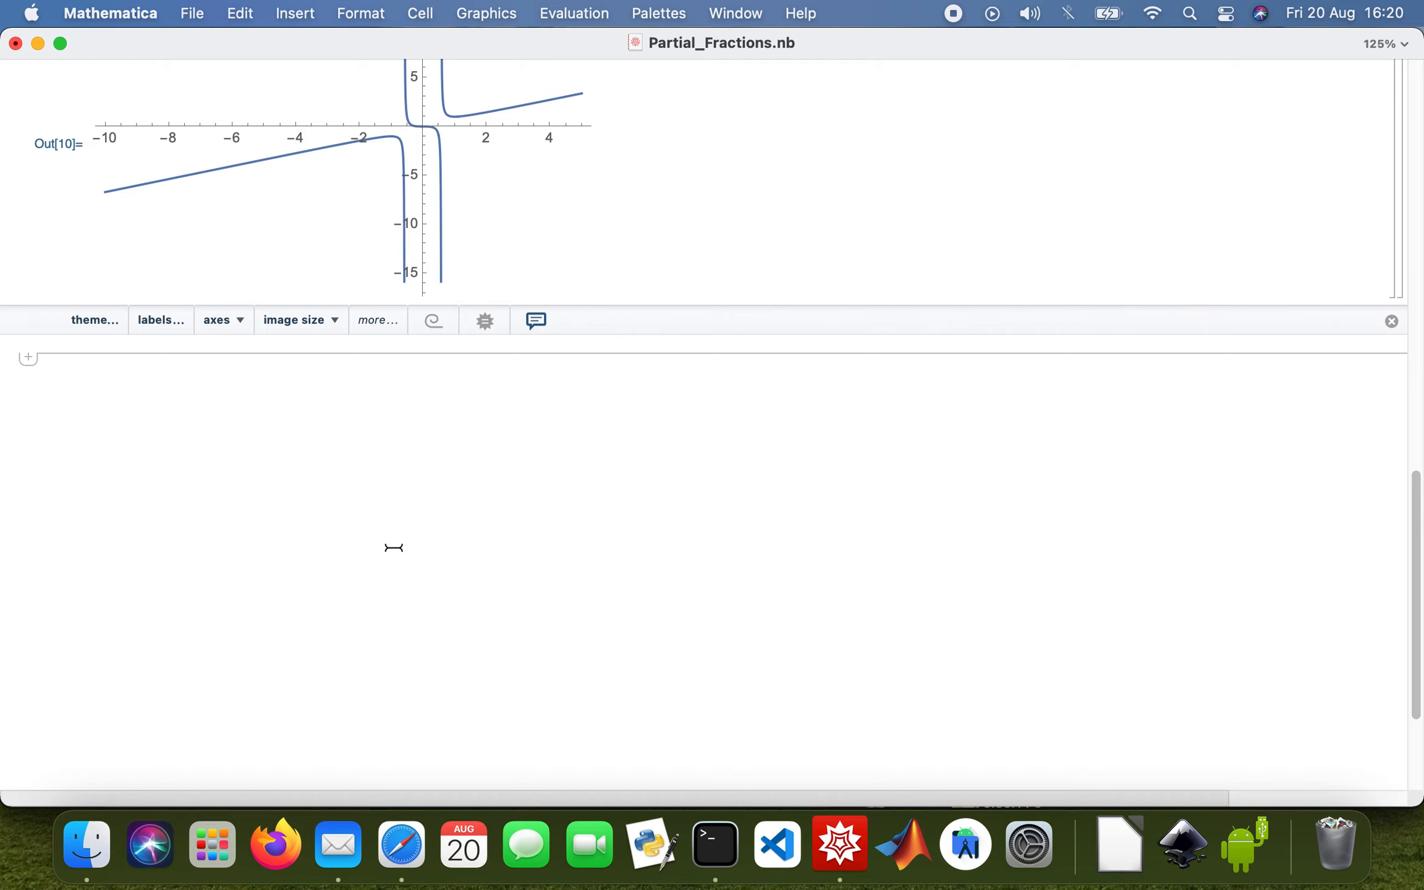
scroll("up", 3)
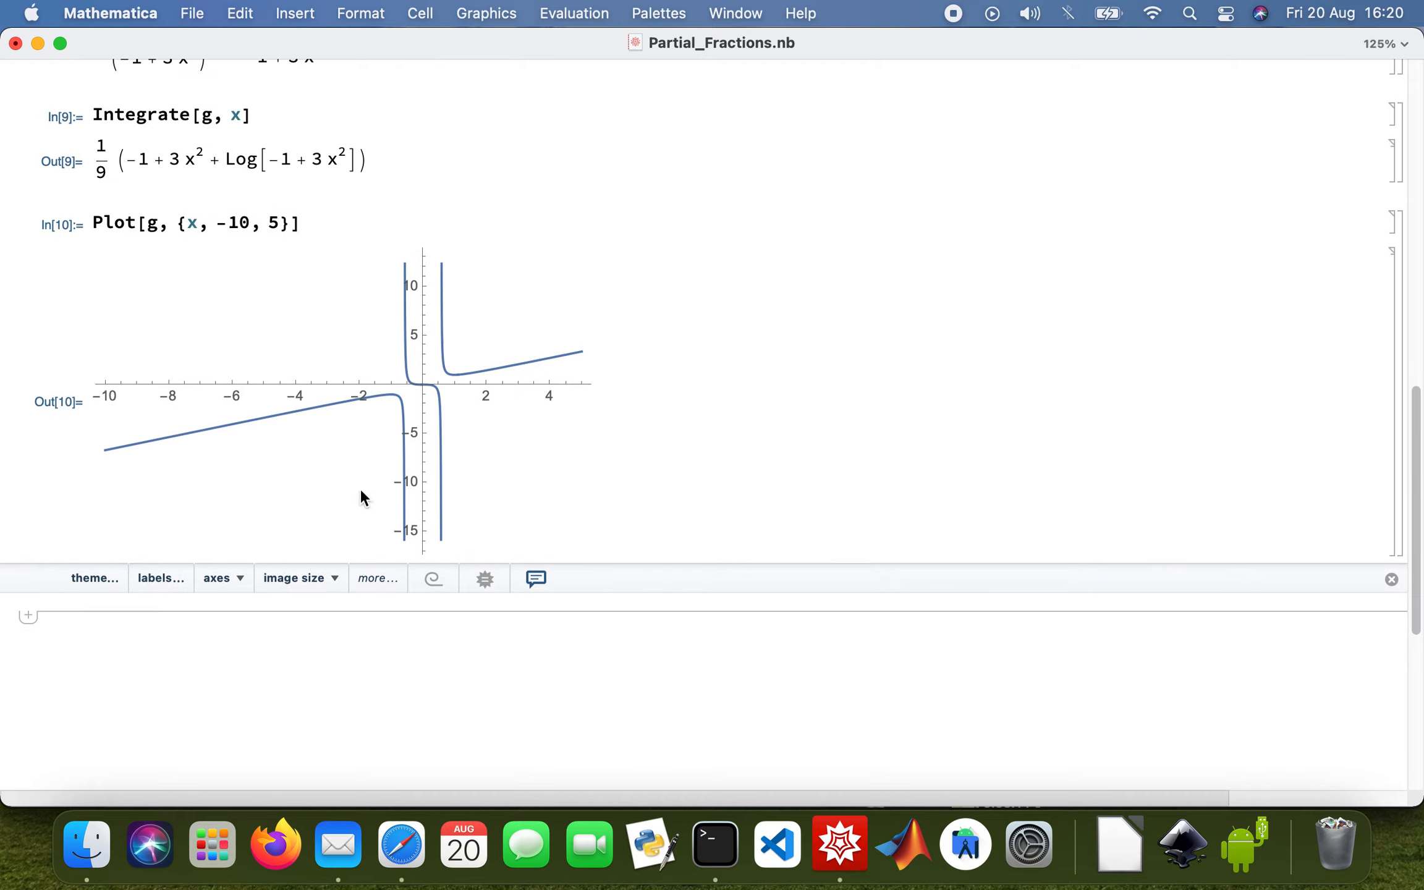
scroll("up", 3)
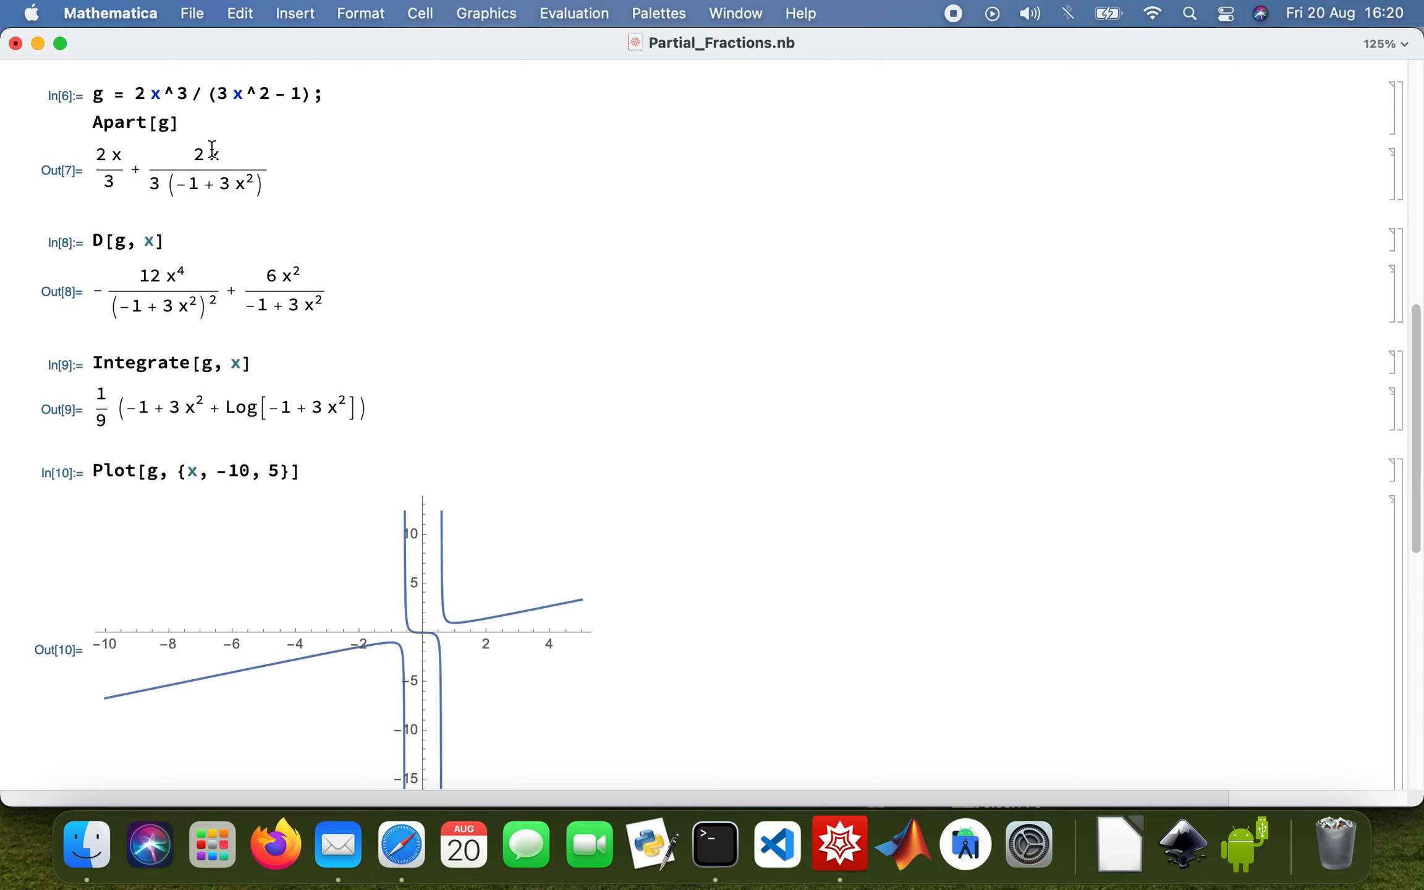
mouse_move(166, 123)
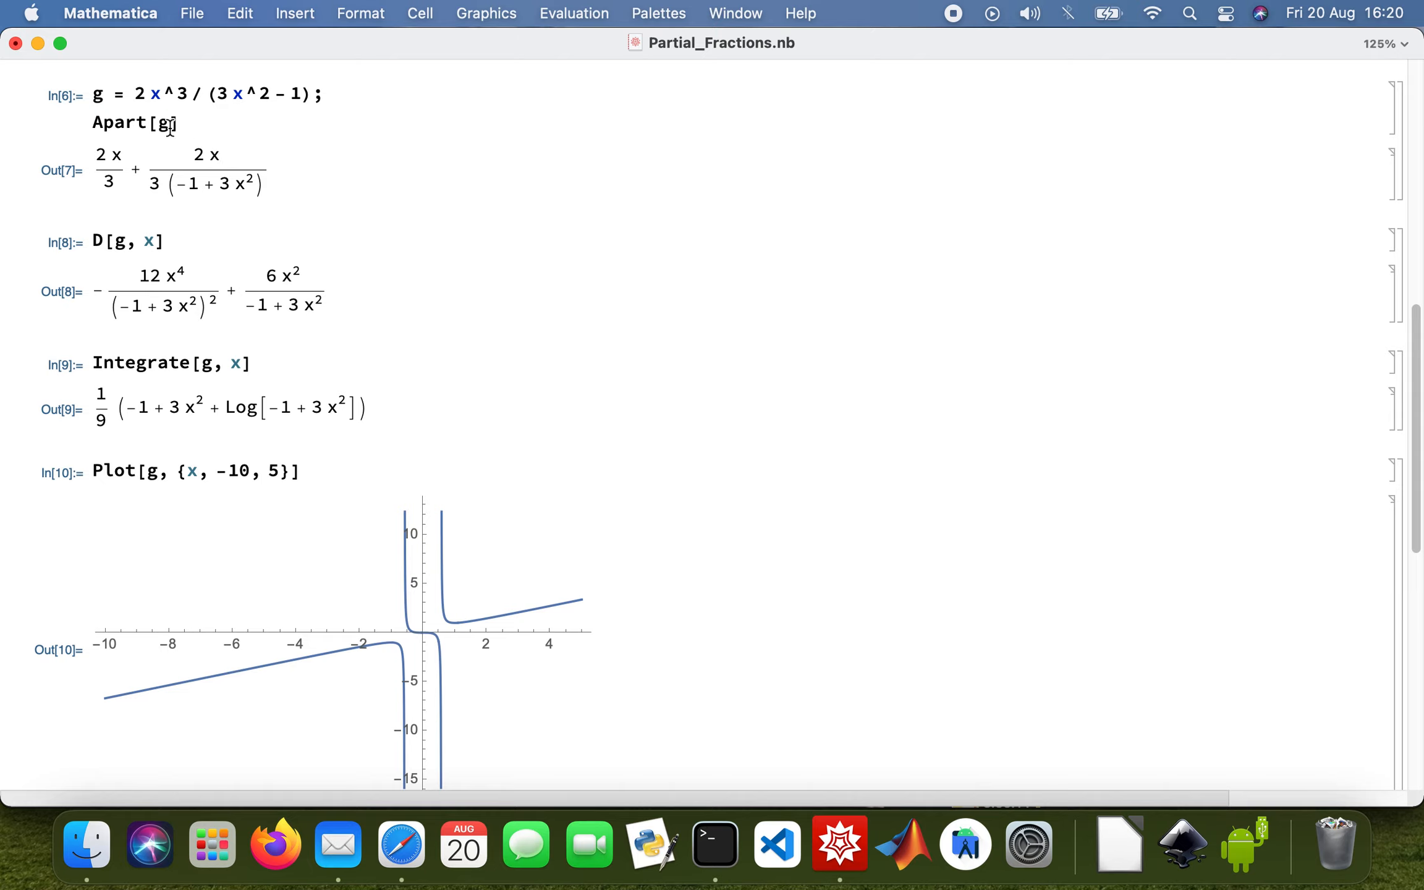
mouse_move(197, 133)
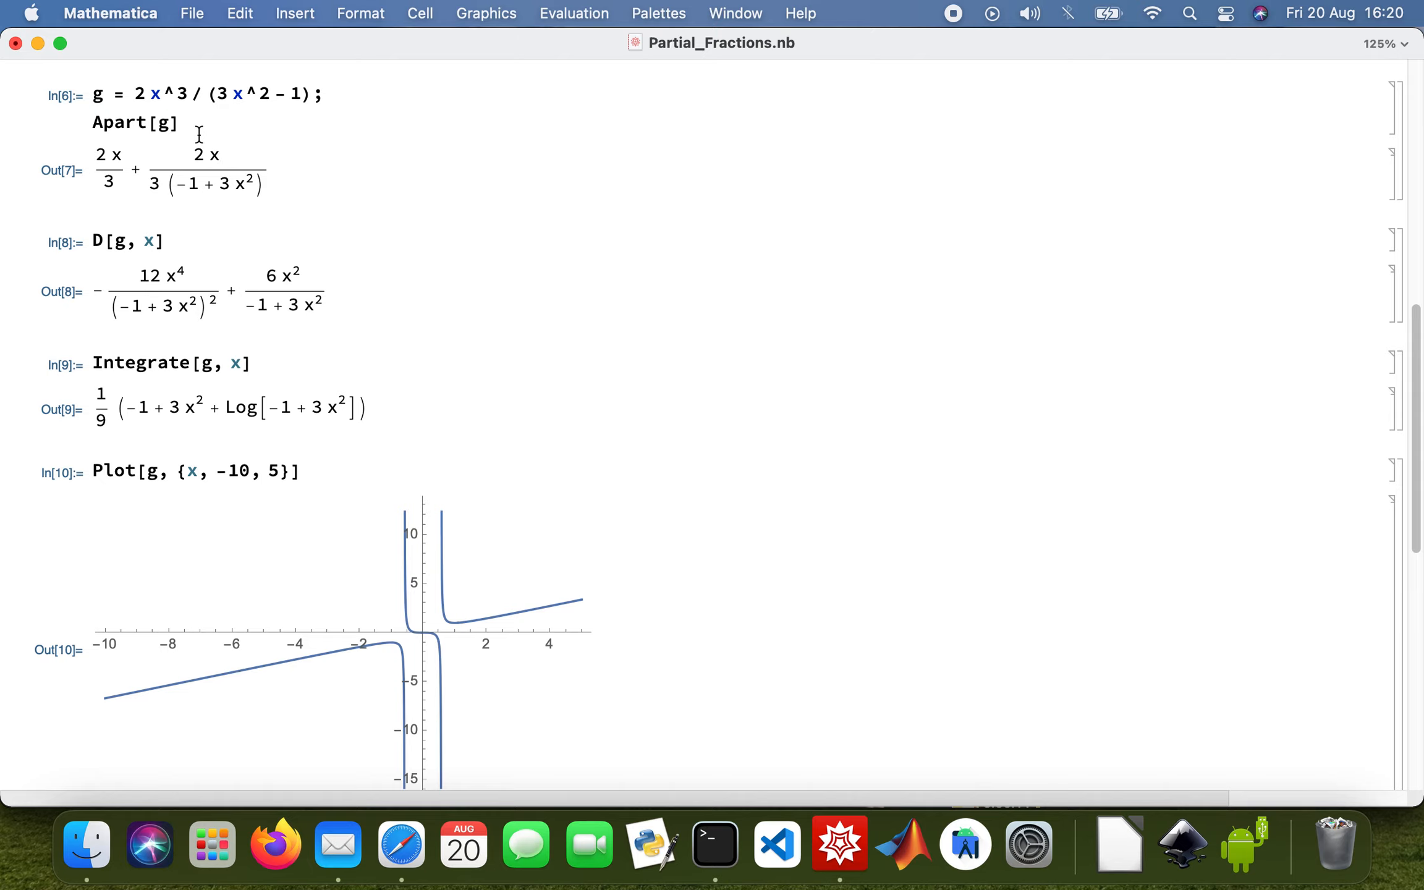
mouse_move(361, 177)
type("(")
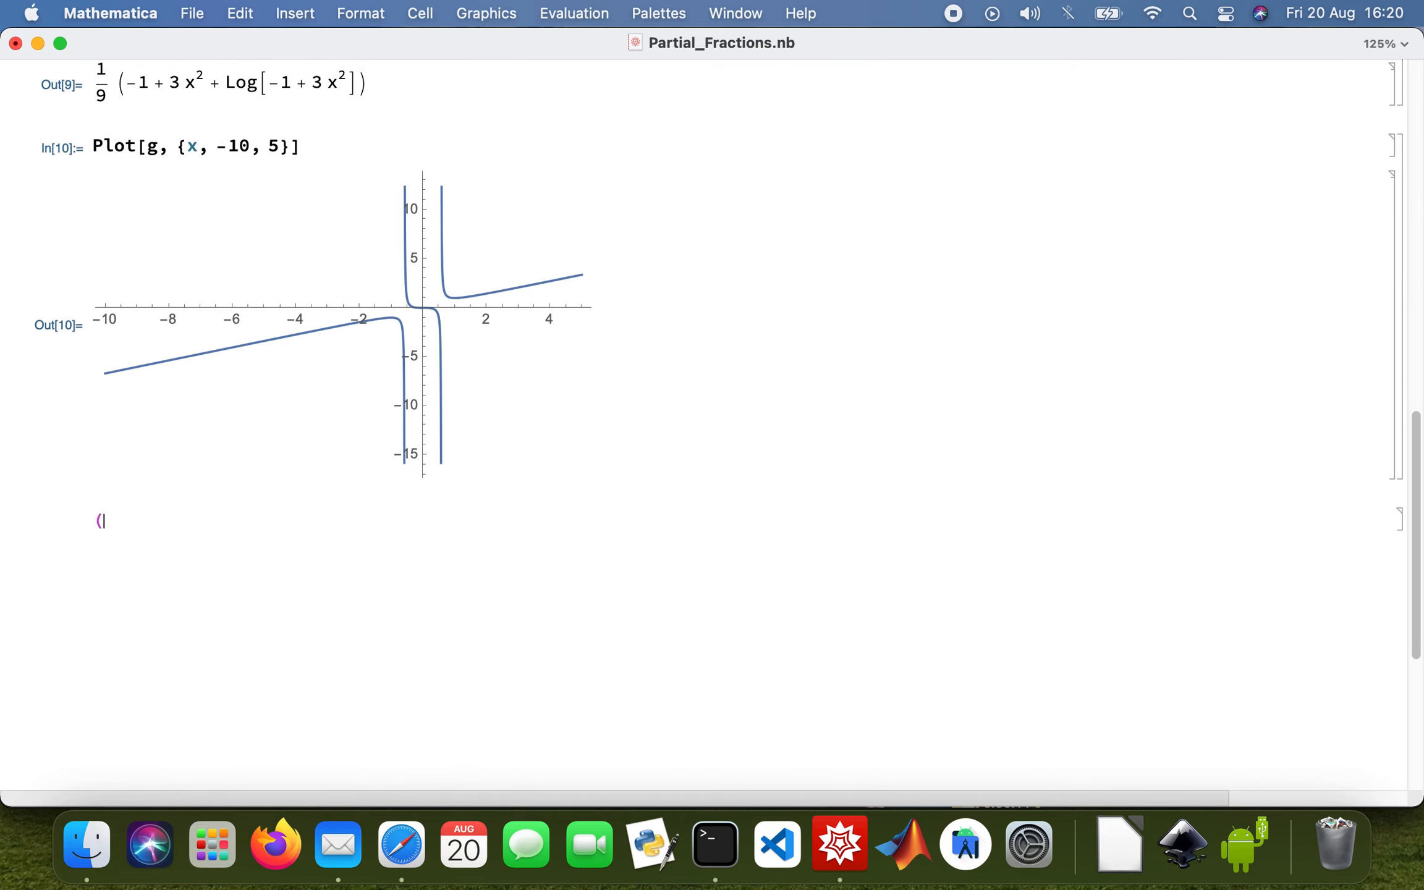
- Write the comment (*Enjoy your Friday and have a good weekend*) below the plot
type("*")
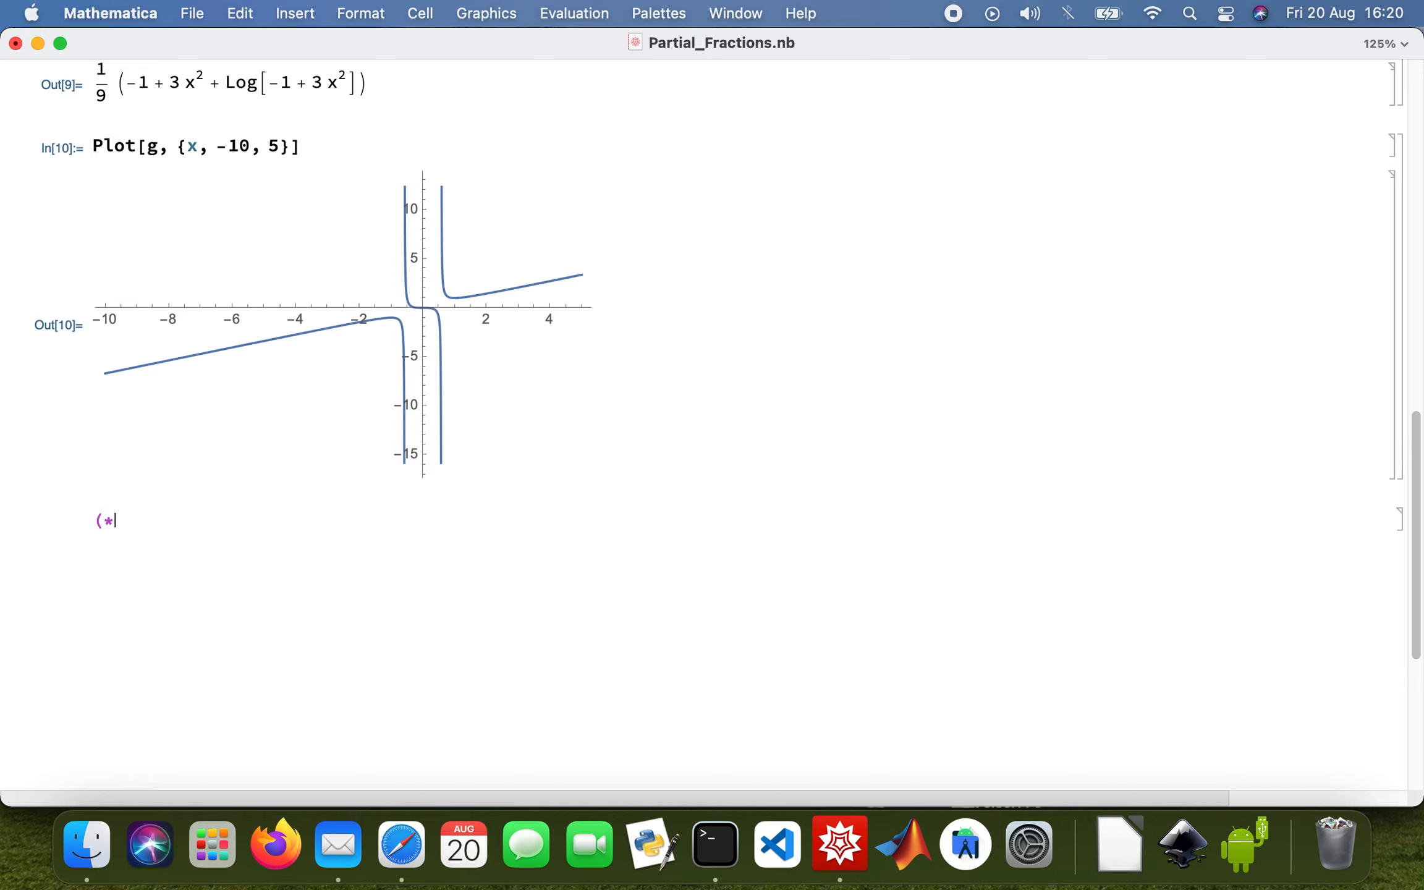
type("Enjoy")
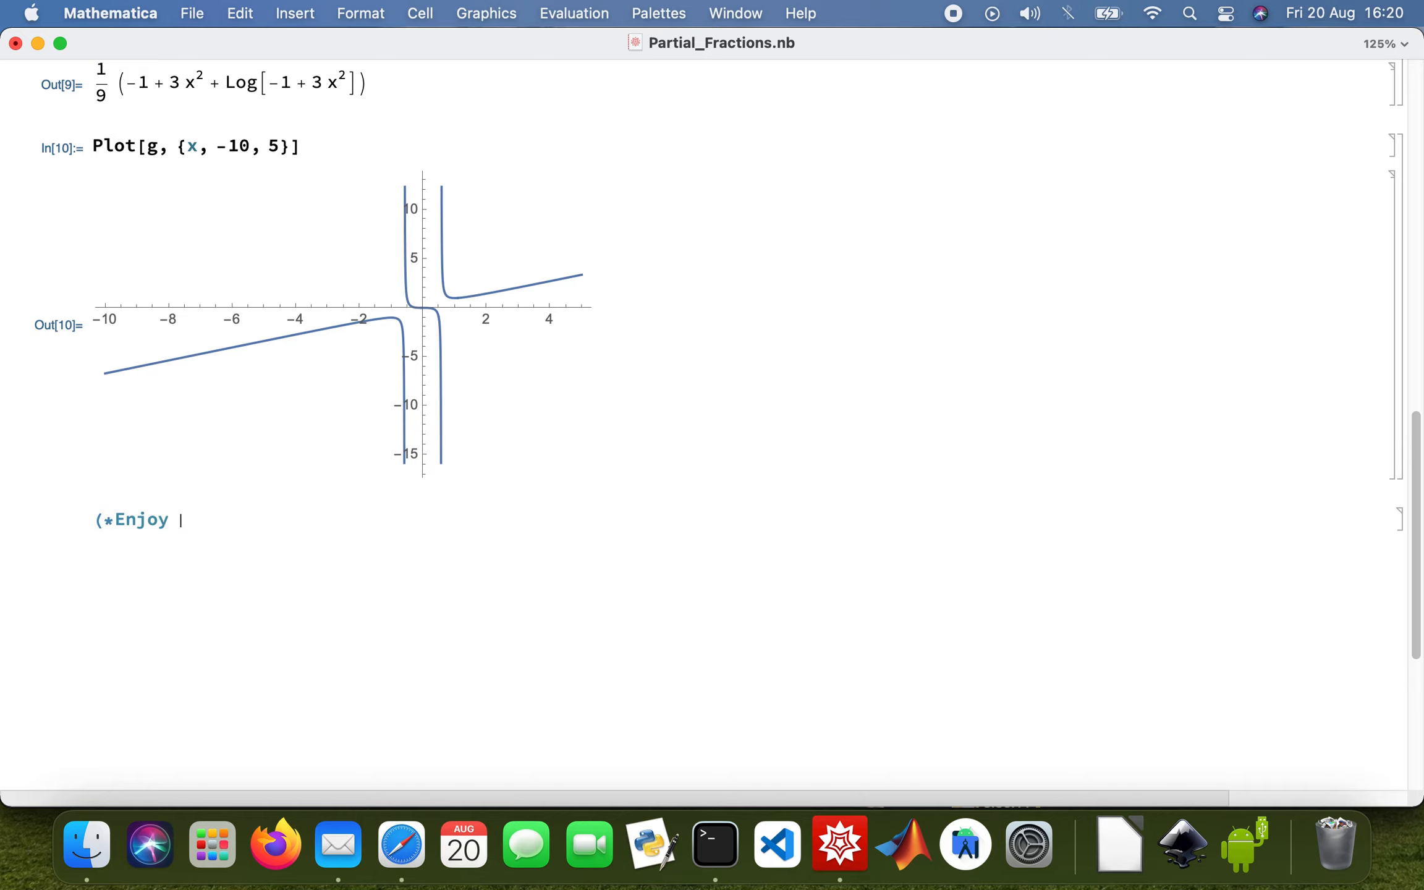
type("your Fr")
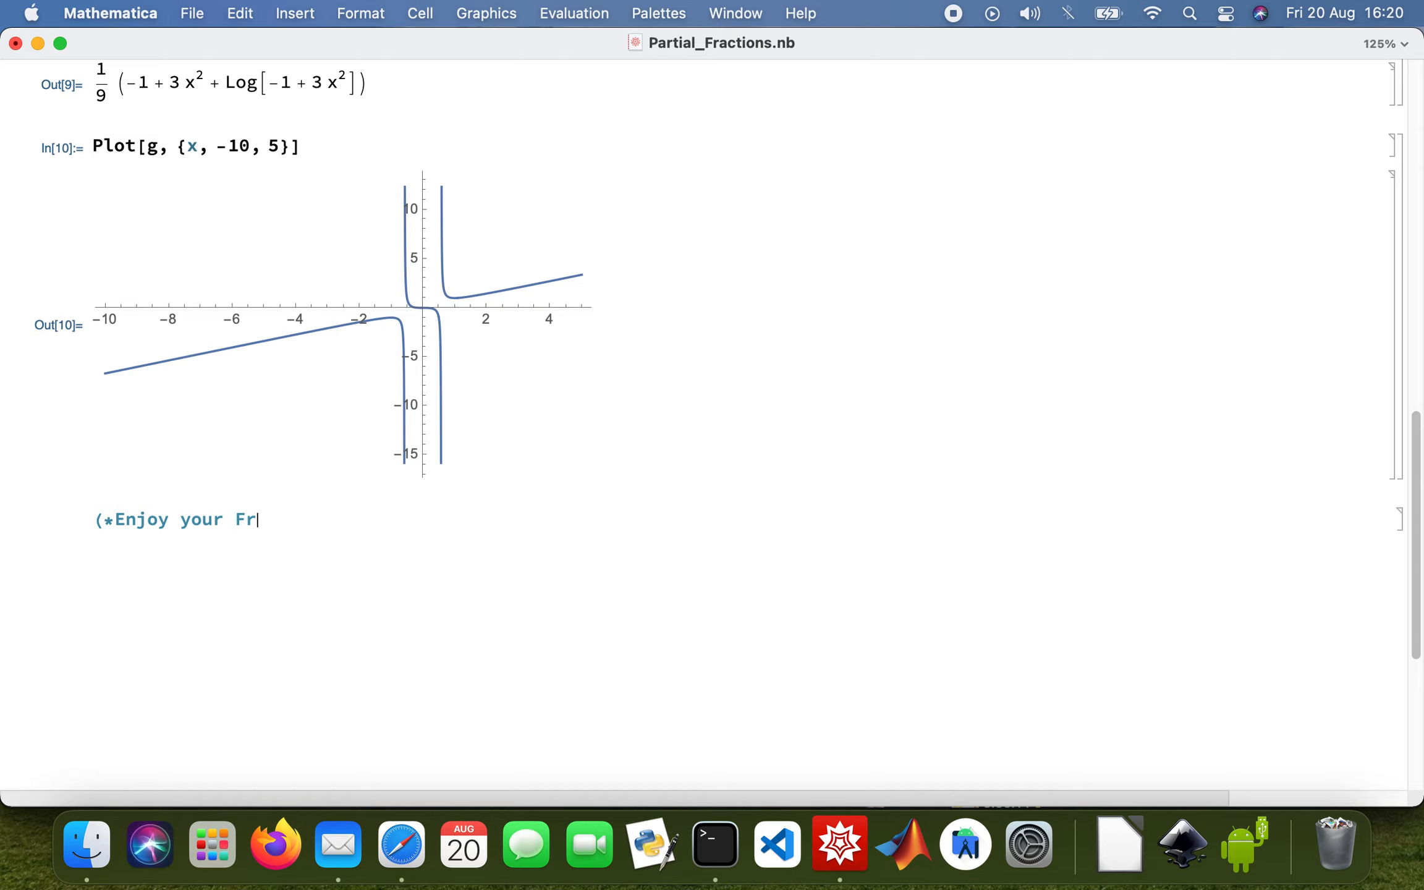
type("iday and ha")
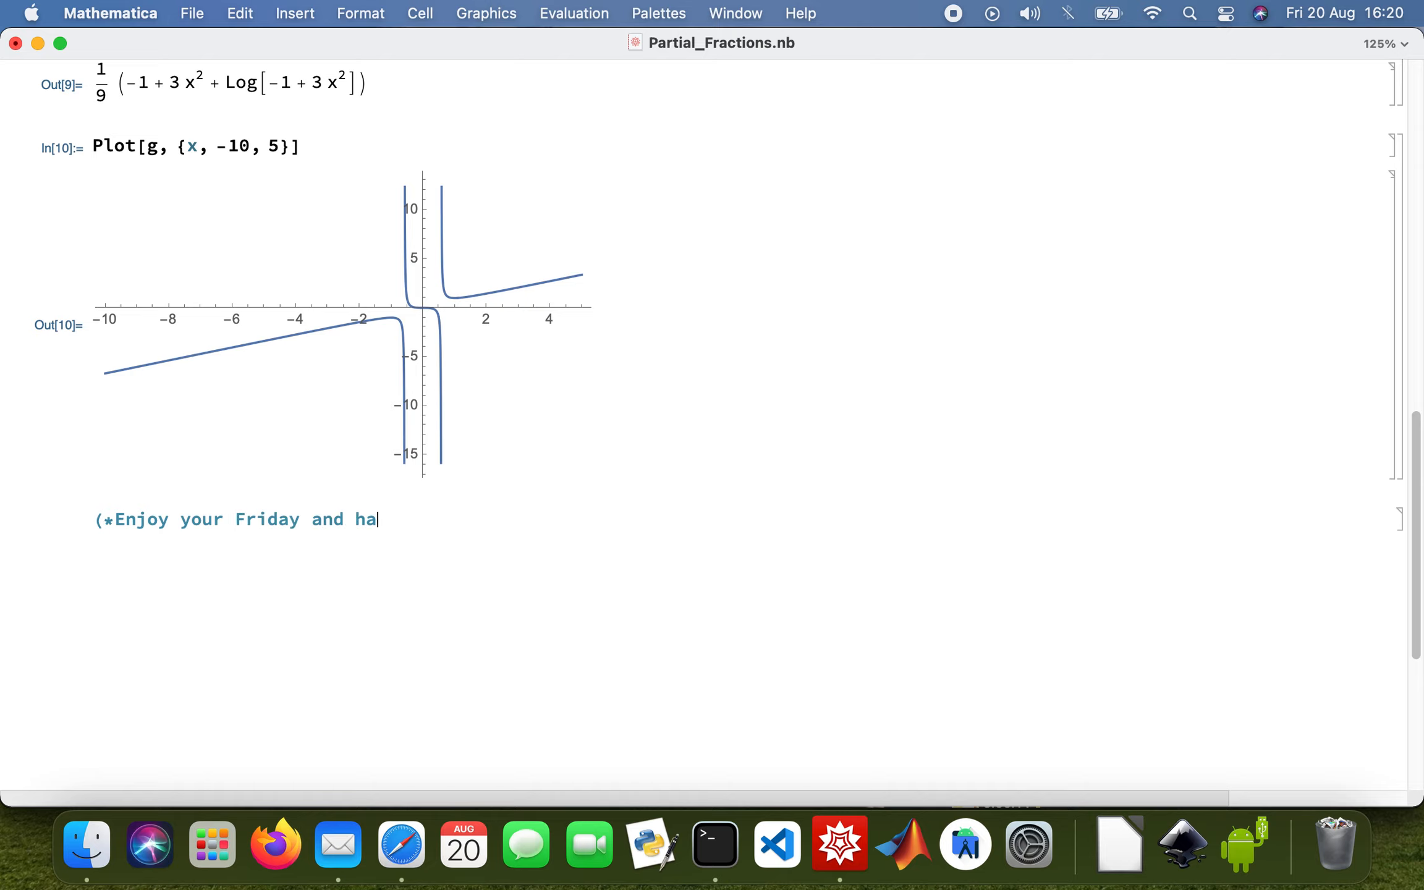
type("ve a good")
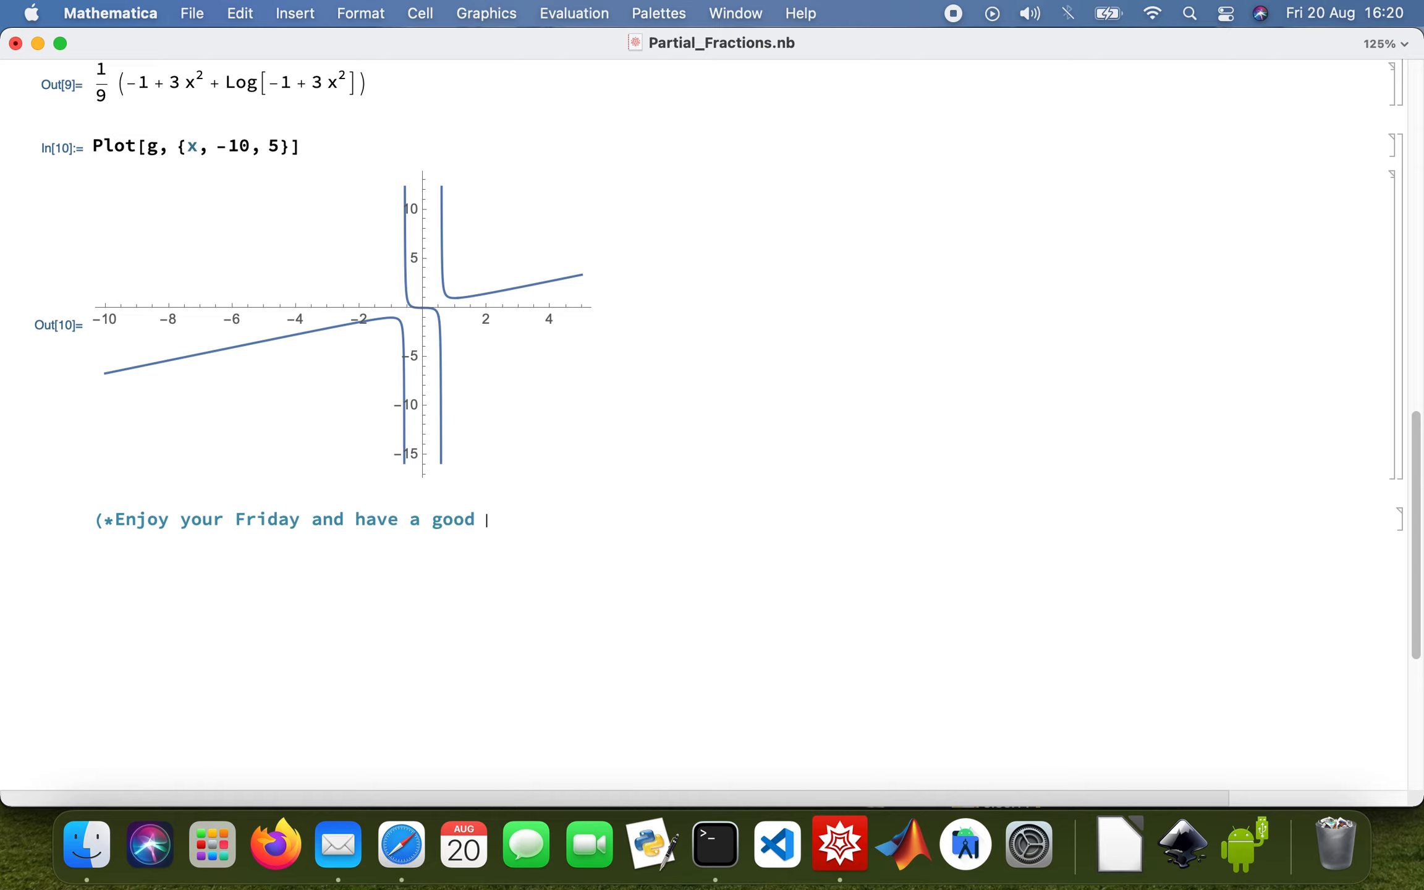
type("weeked")
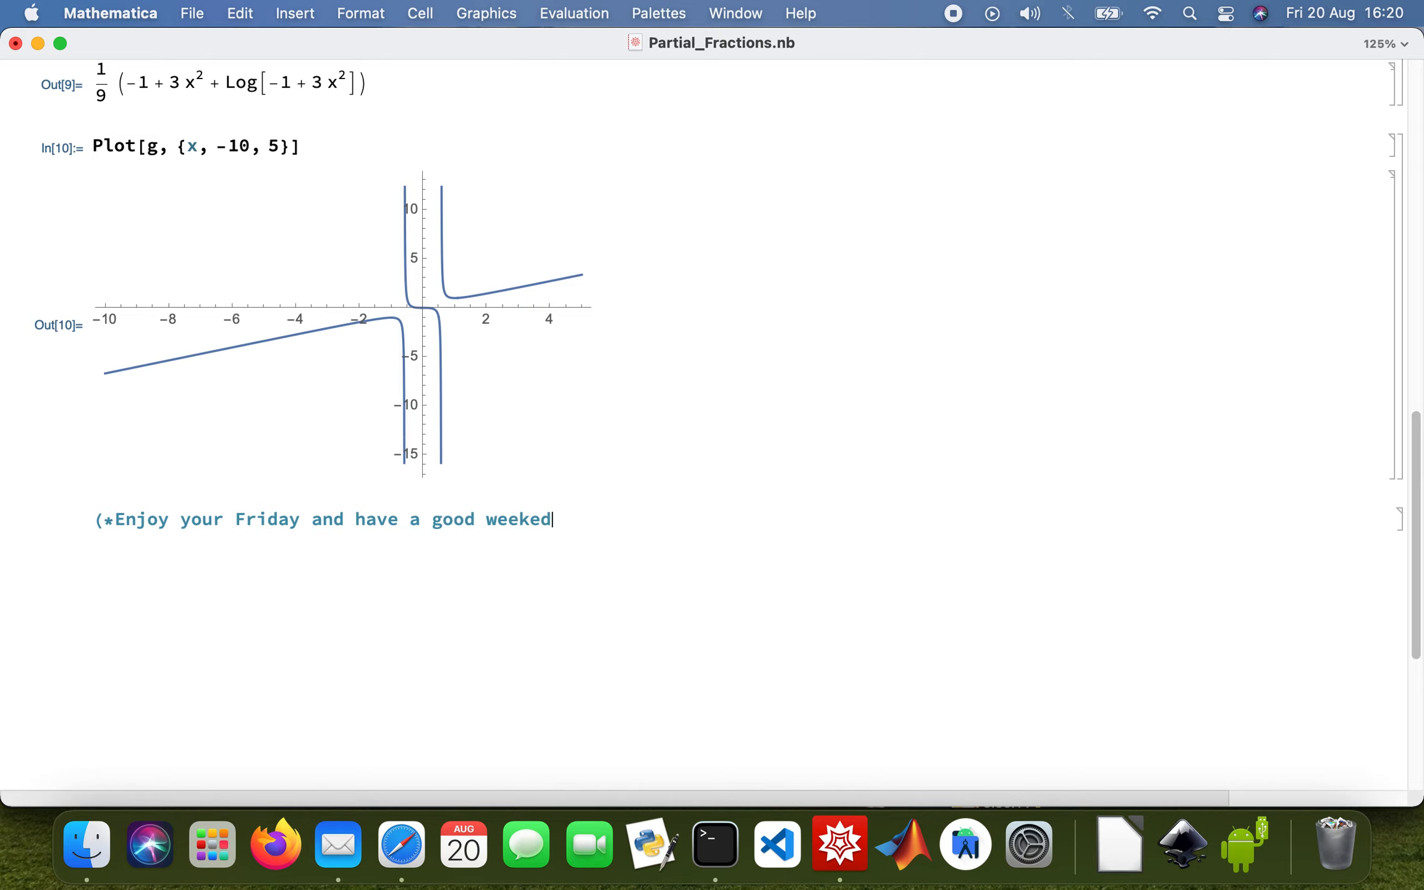
type("n")
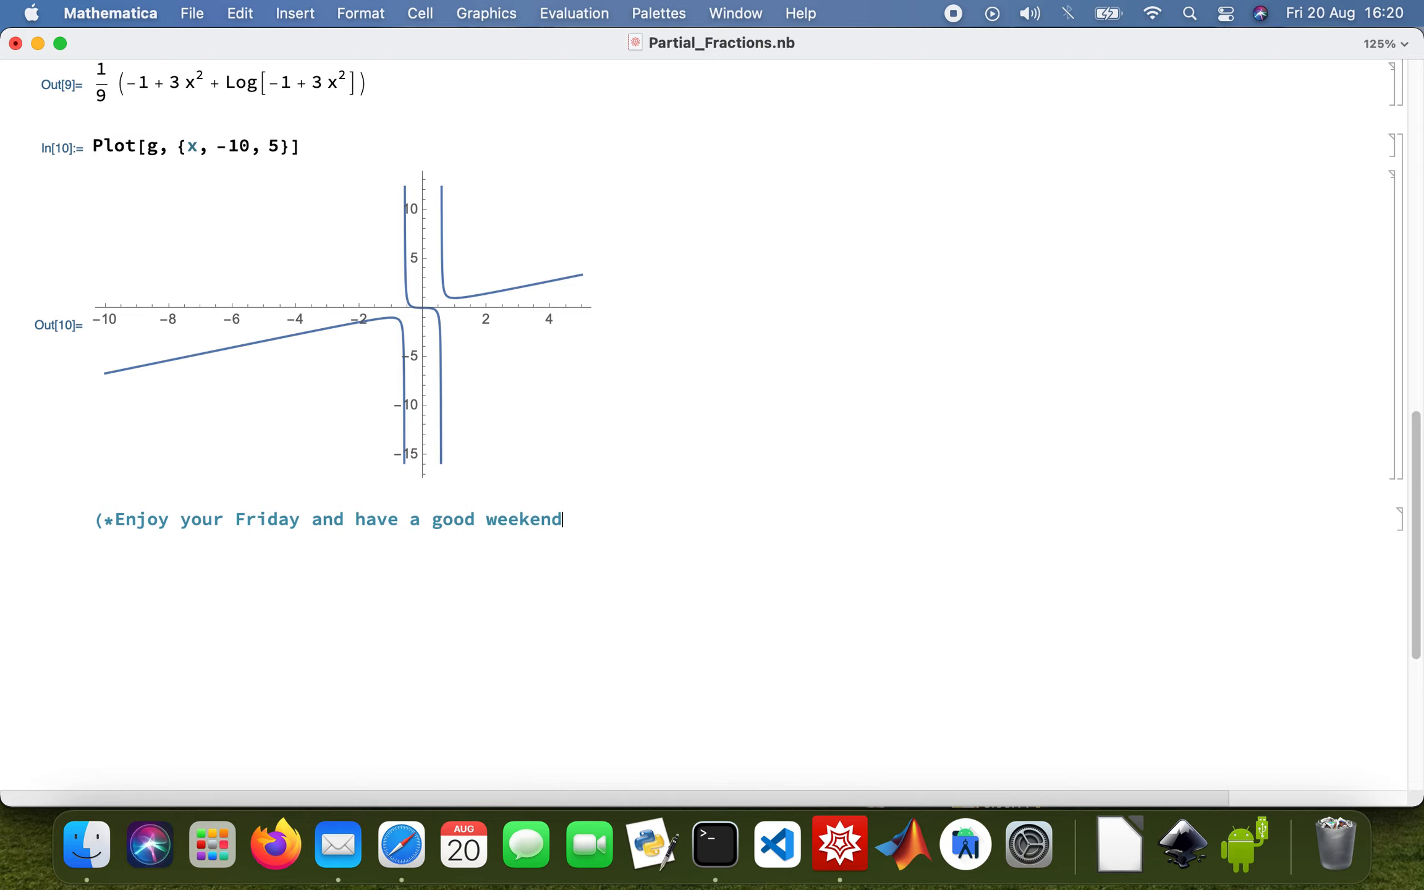
type("*)")
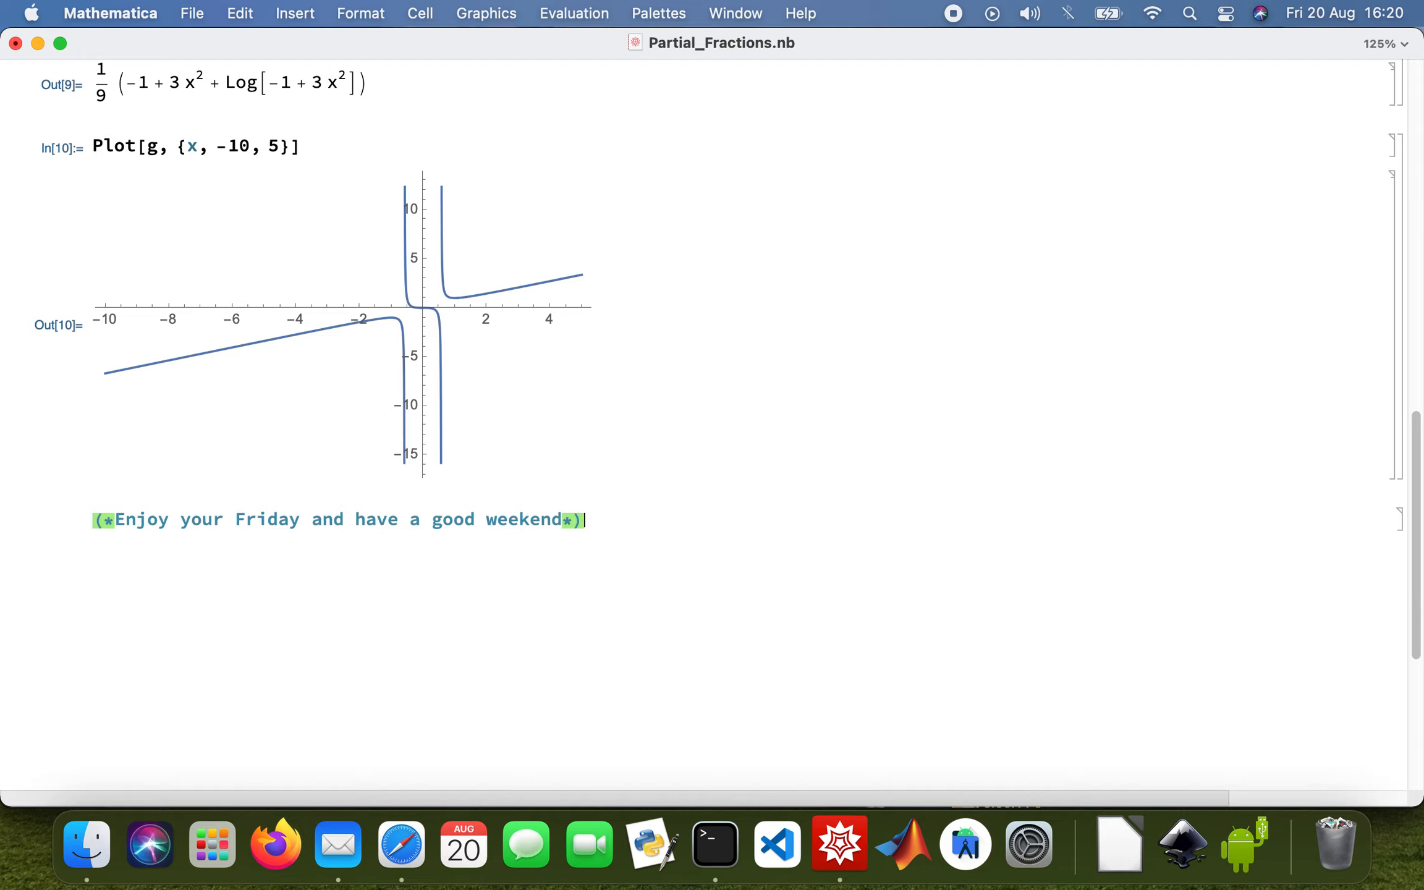